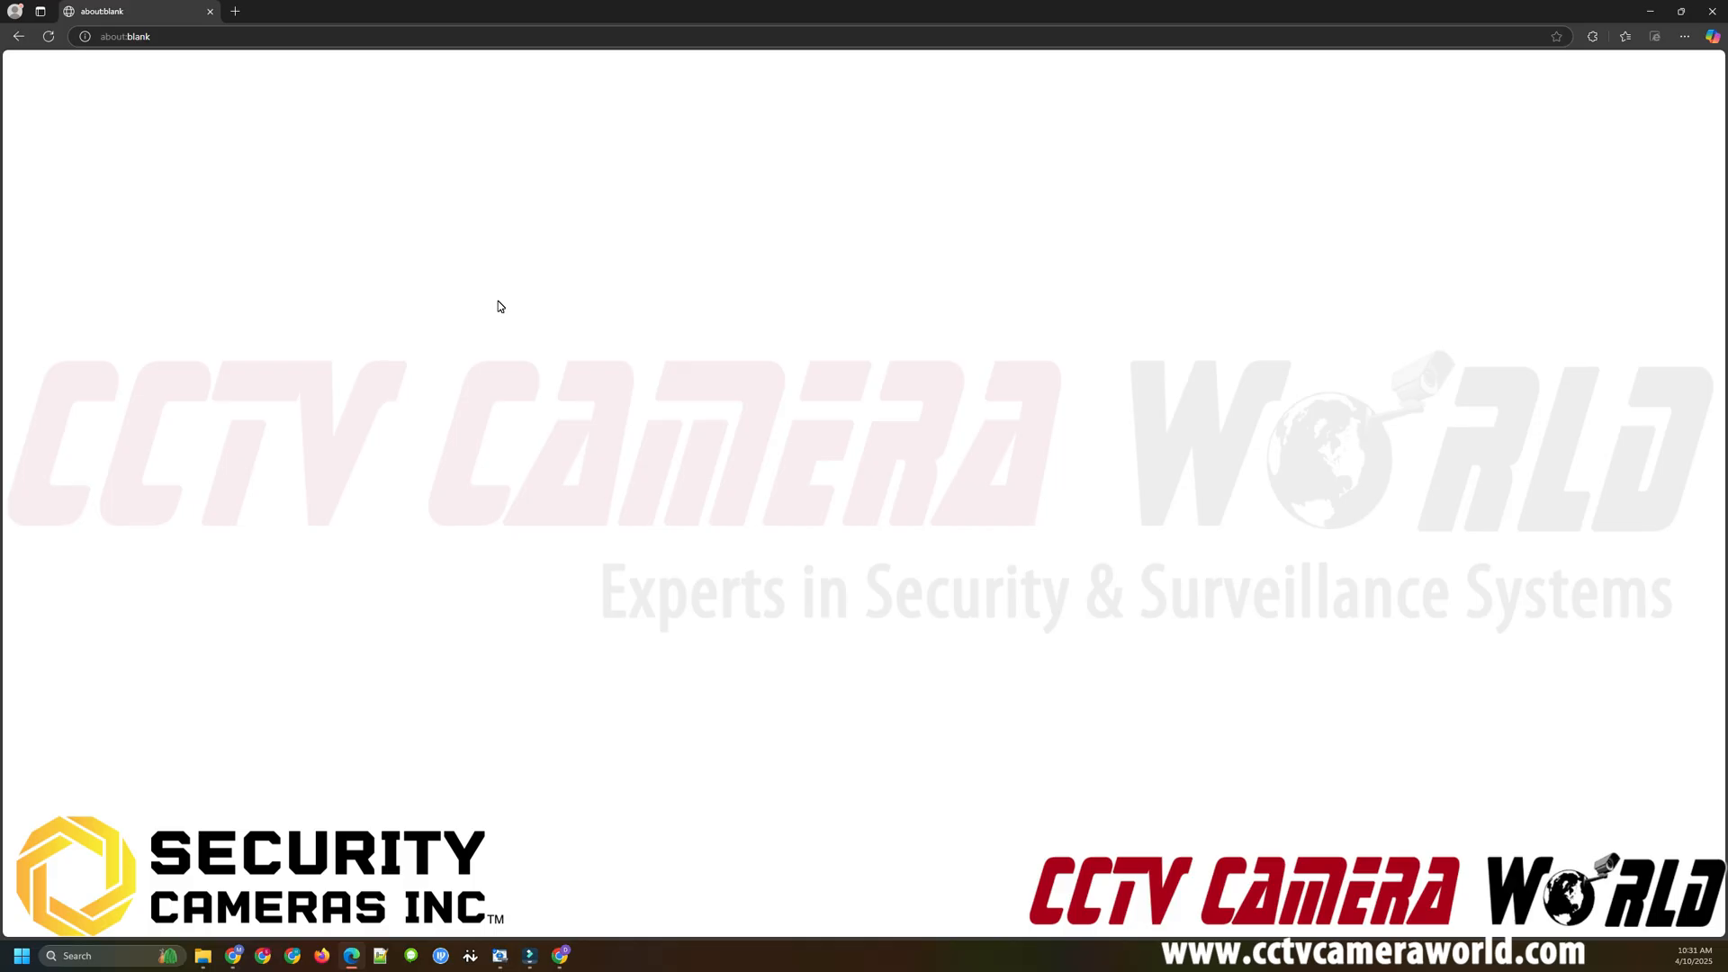
mouse_move(518, 724)
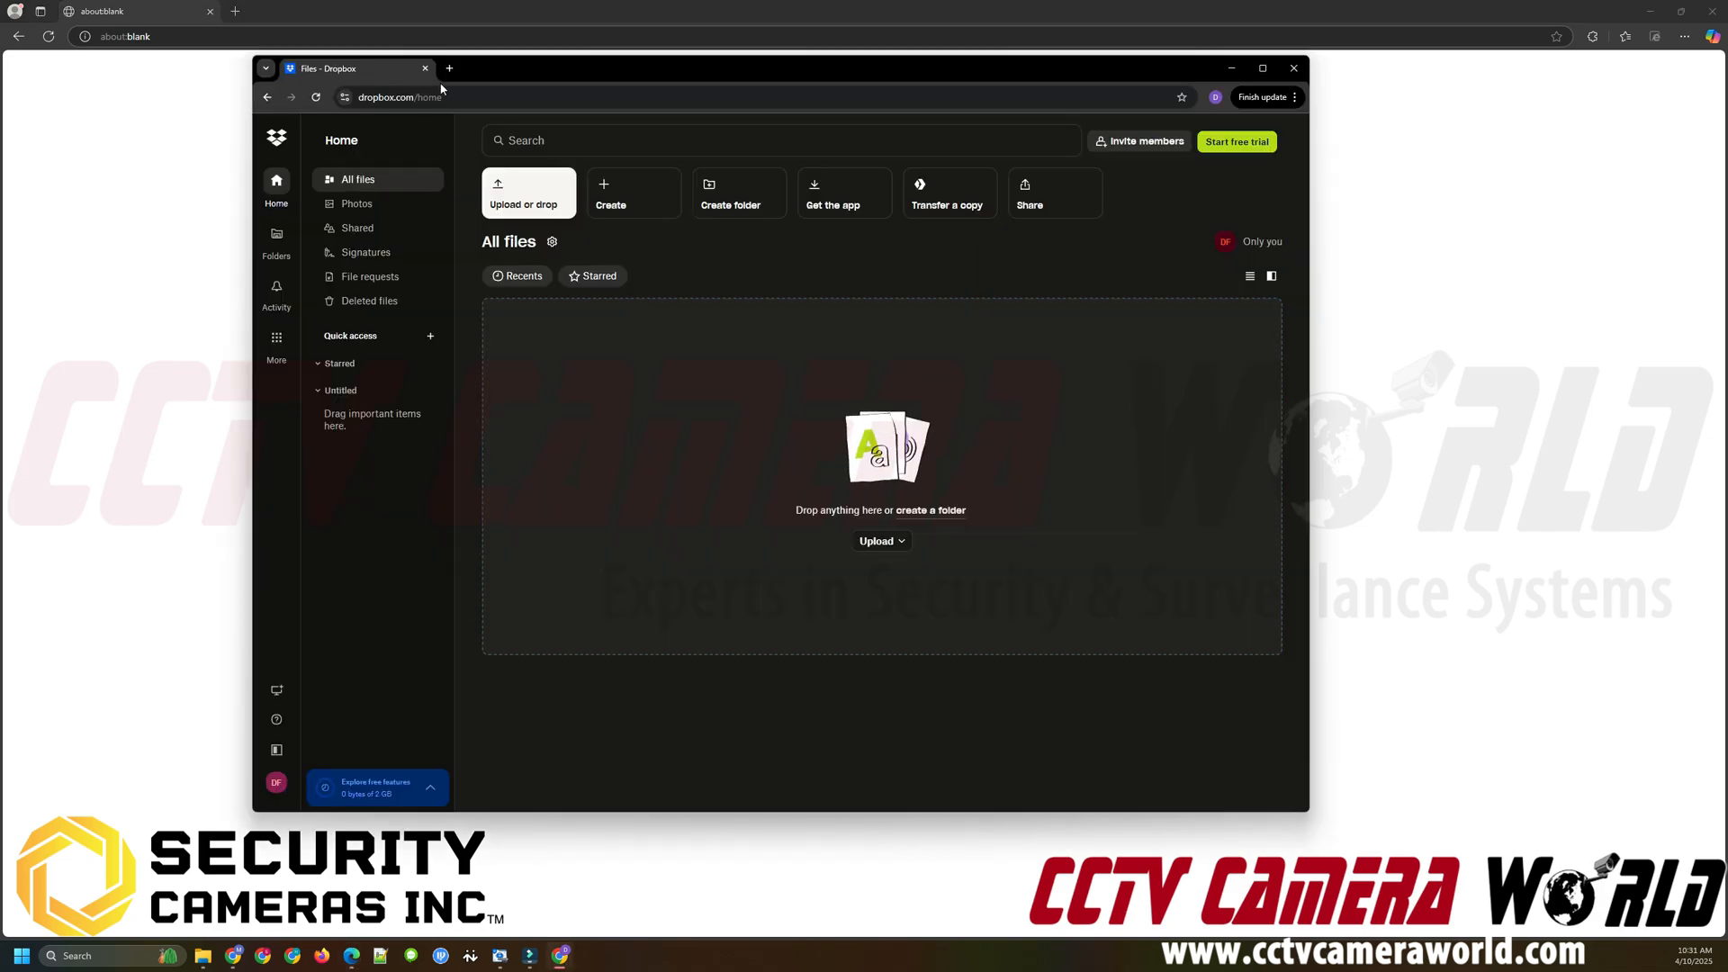
mouse_move(386, 252)
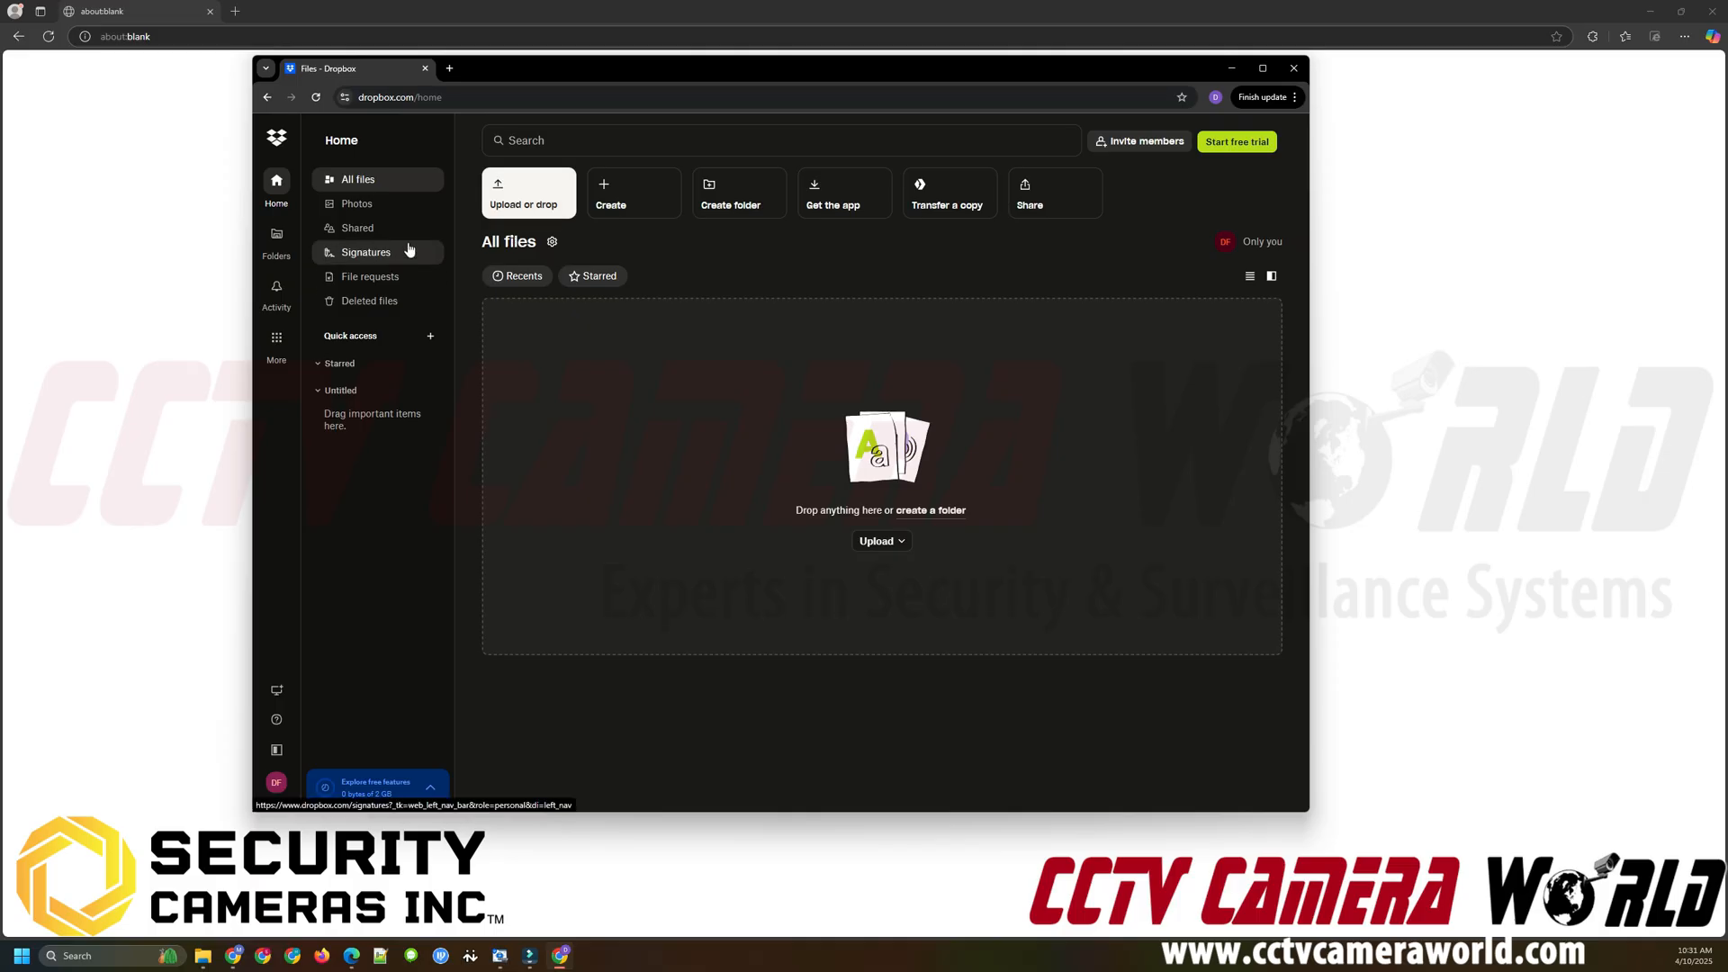
mouse_move(422, 673)
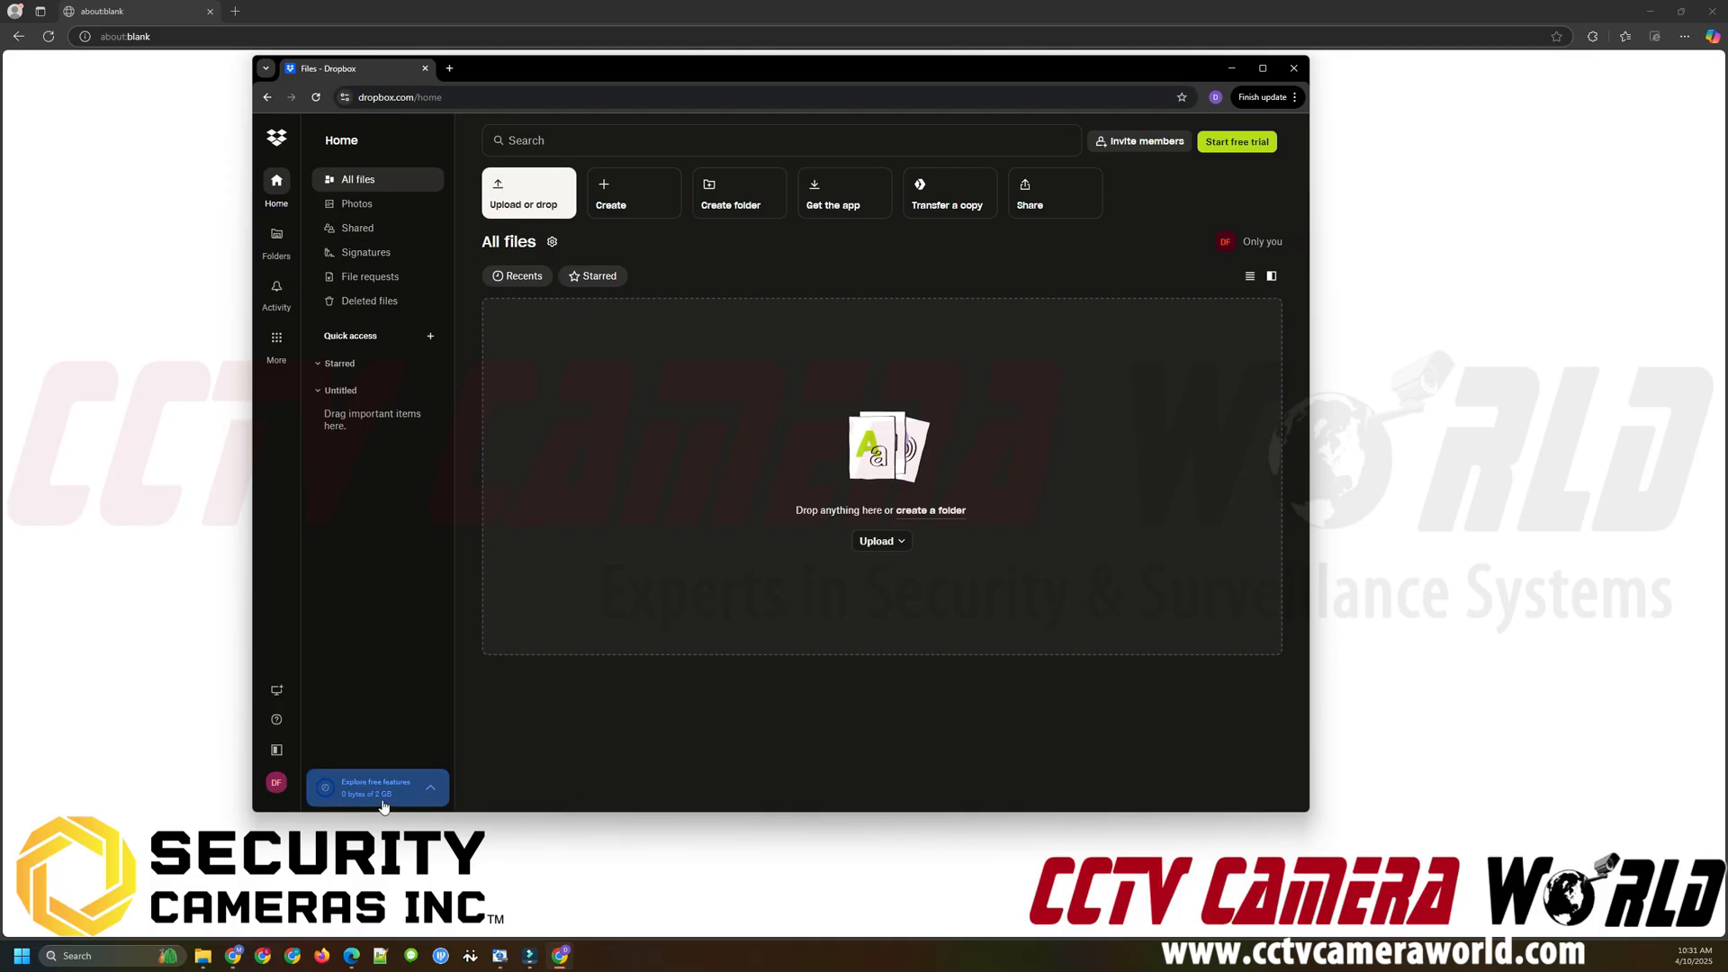
mouse_move(360, 782)
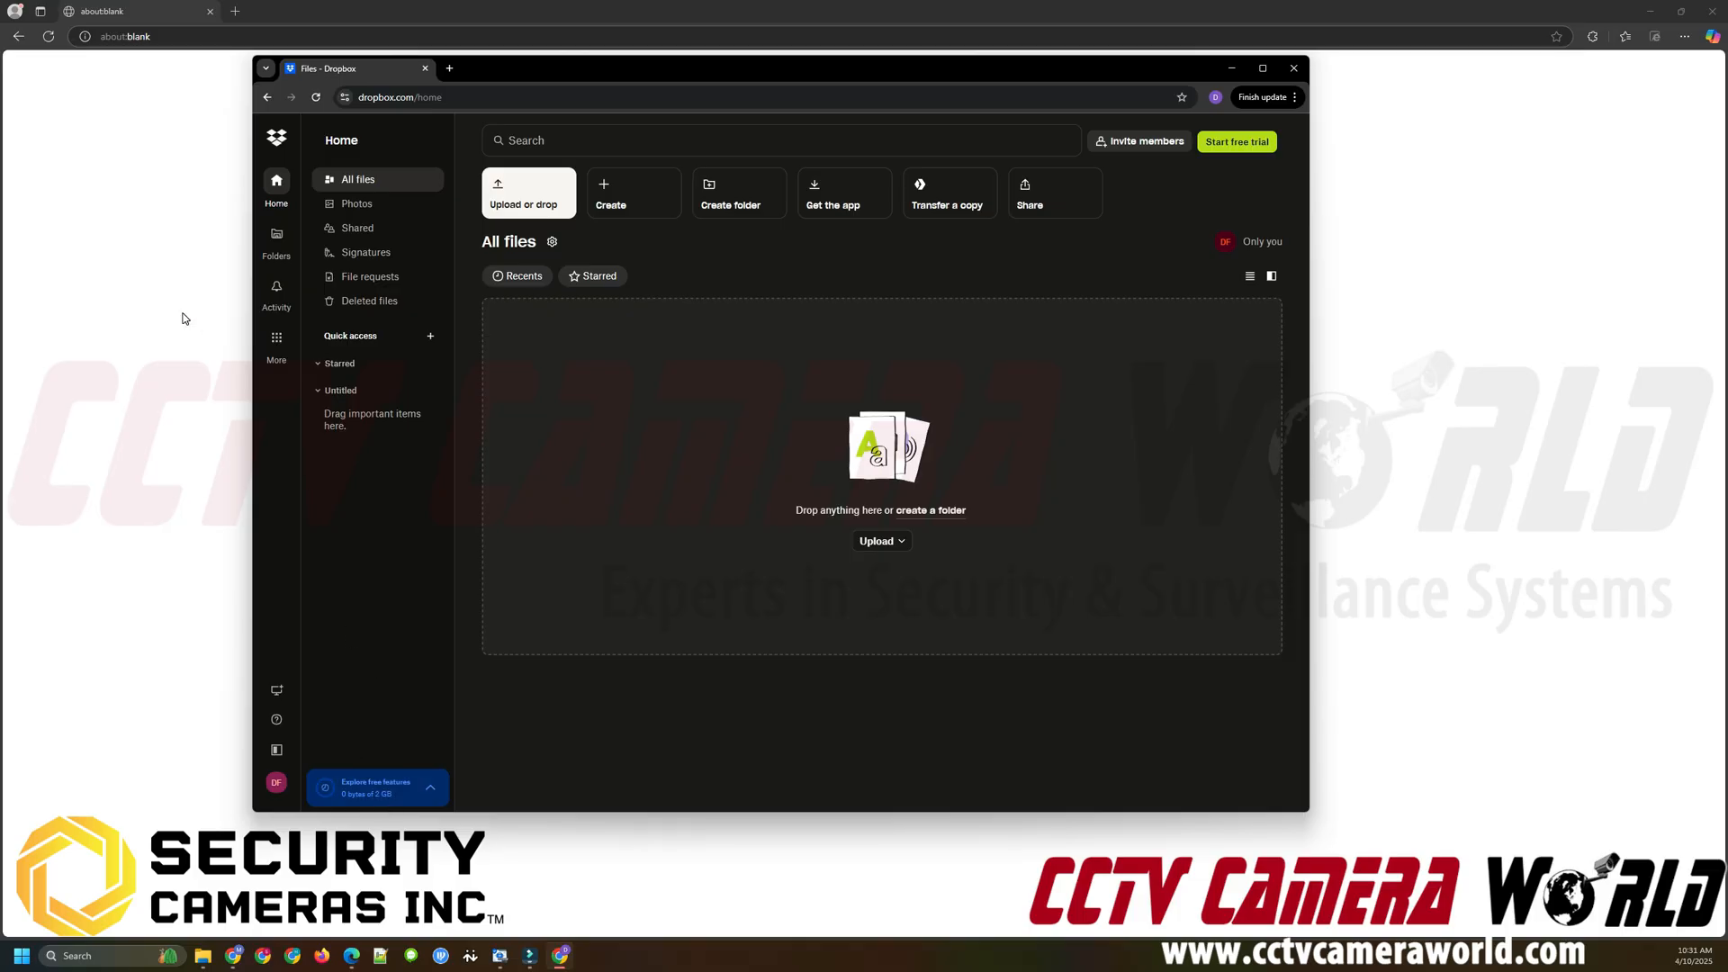
- Close the Dropbox window so only the blank Chrome page remains
left_click(1293, 69)
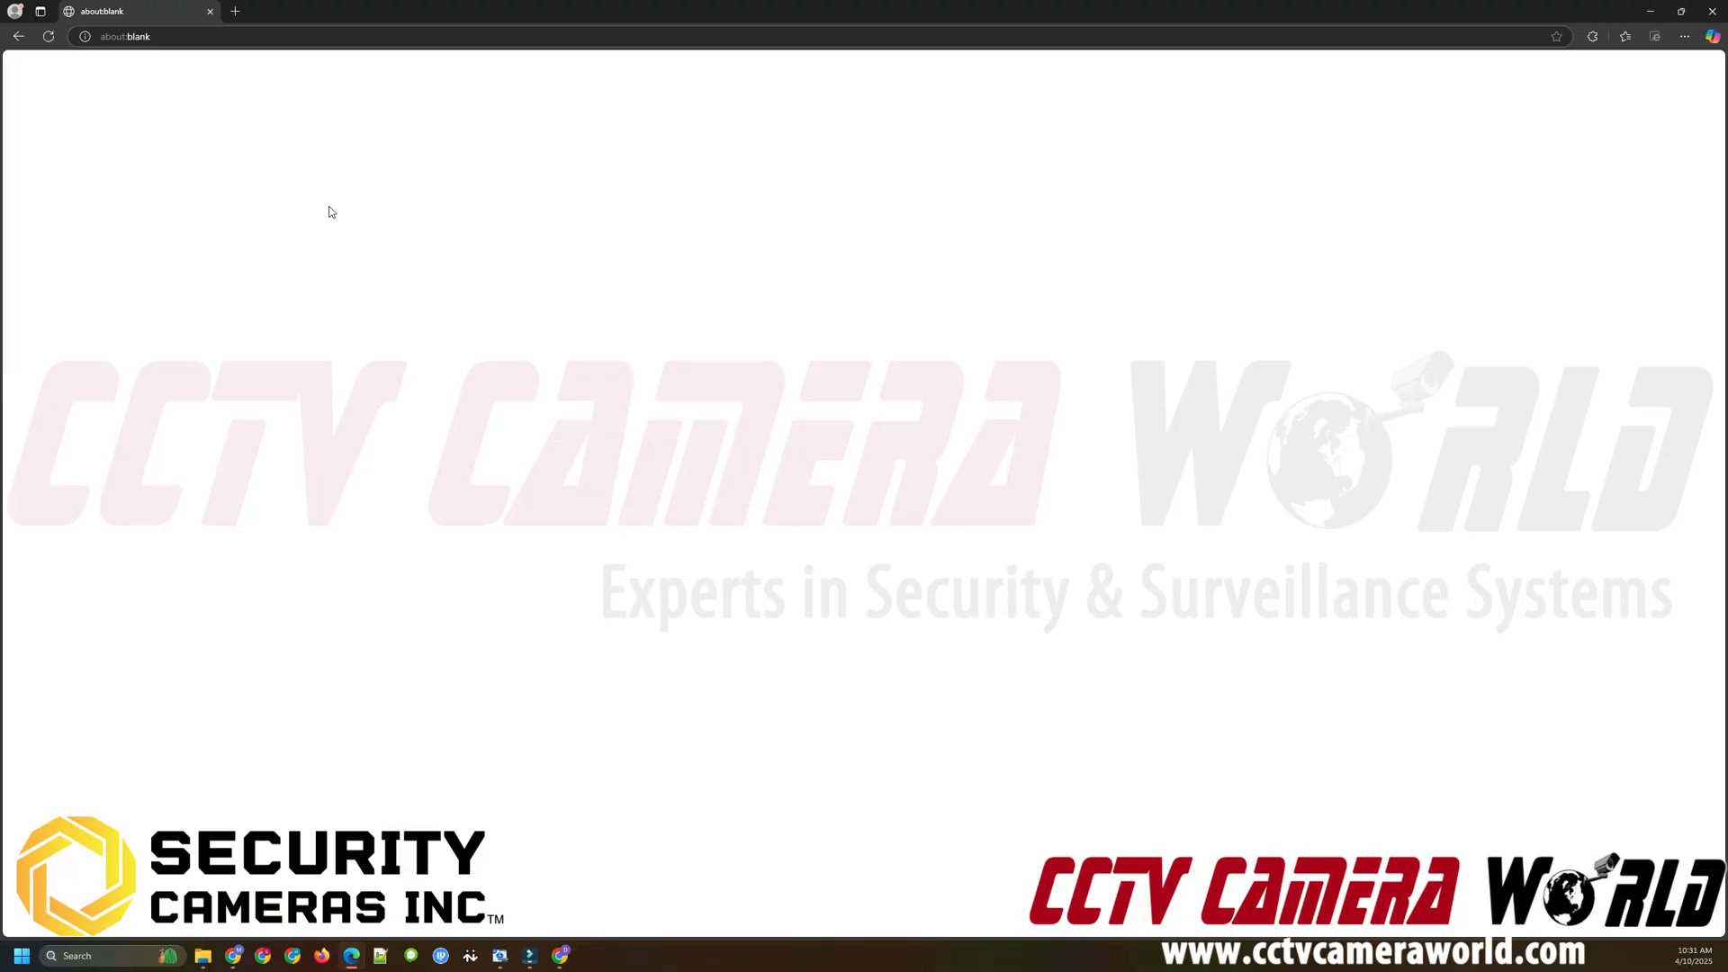
mouse_move(304, 92)
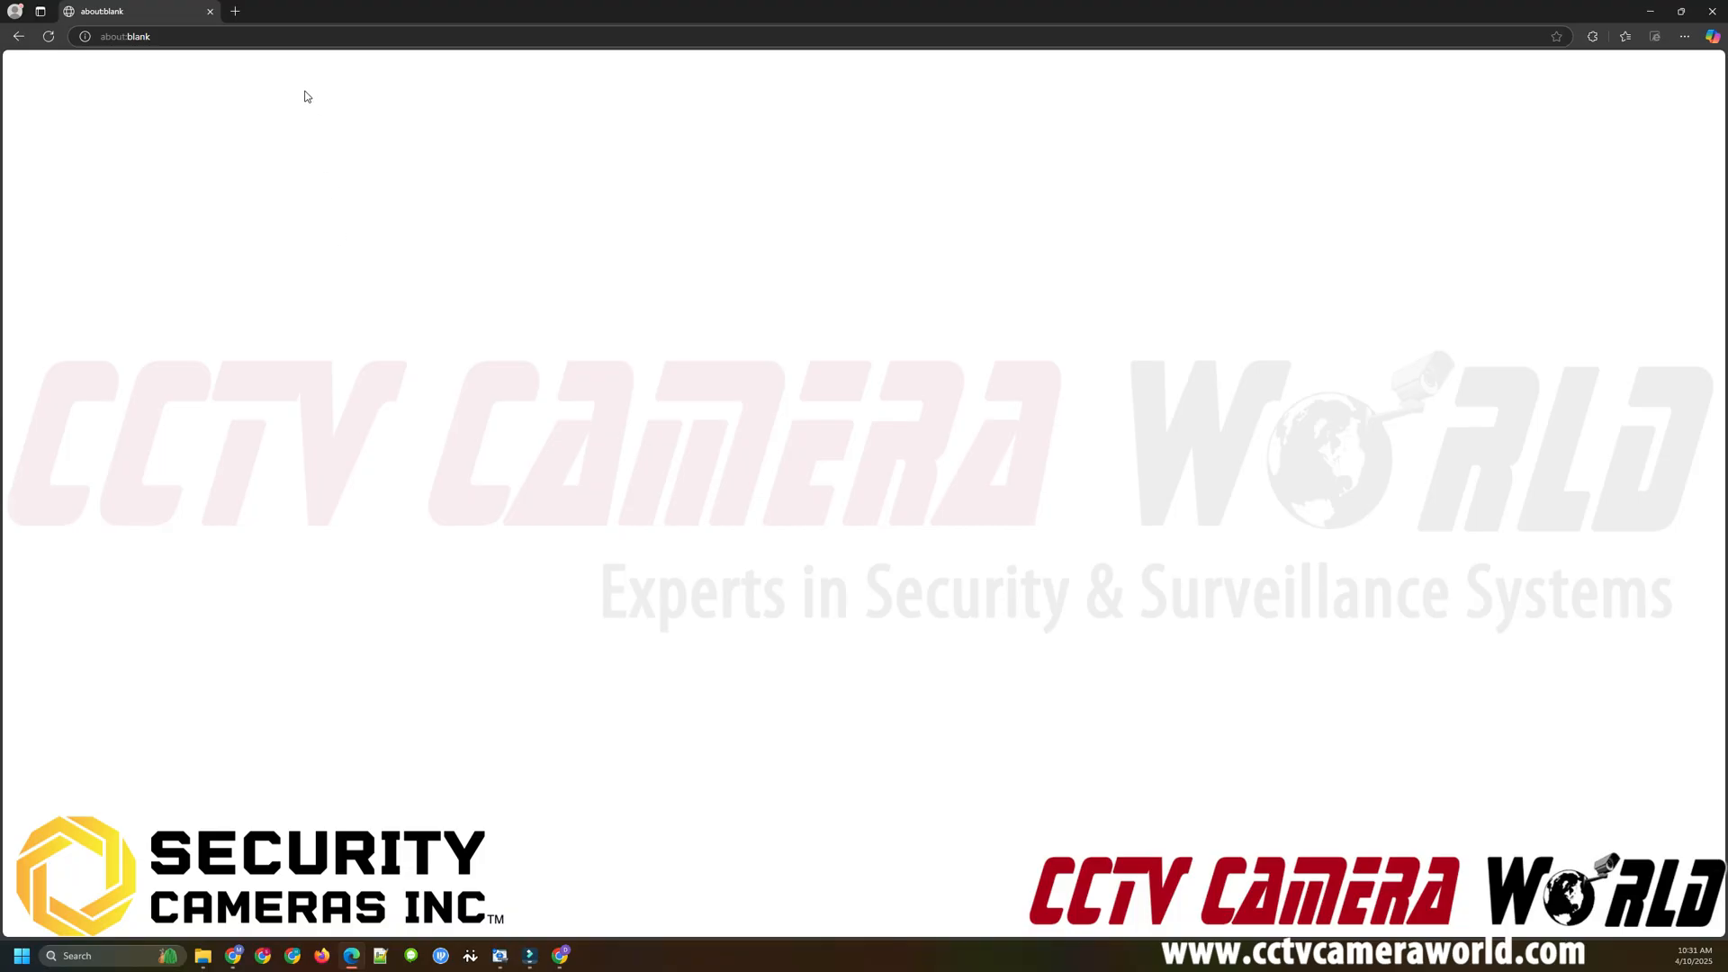
mouse_move(555, 530)
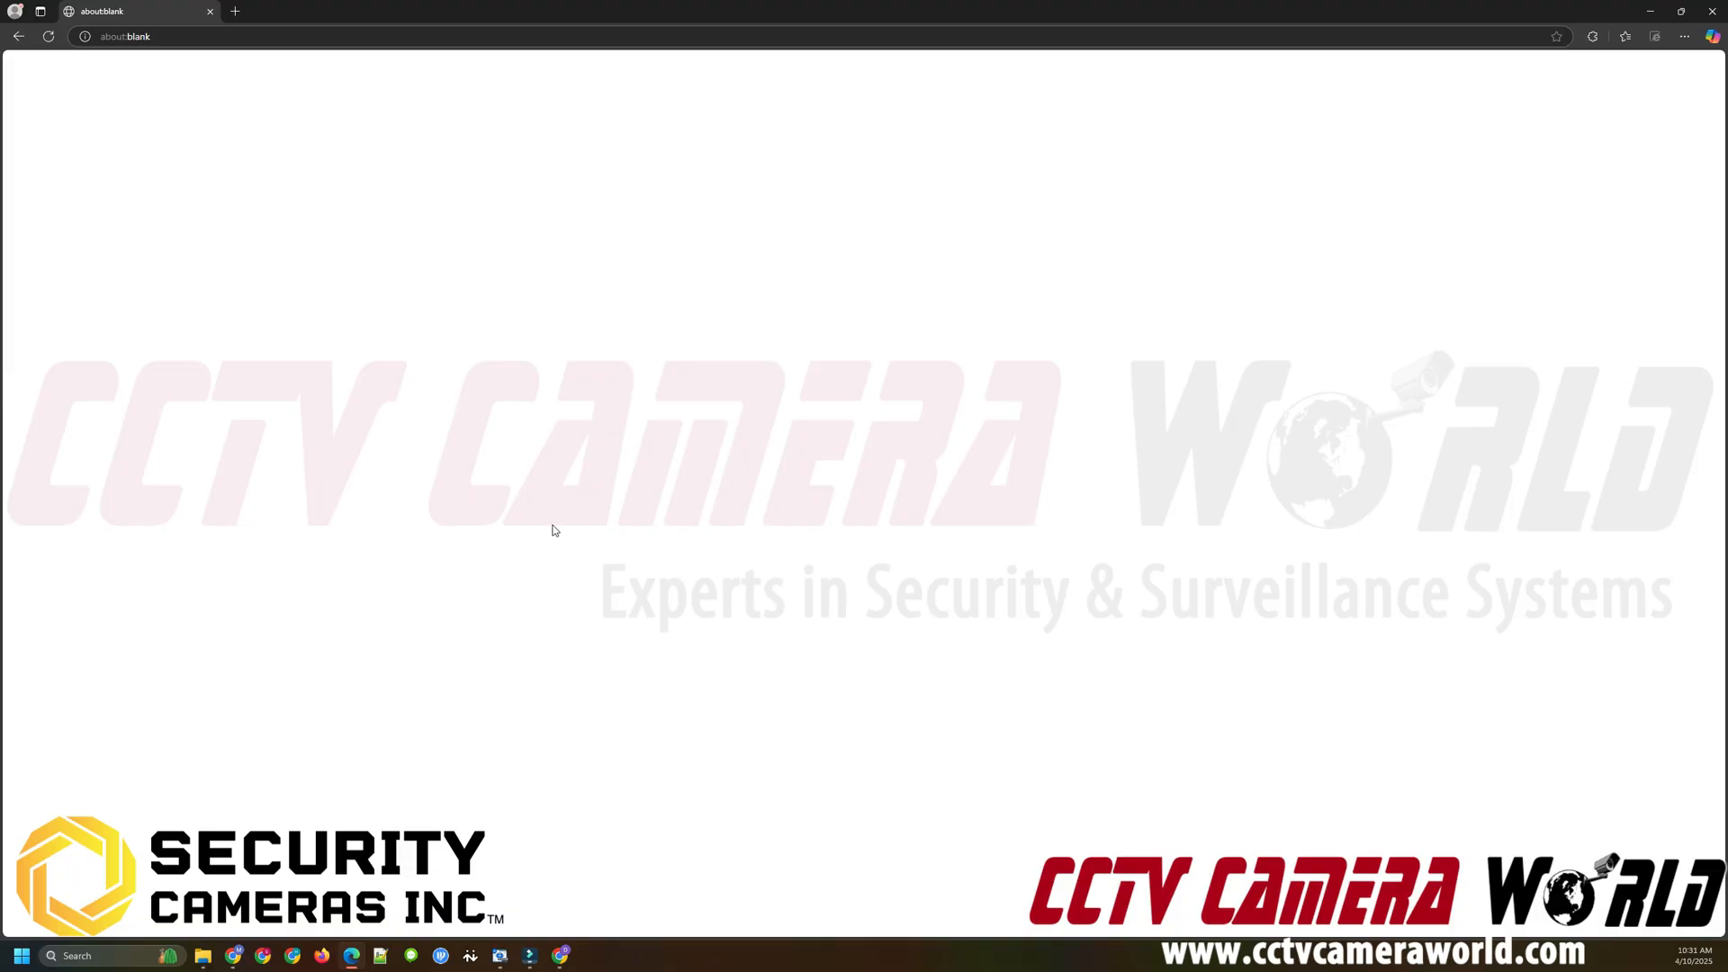
mouse_move(572, 646)
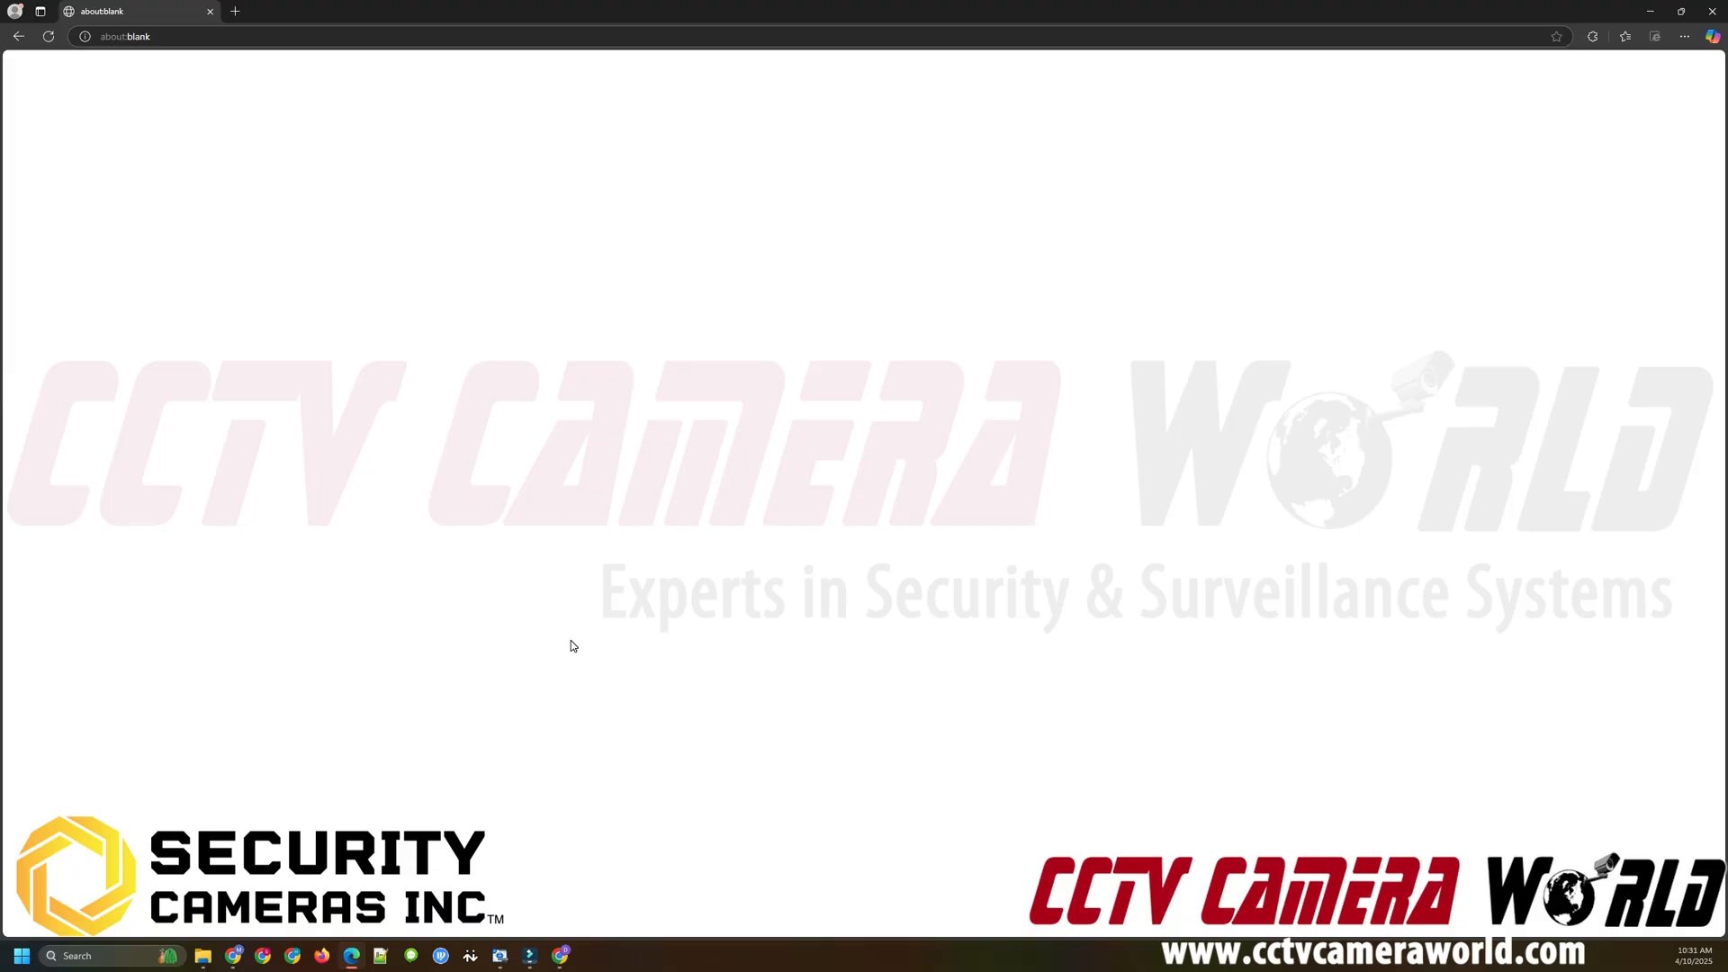
mouse_move(531, 817)
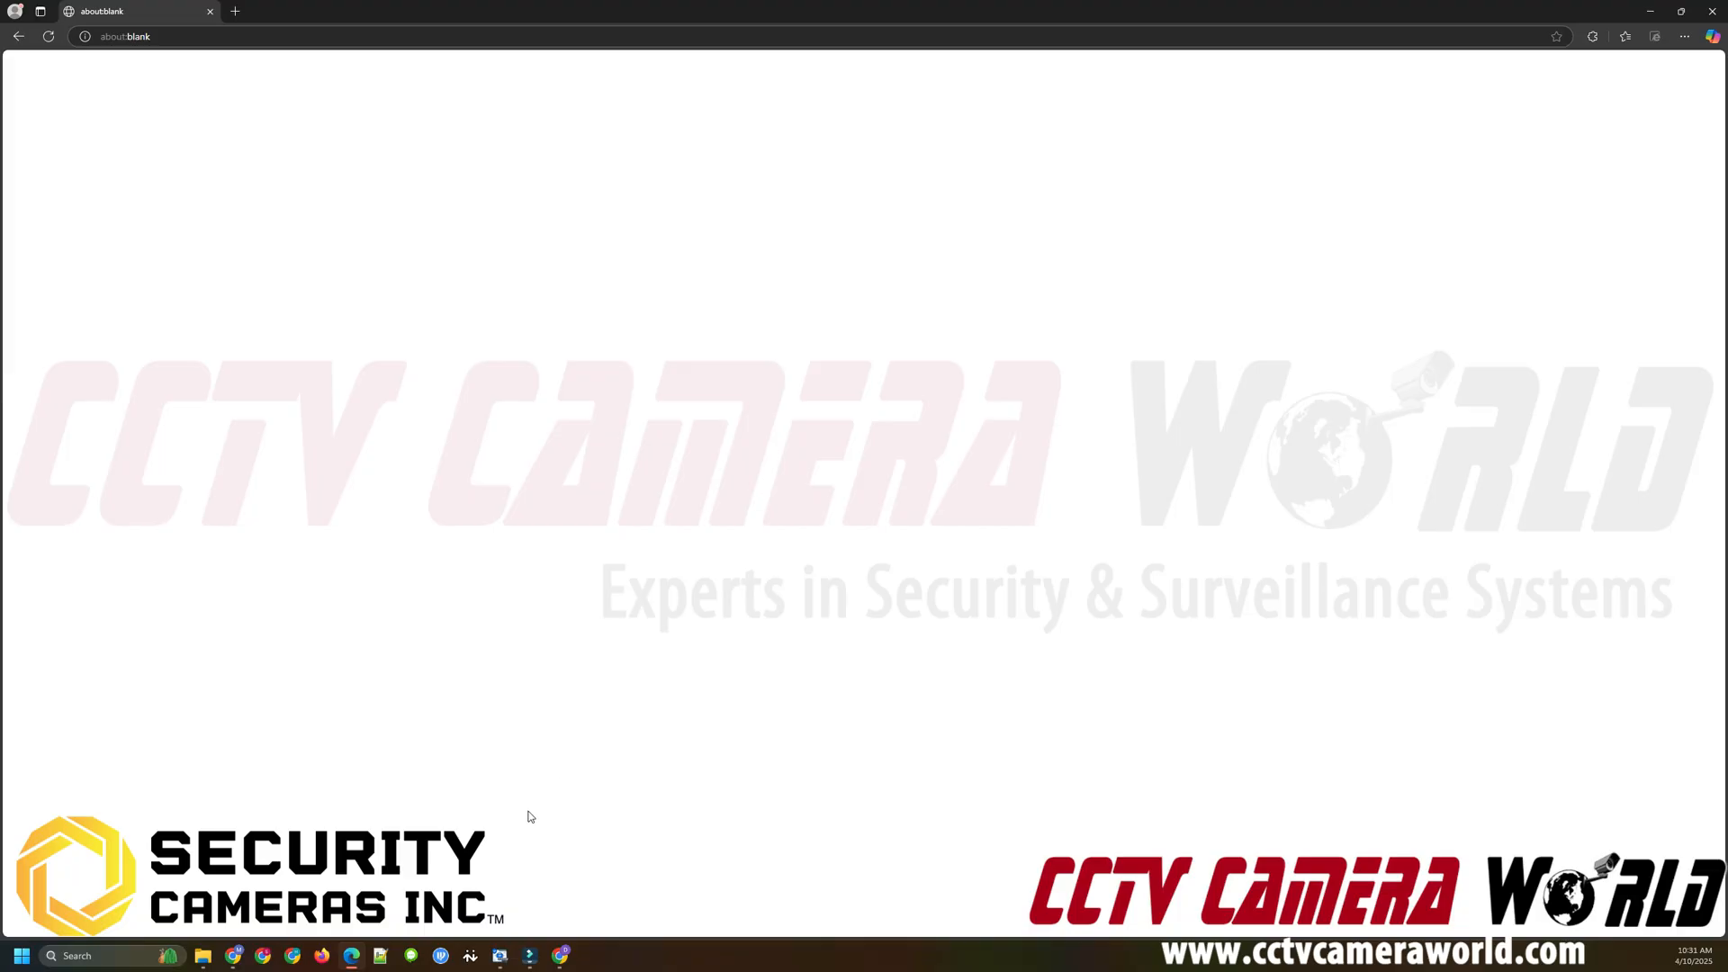
- Launch SCI Config Tool to discover the NVR and IP camera on the network
left_click(501, 955)
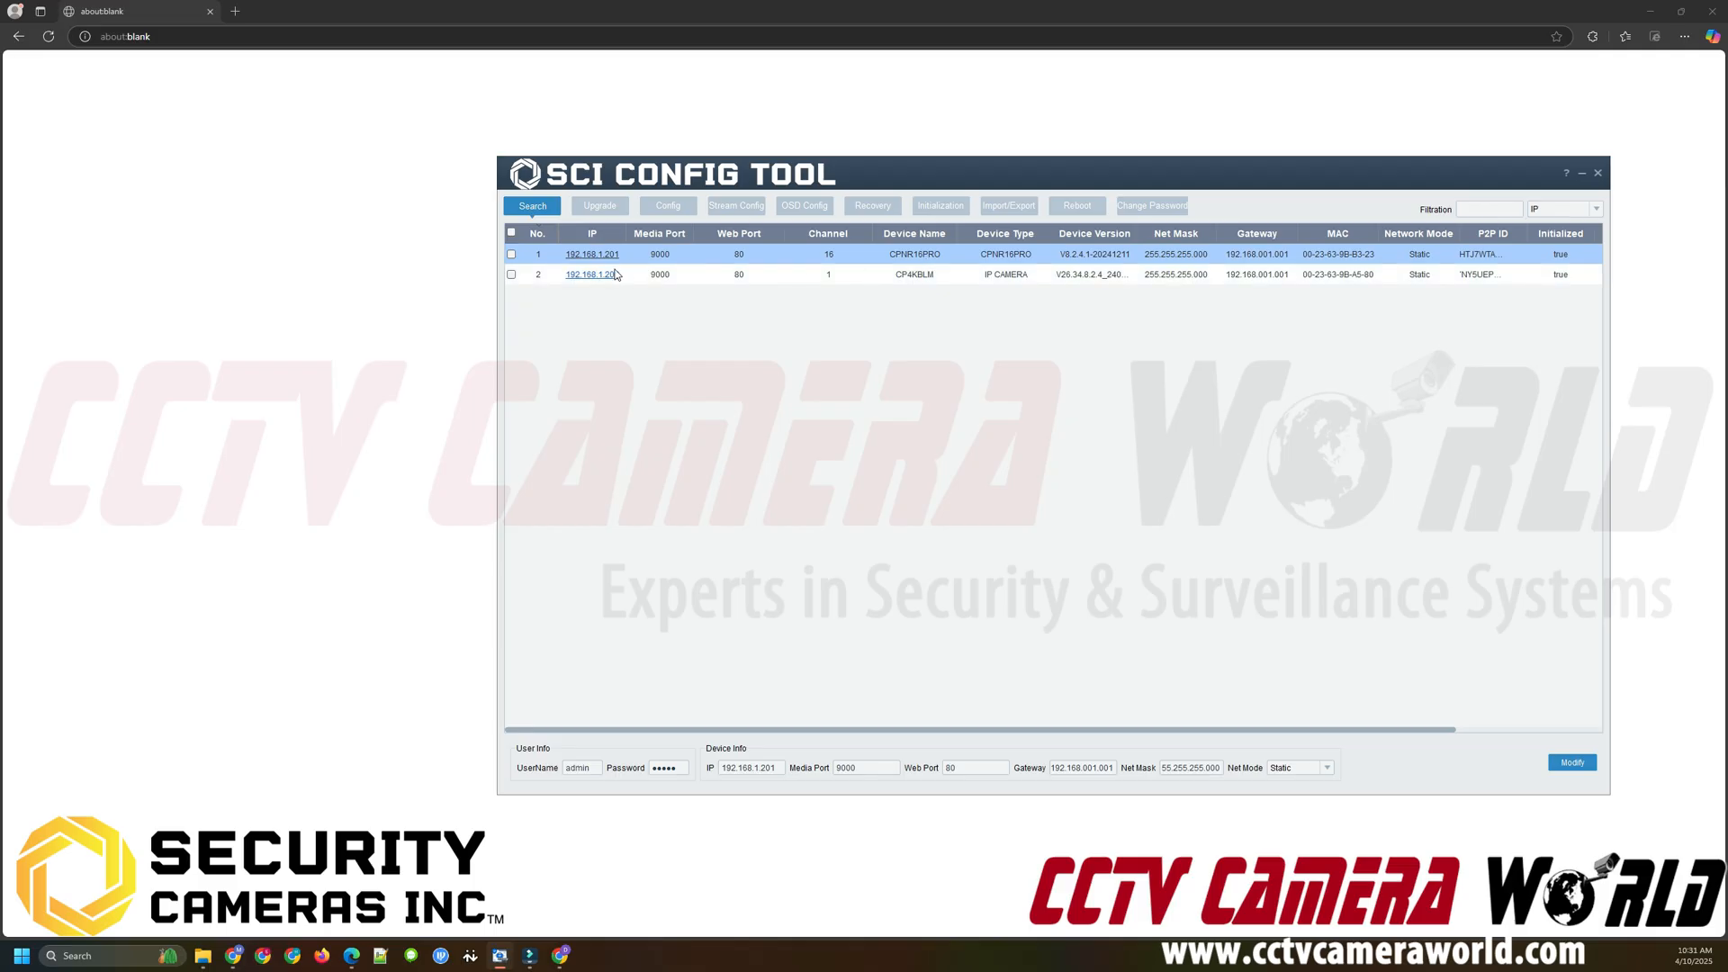
mouse_move(614, 270)
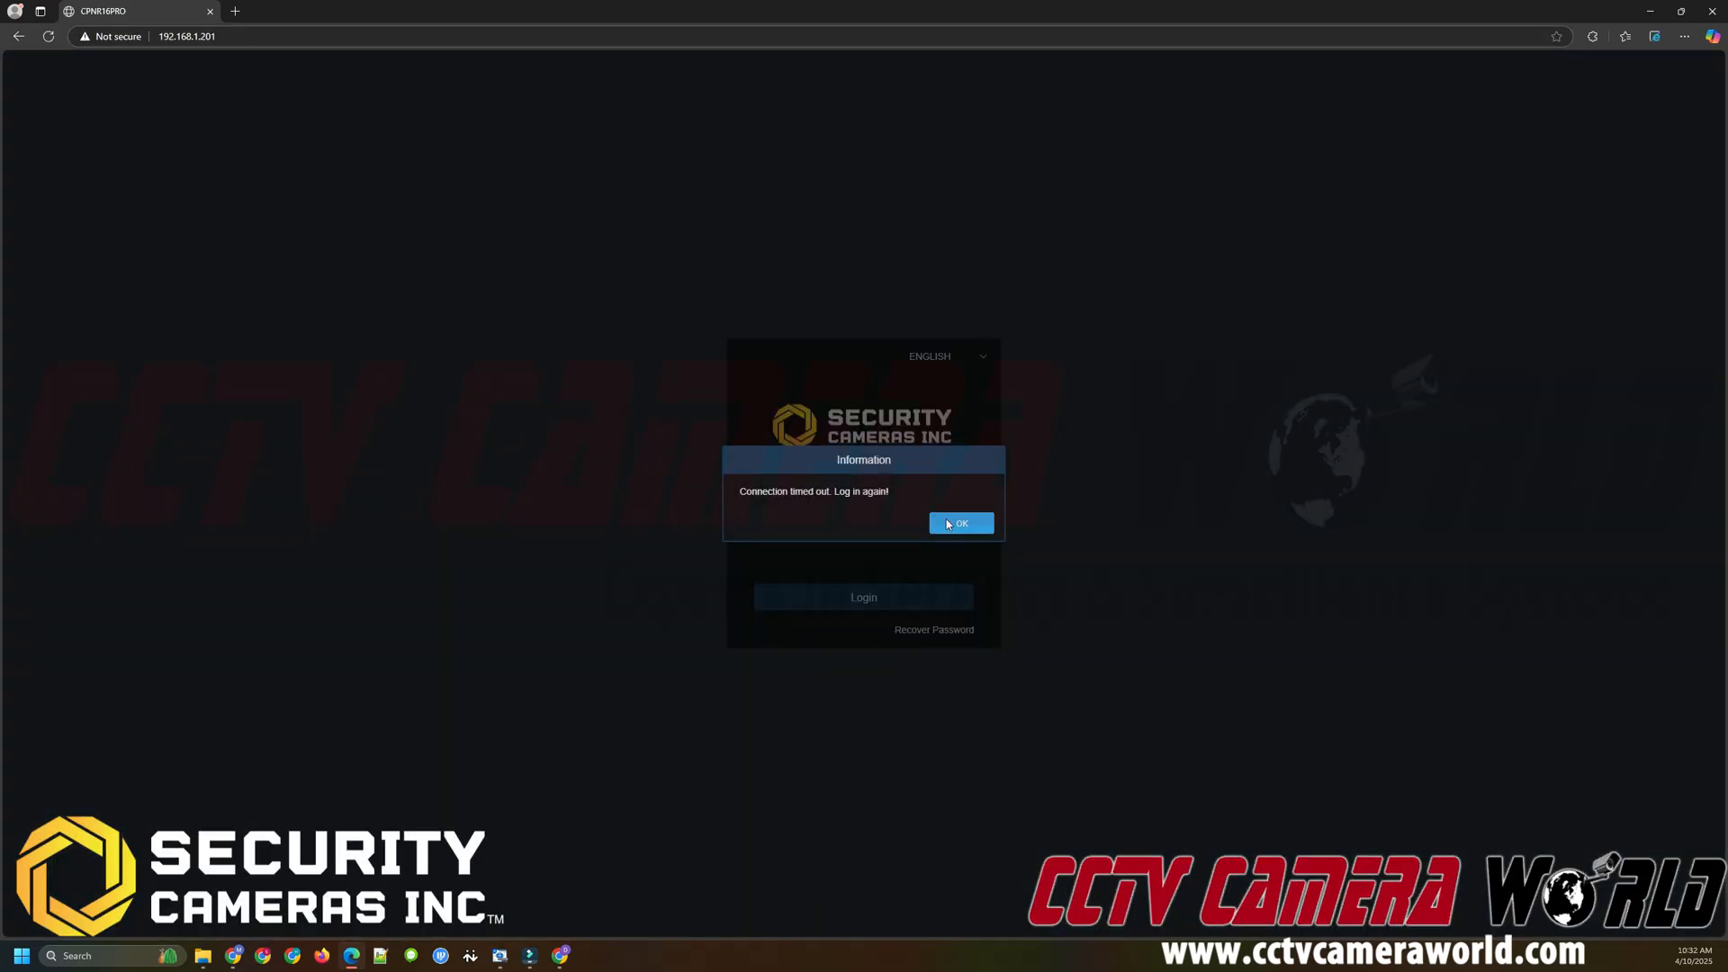
- Dismiss the timeout message and log in as admin to reach the CH1 parking lot live view
left_click(961, 522)
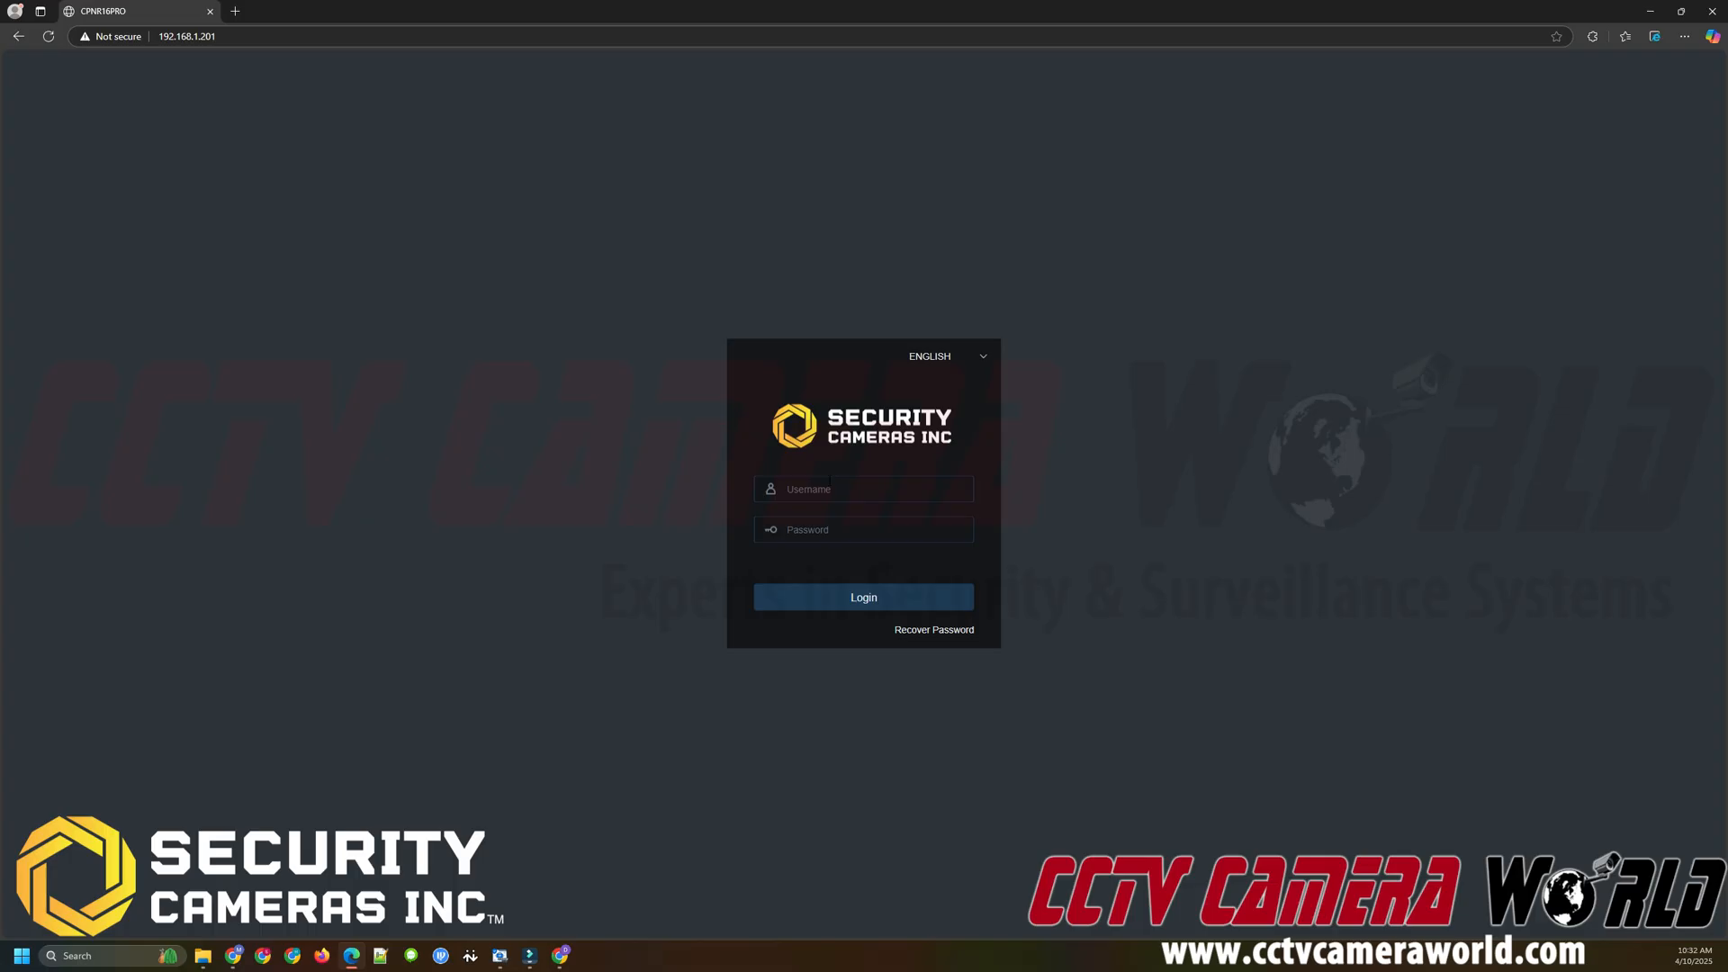
type("admin")
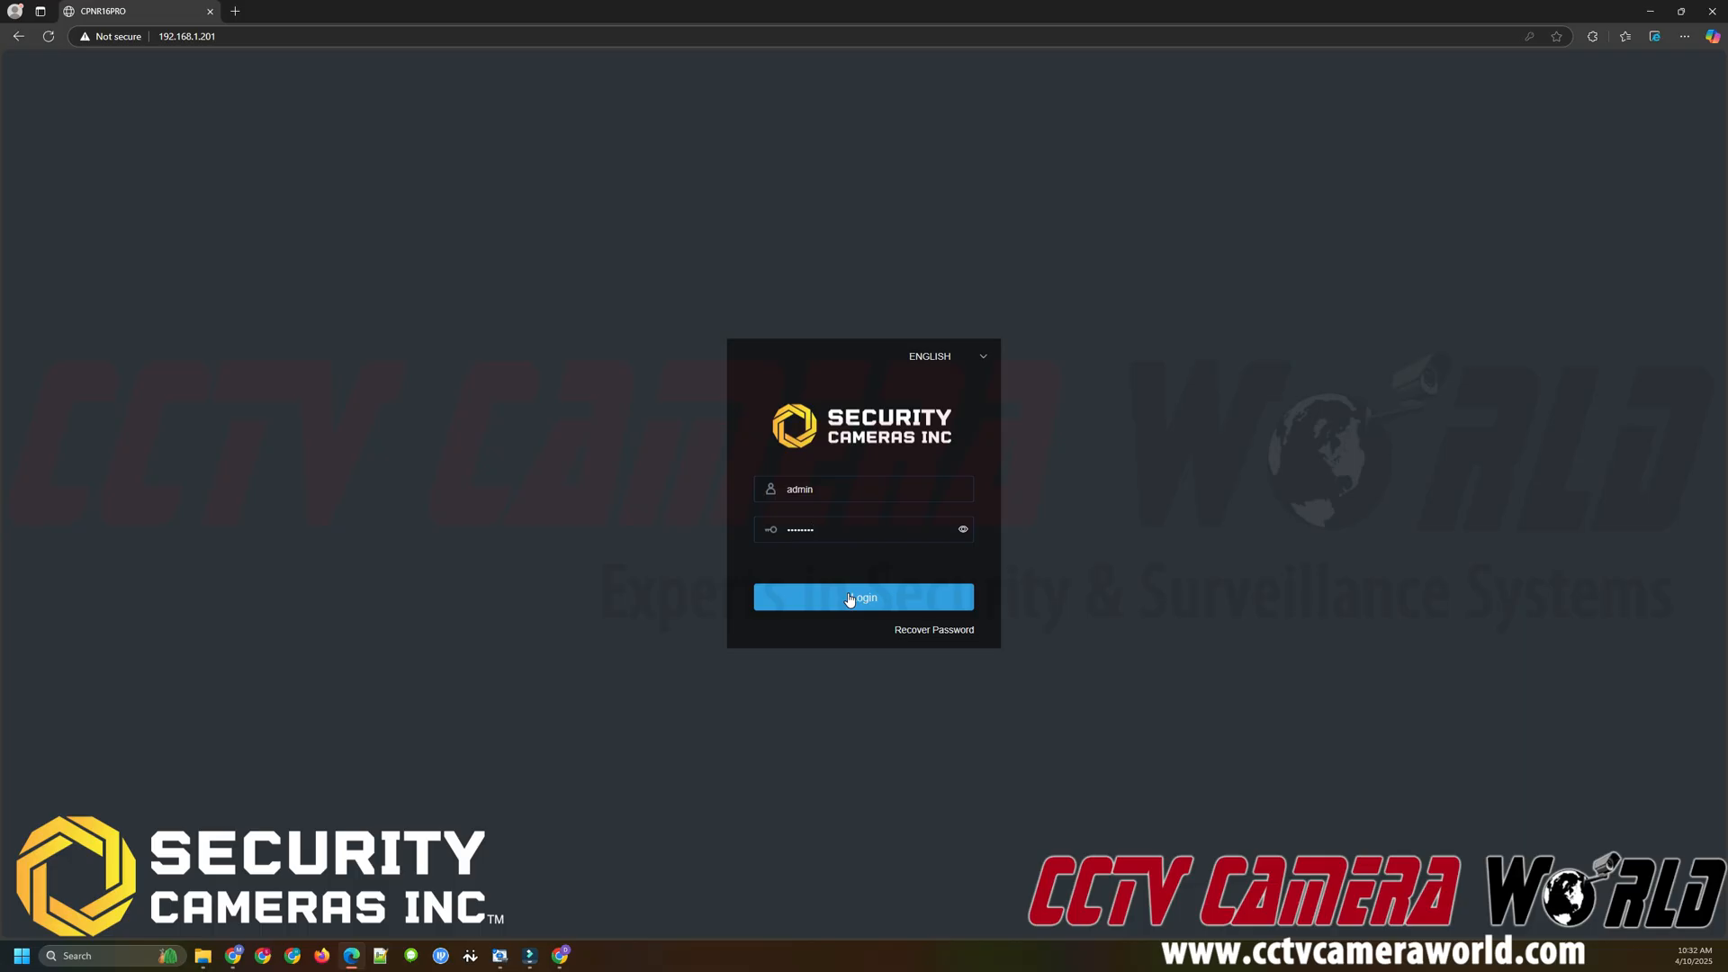
left_click(864, 596)
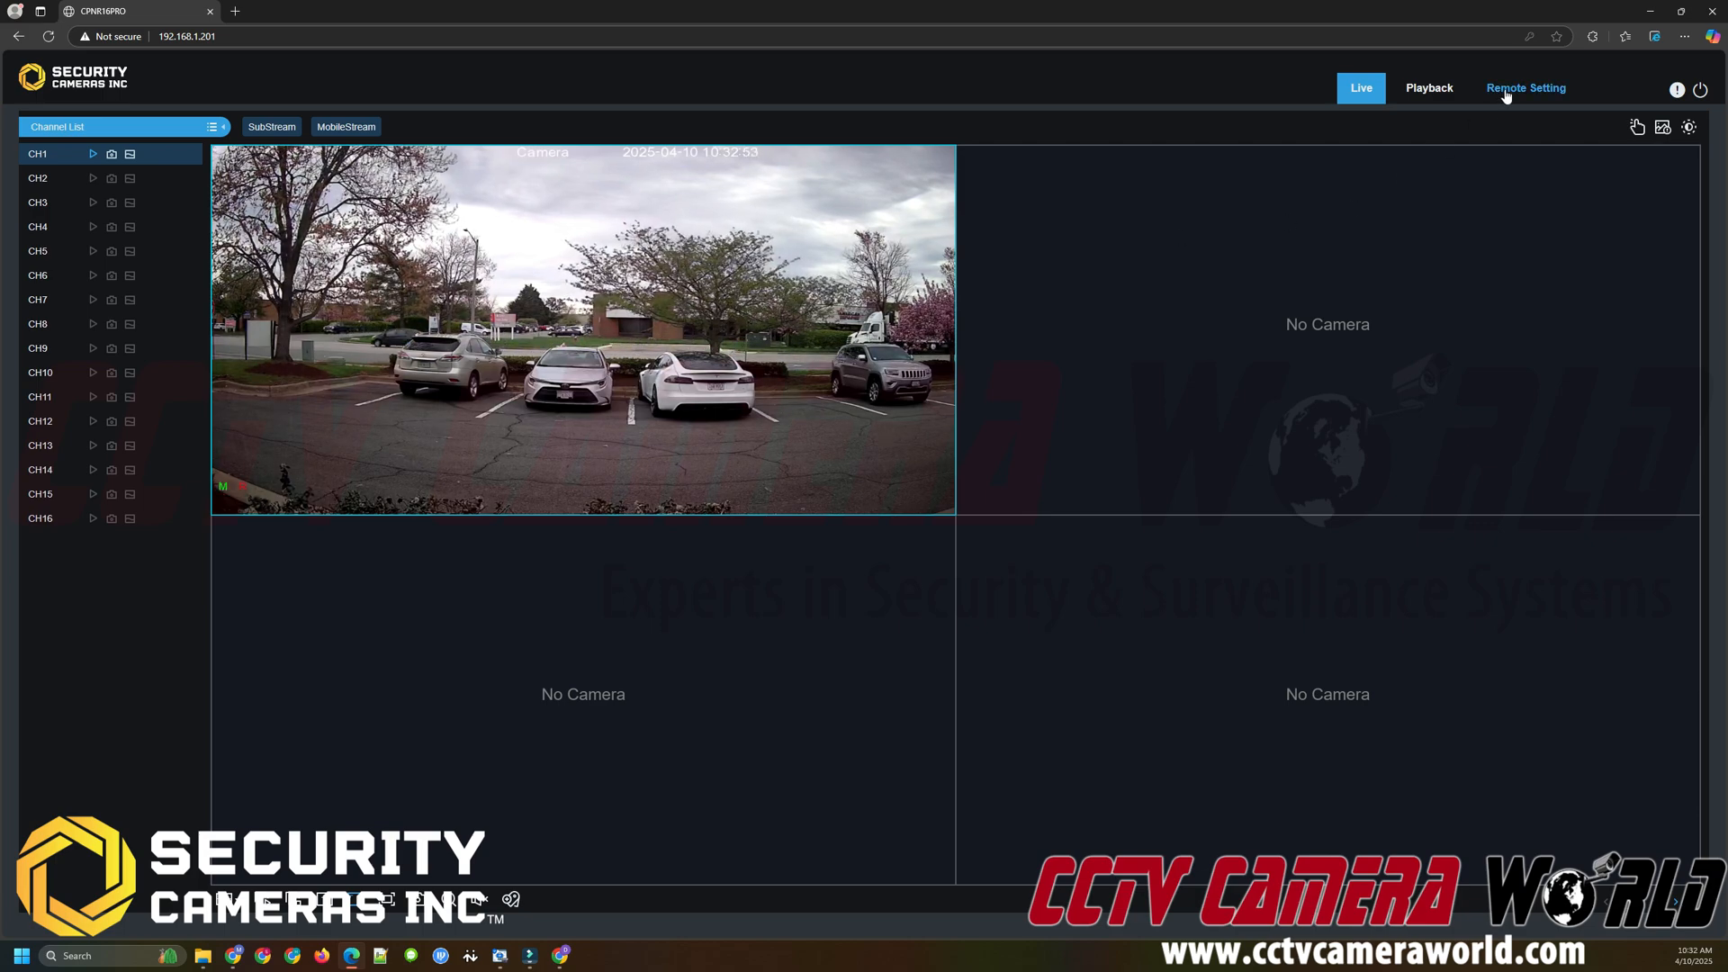
- Enable Cloud Video for CH1 under Remote Setting > Alarm > Motion and save
left_click(1527, 87)
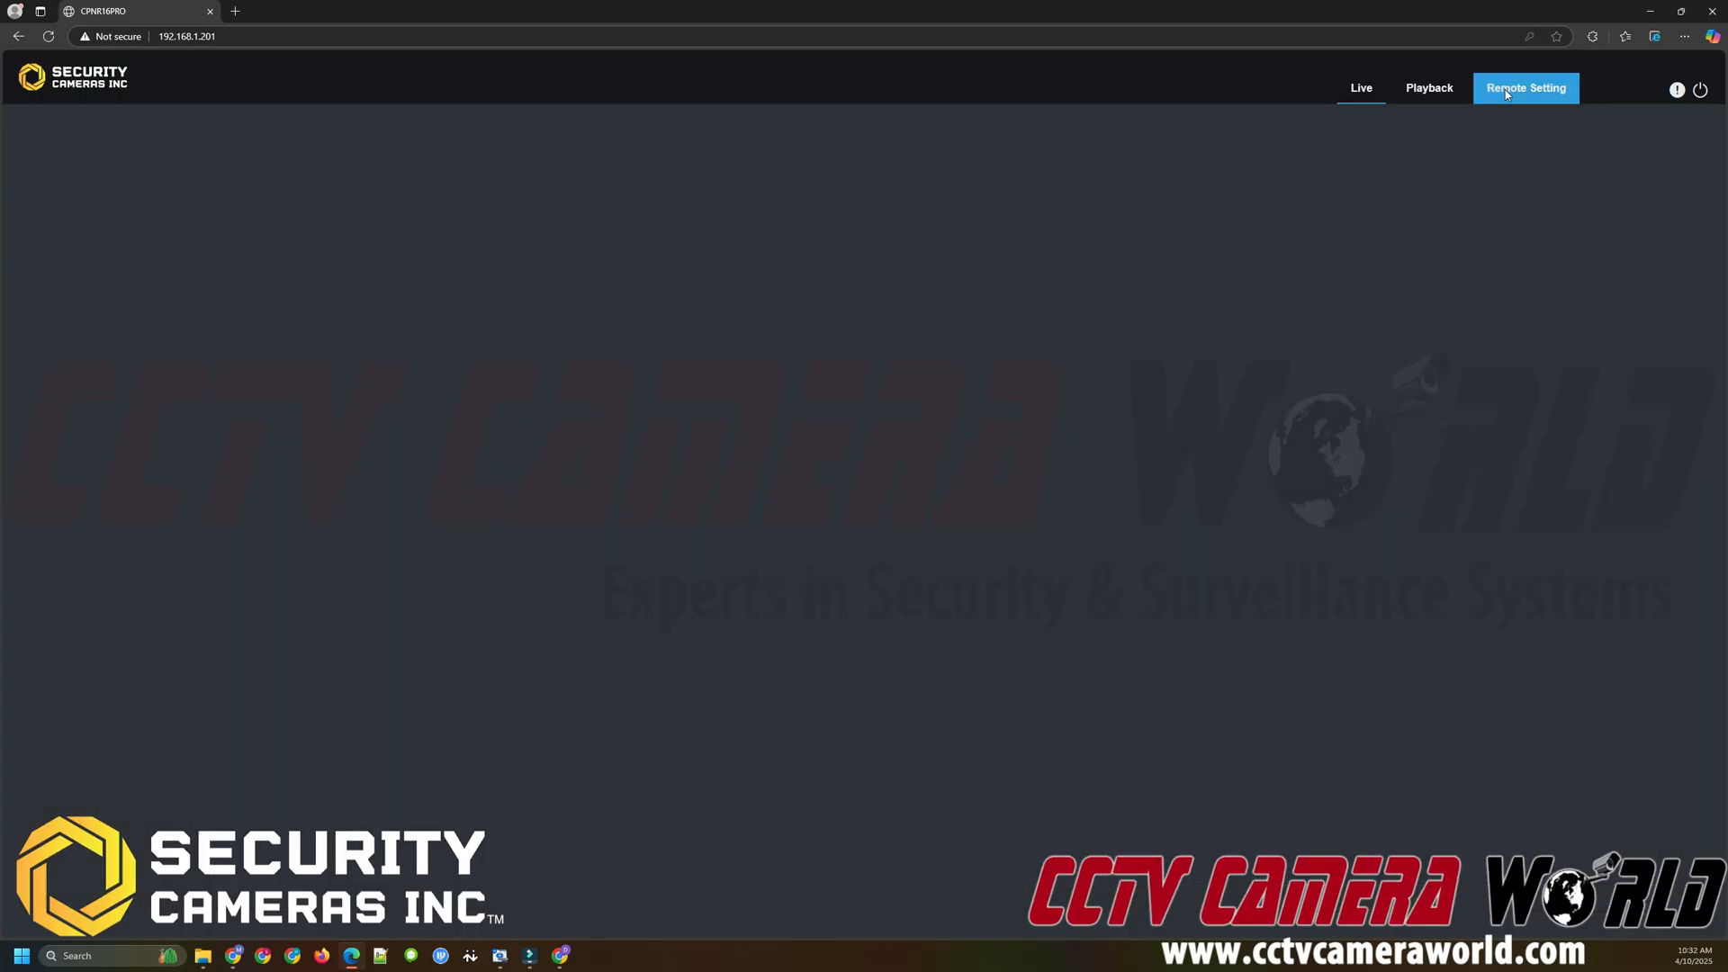
left_click(1527, 86)
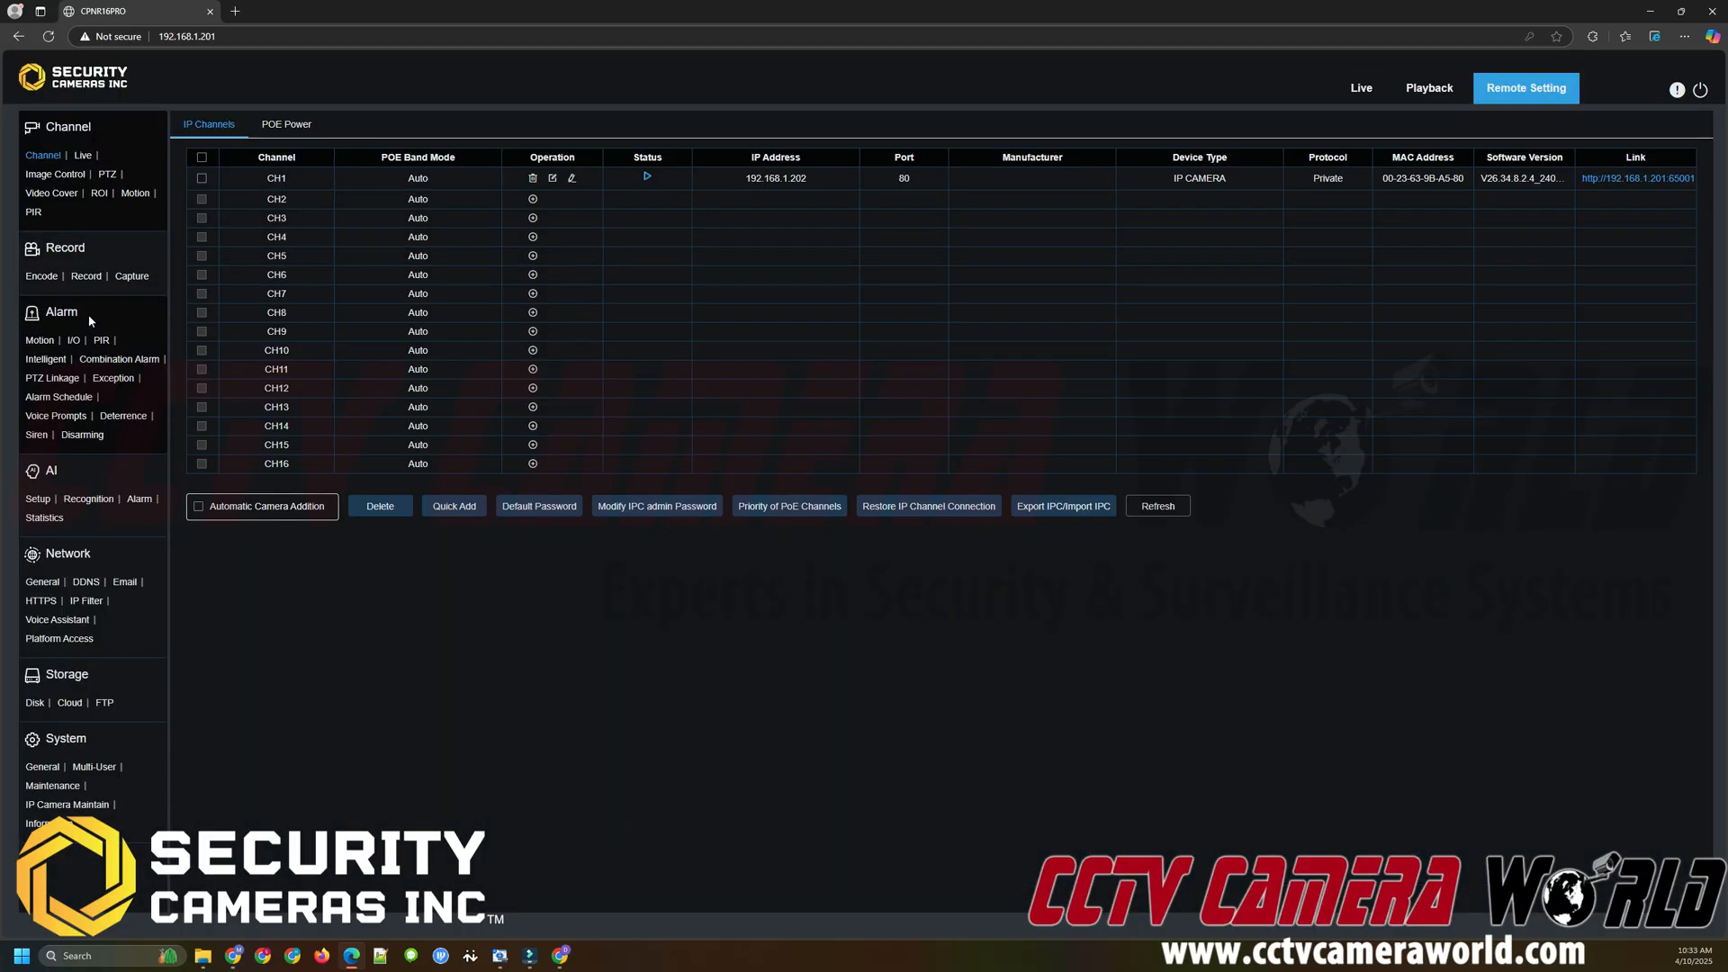
mouse_move(76, 329)
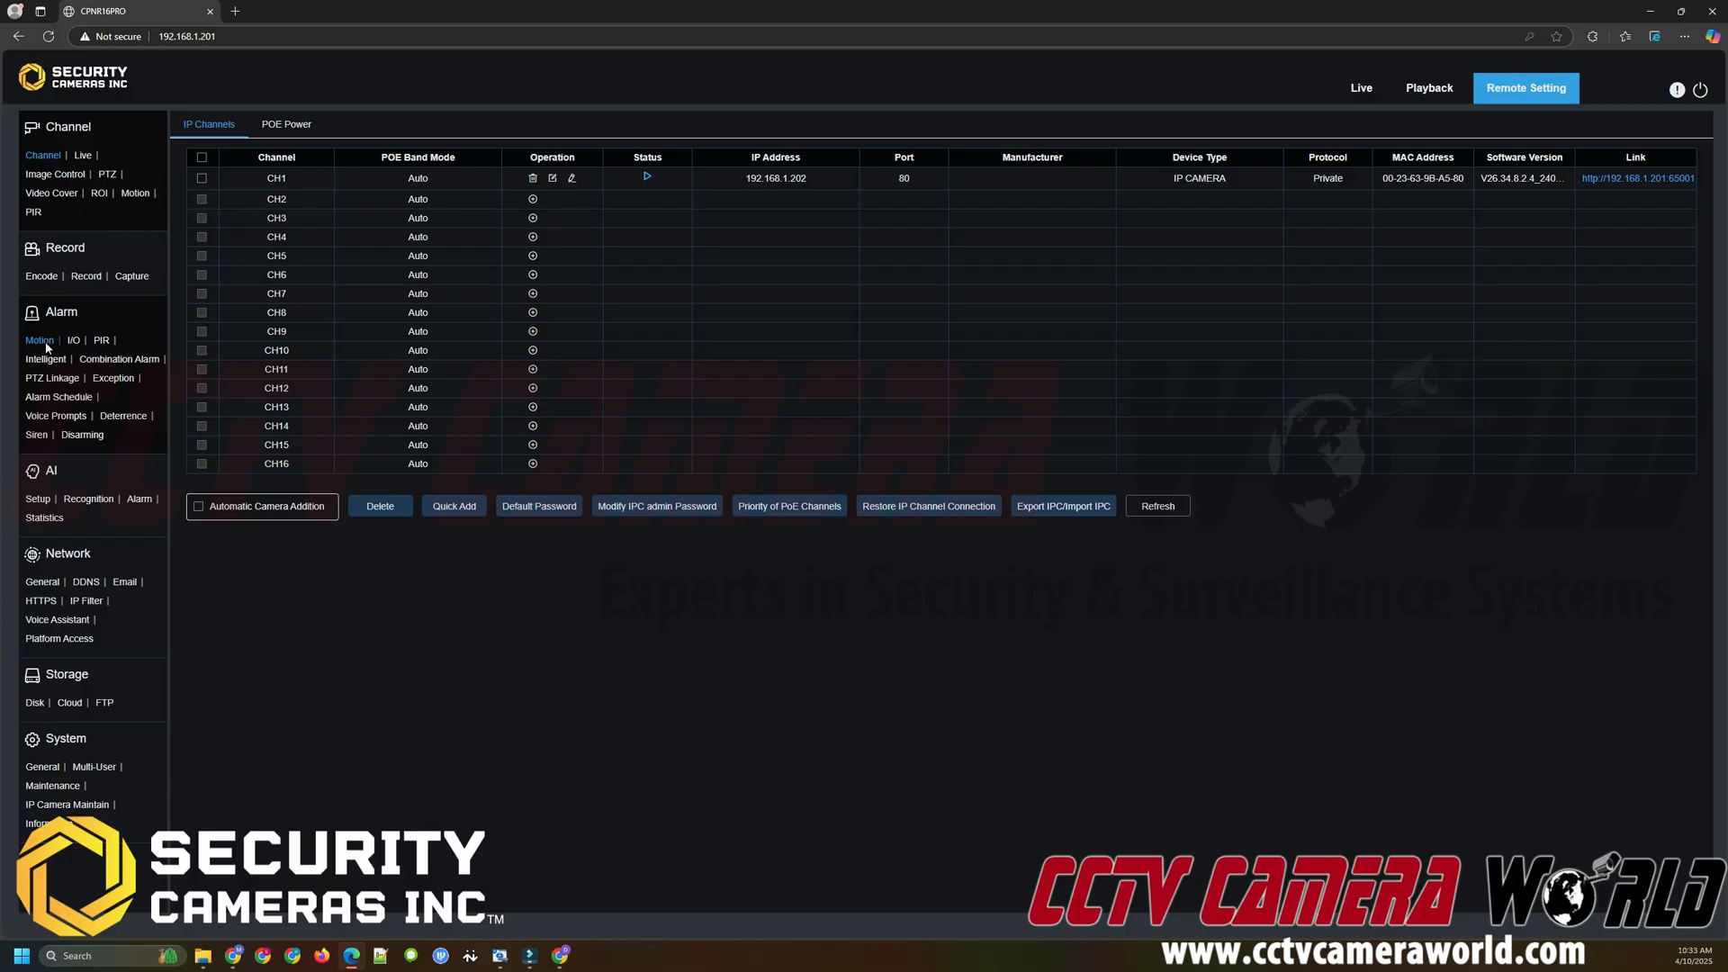
left_click(40, 341)
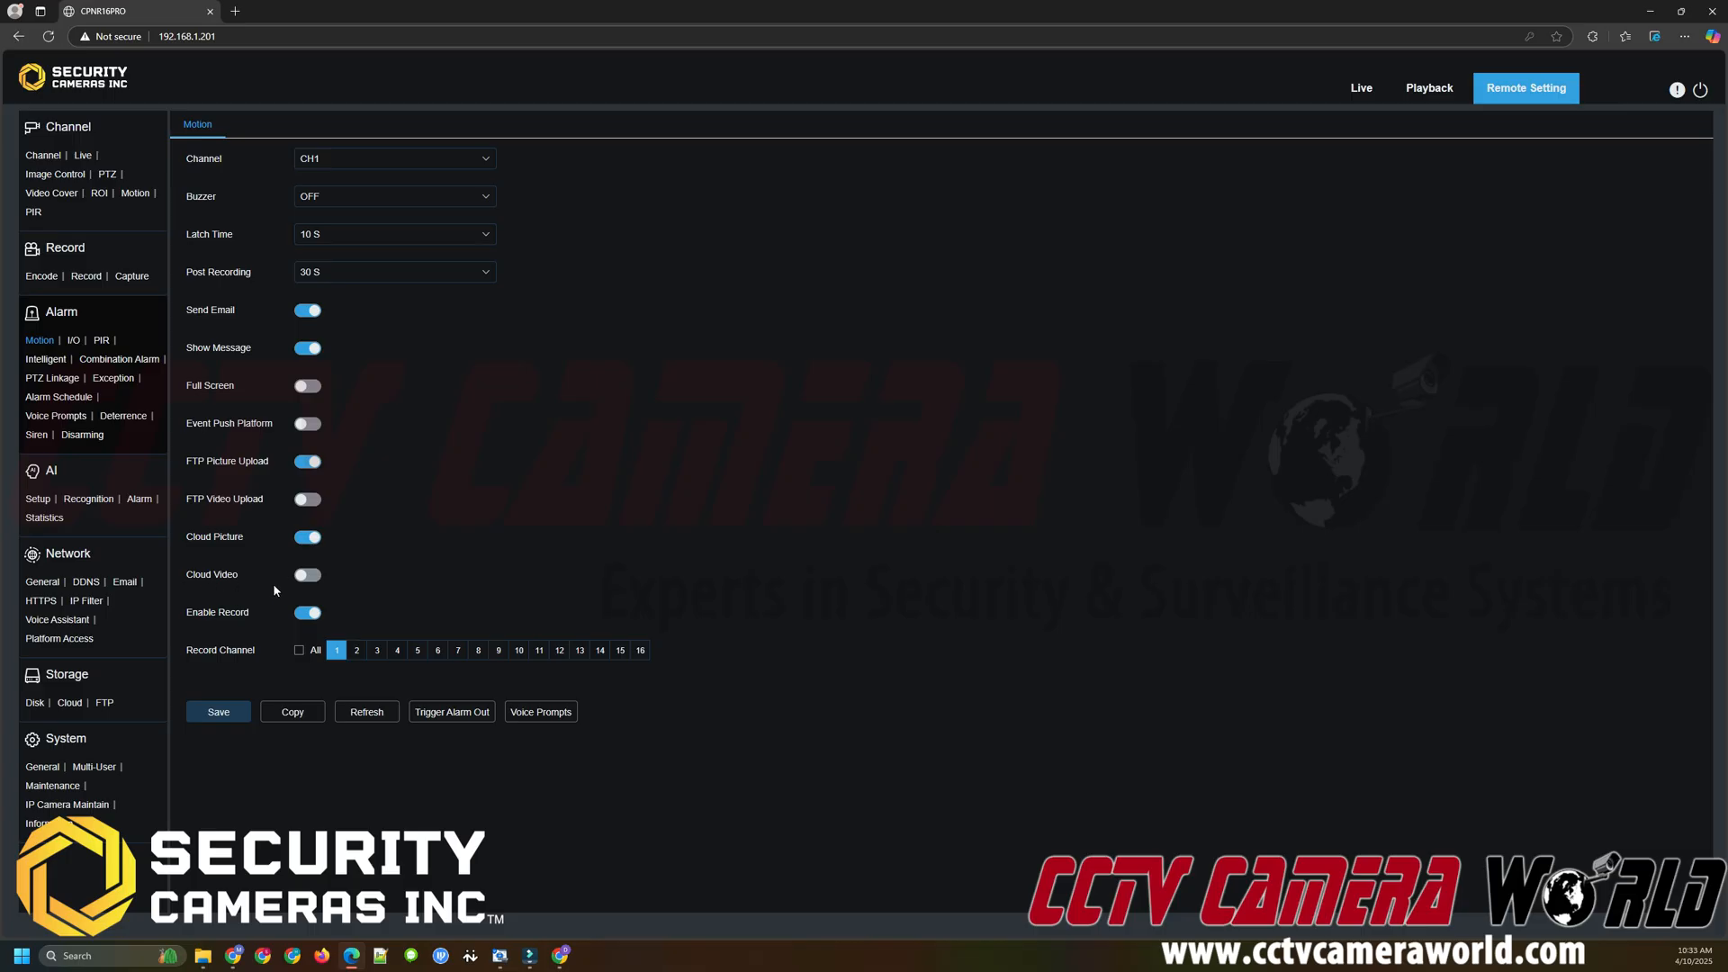
left_click(306, 574)
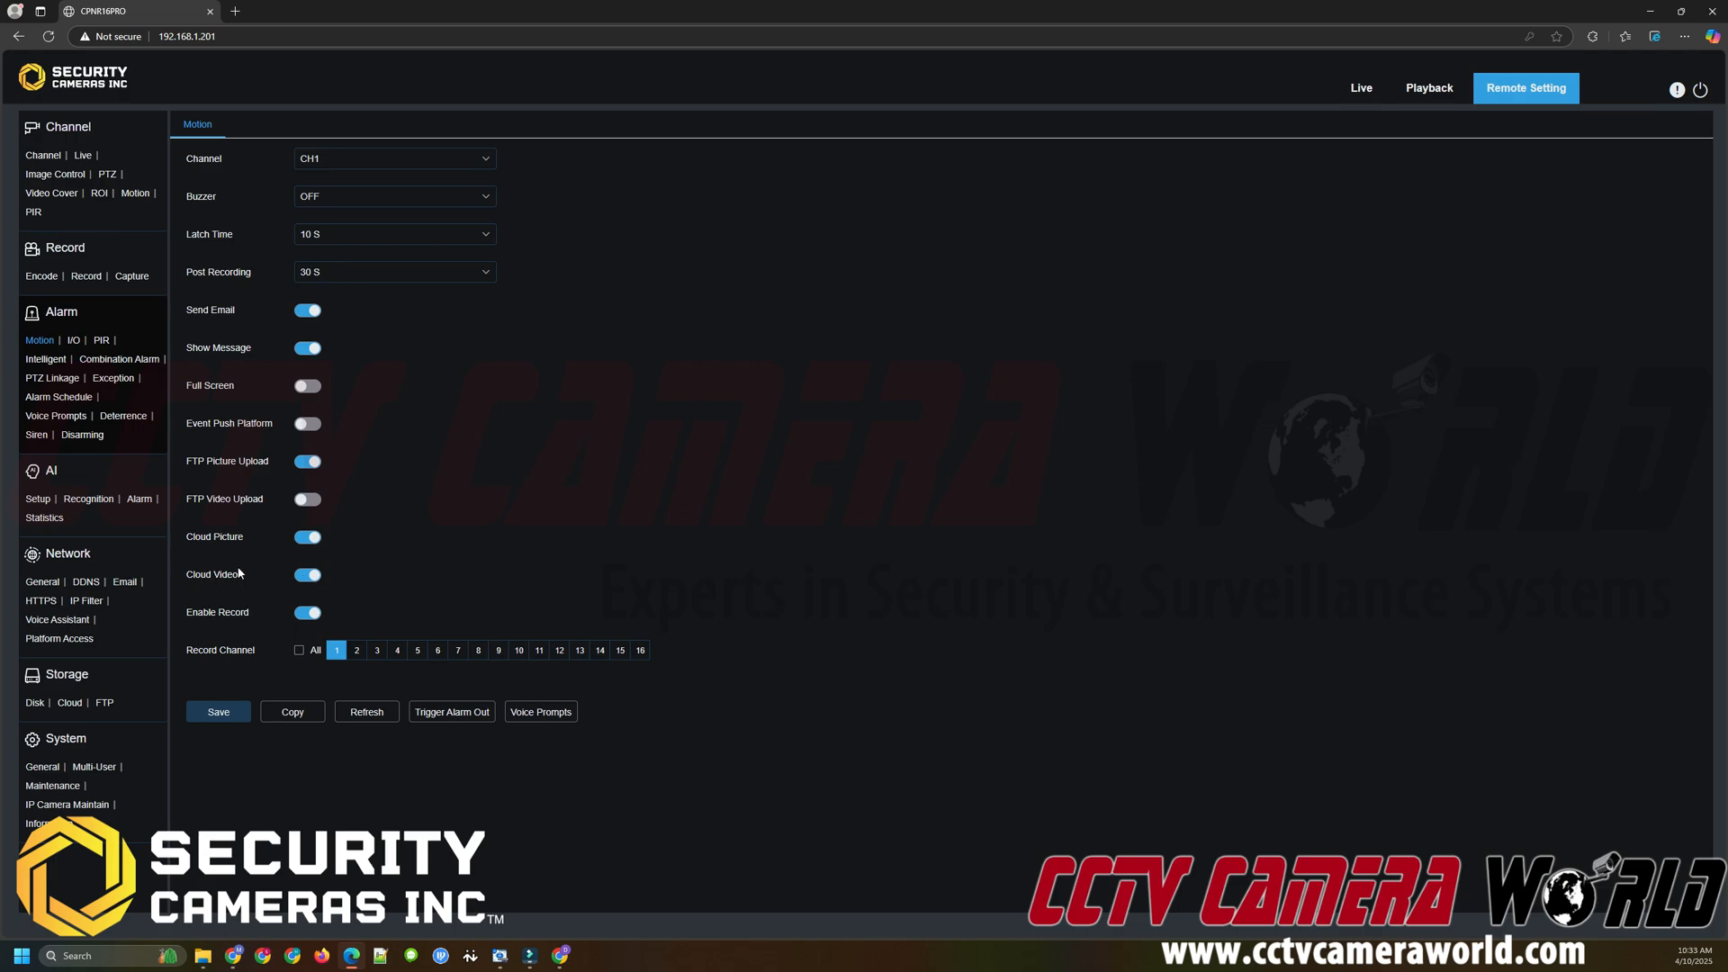
mouse_move(236, 555)
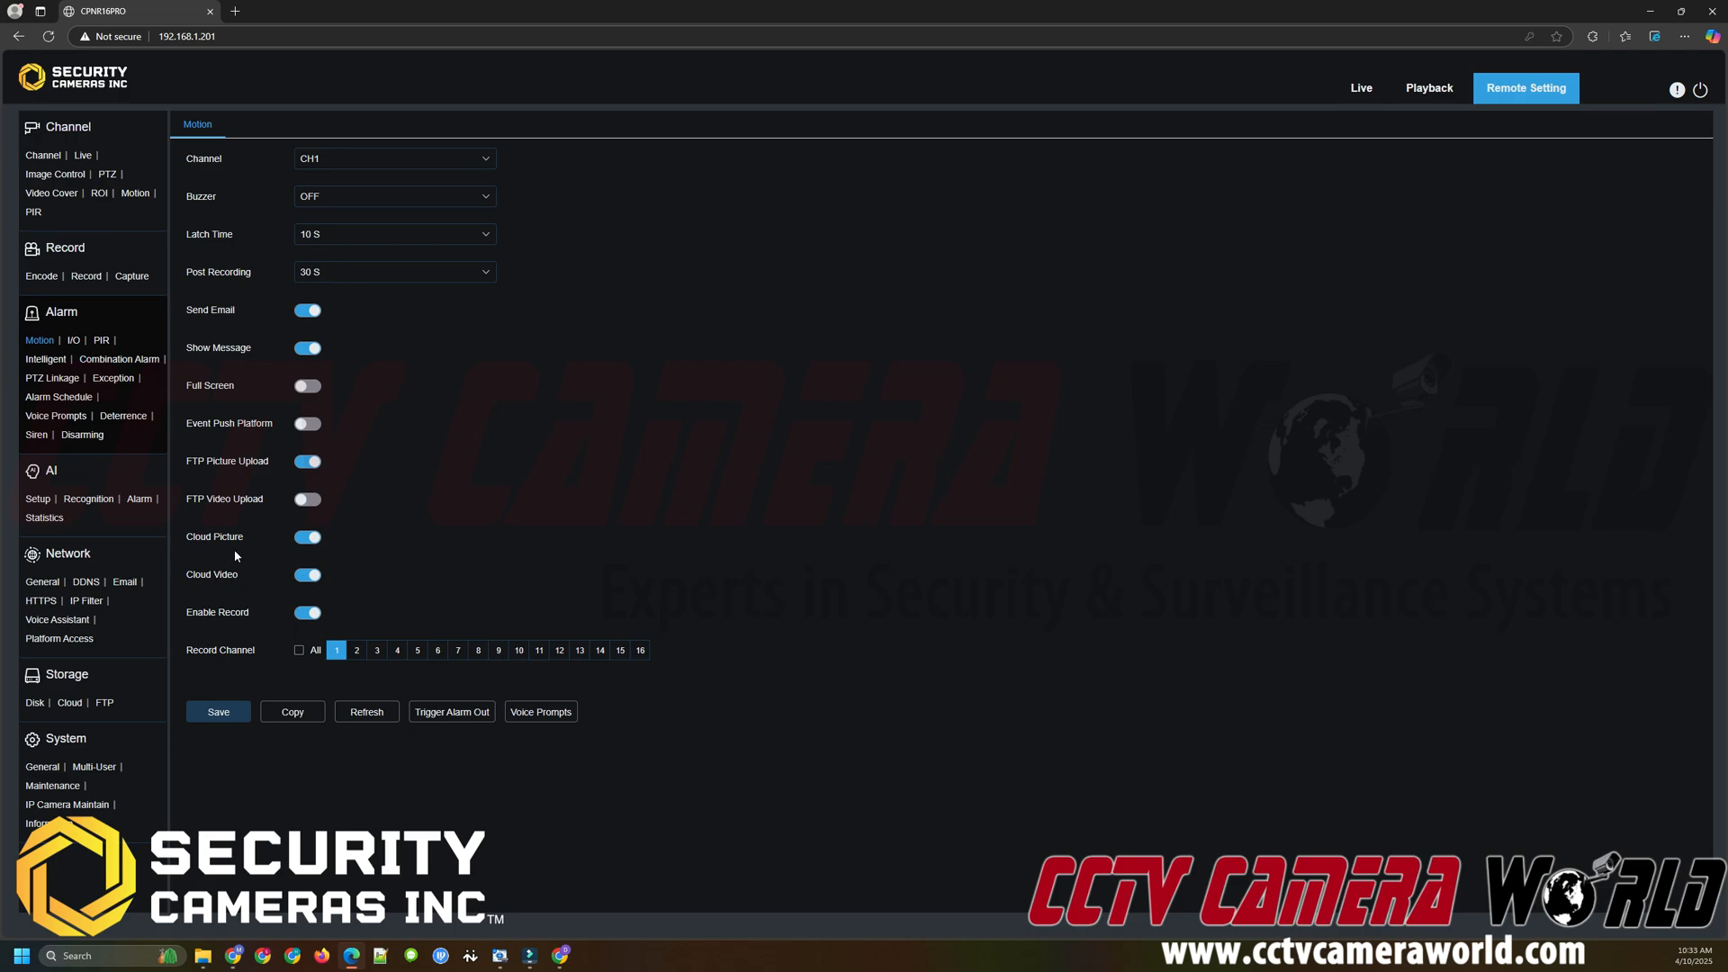
left_click(217, 711)
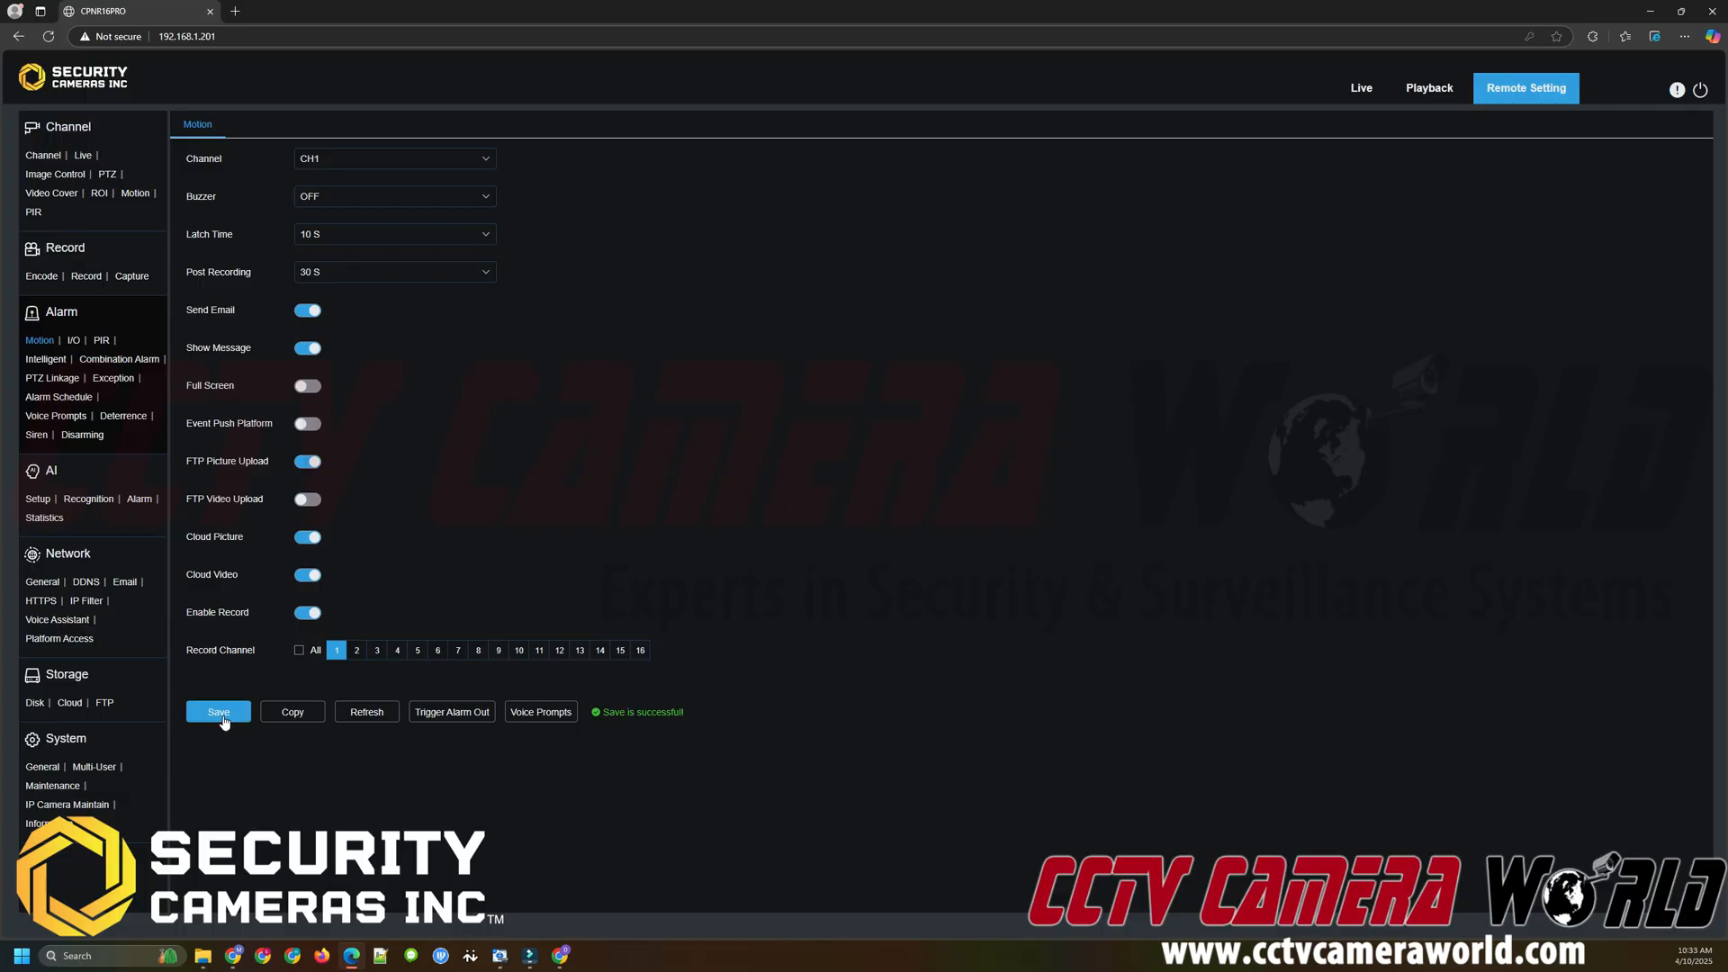
mouse_move(225, 492)
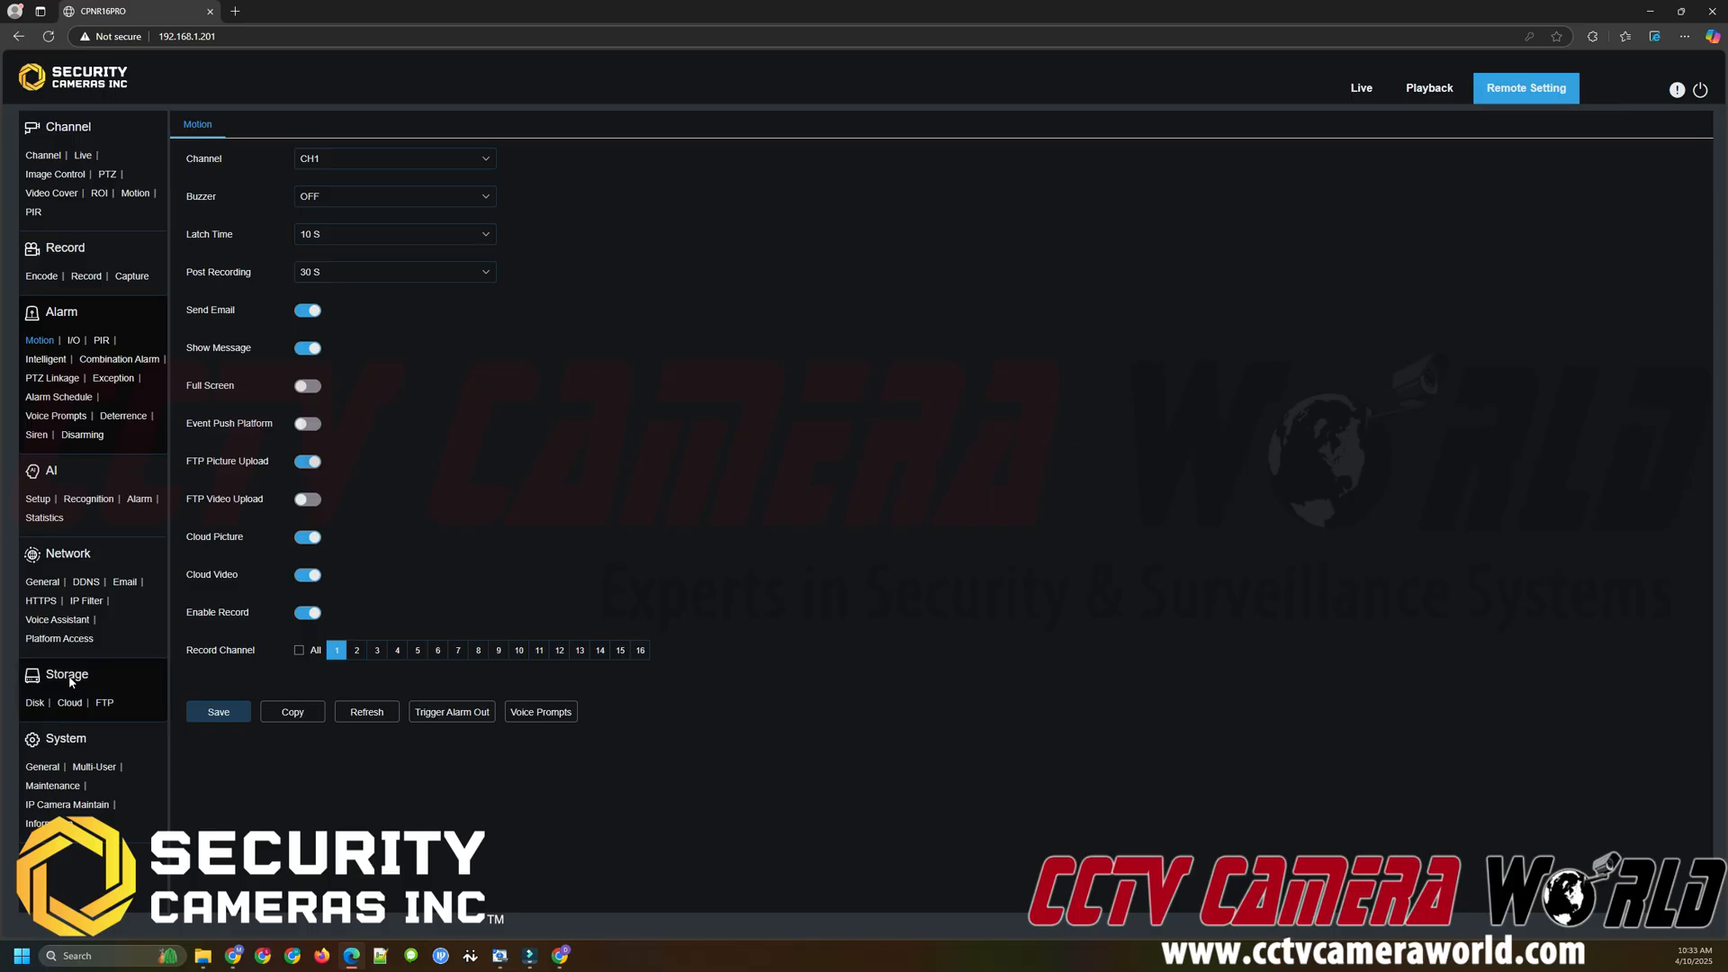
- Enable cloud storage on the Storage > Cloud page and select DROPBOX as the cloud type
left_click(69, 702)
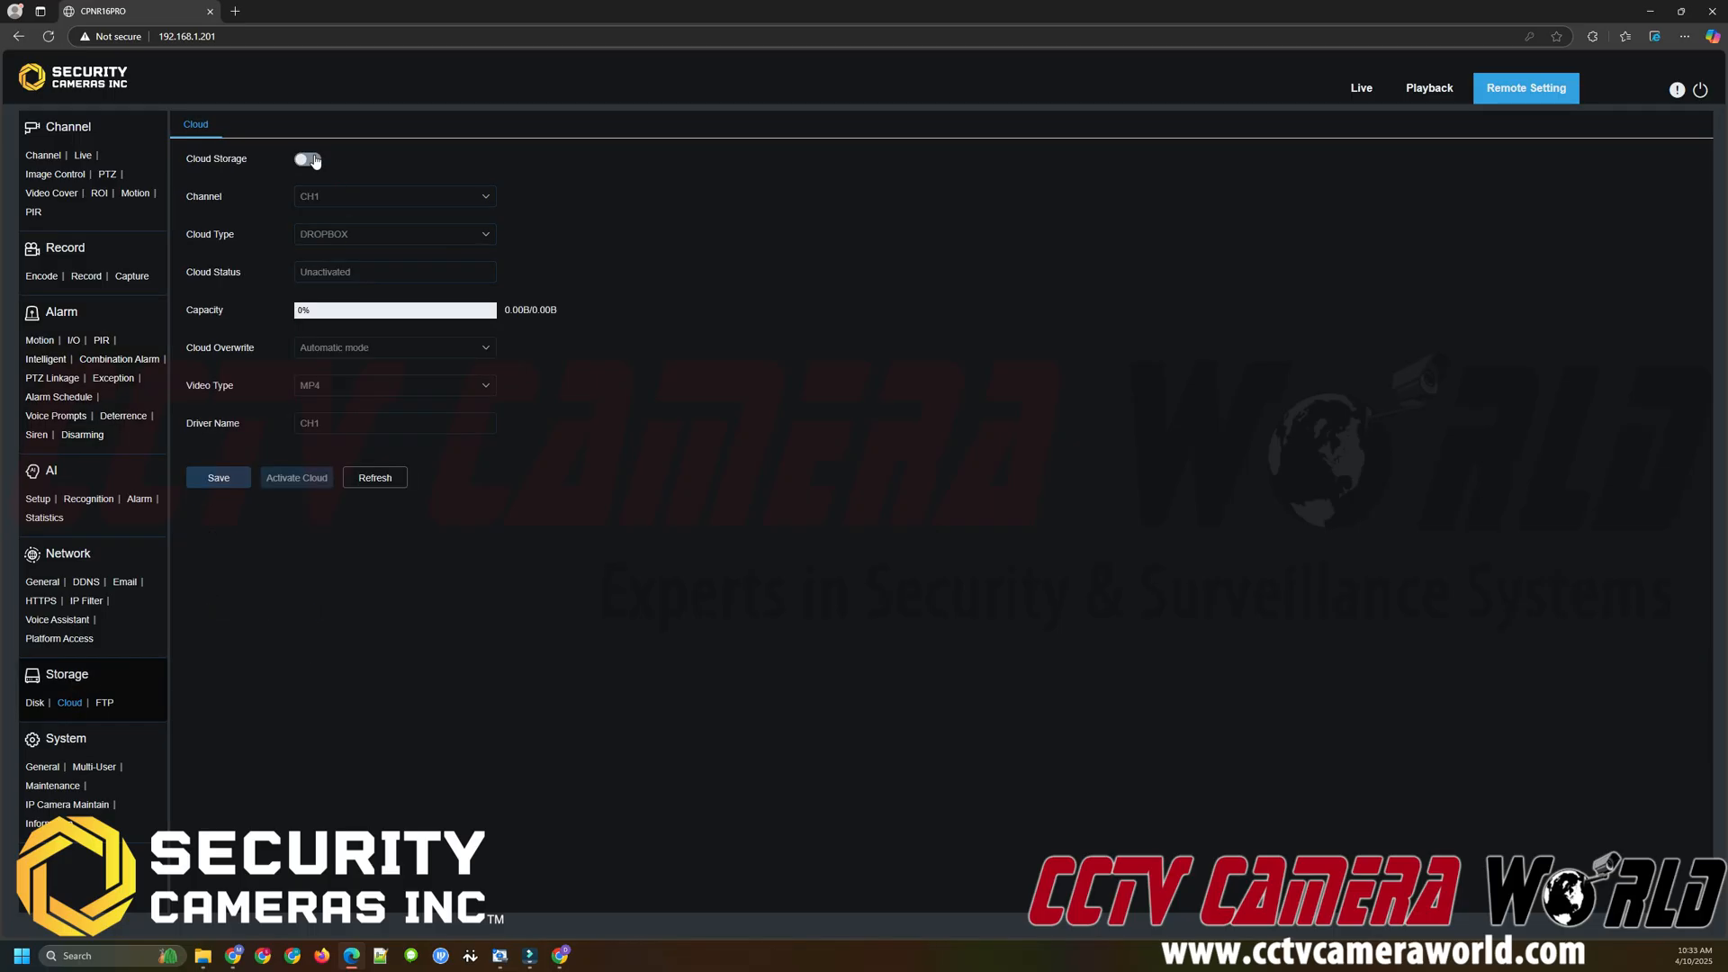
left_click(306, 159)
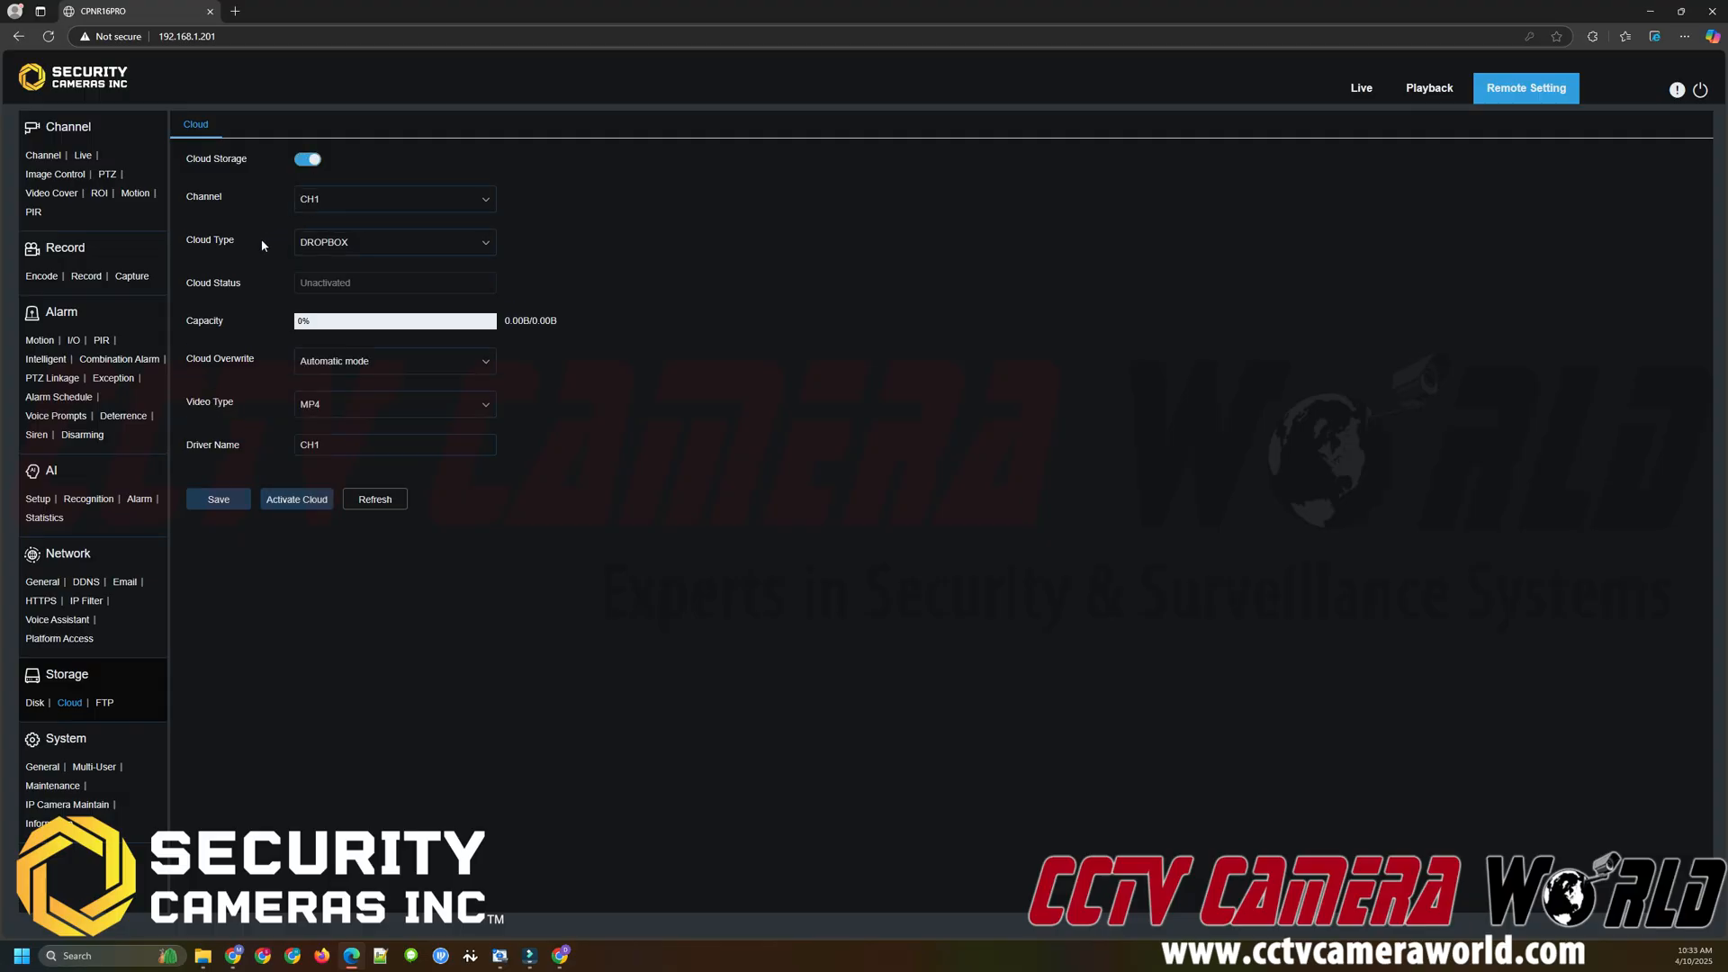
mouse_move(328, 255)
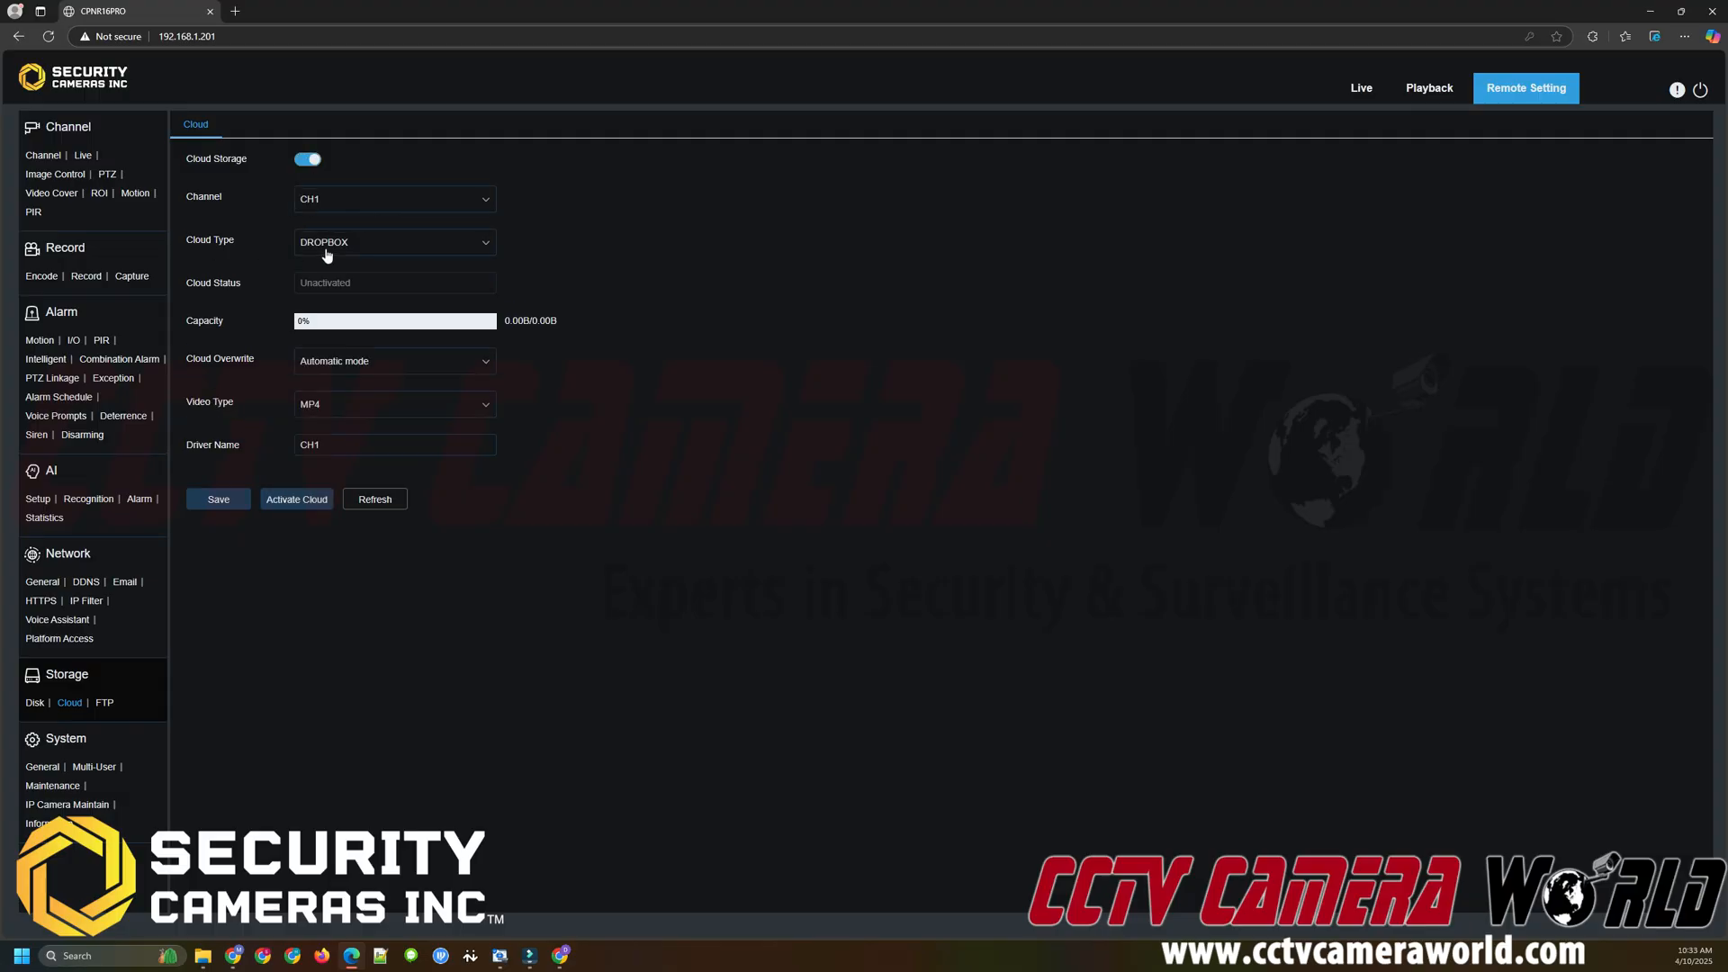
left_click(395, 242)
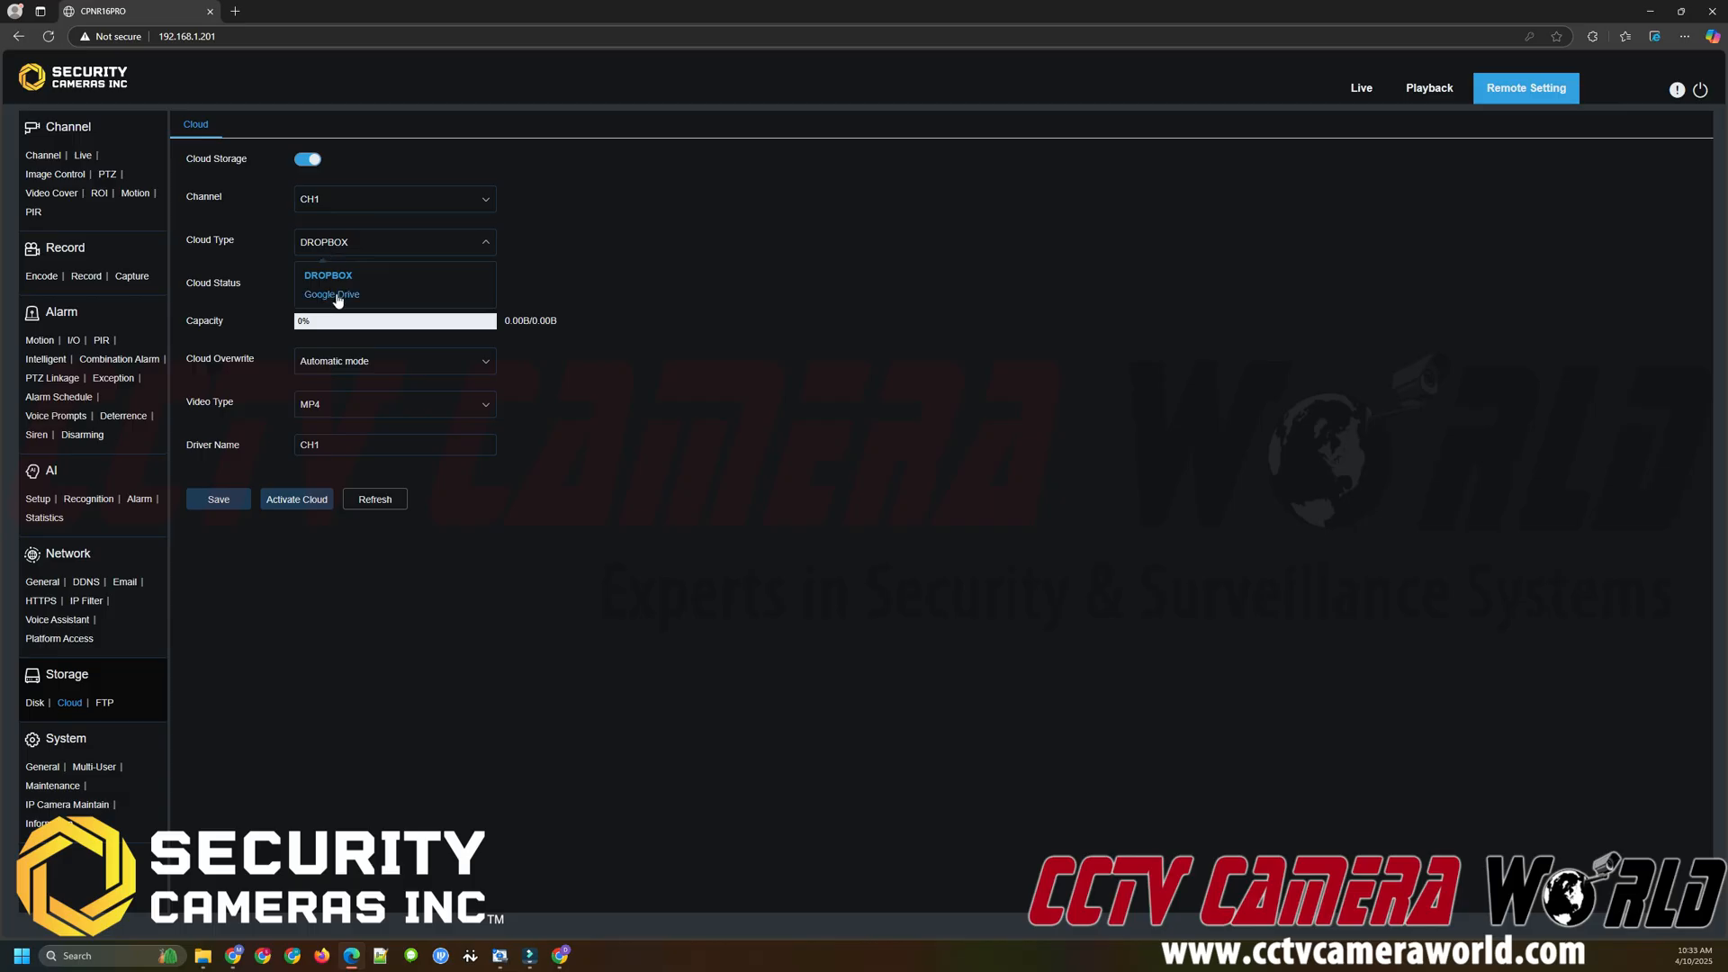
mouse_move(328, 306)
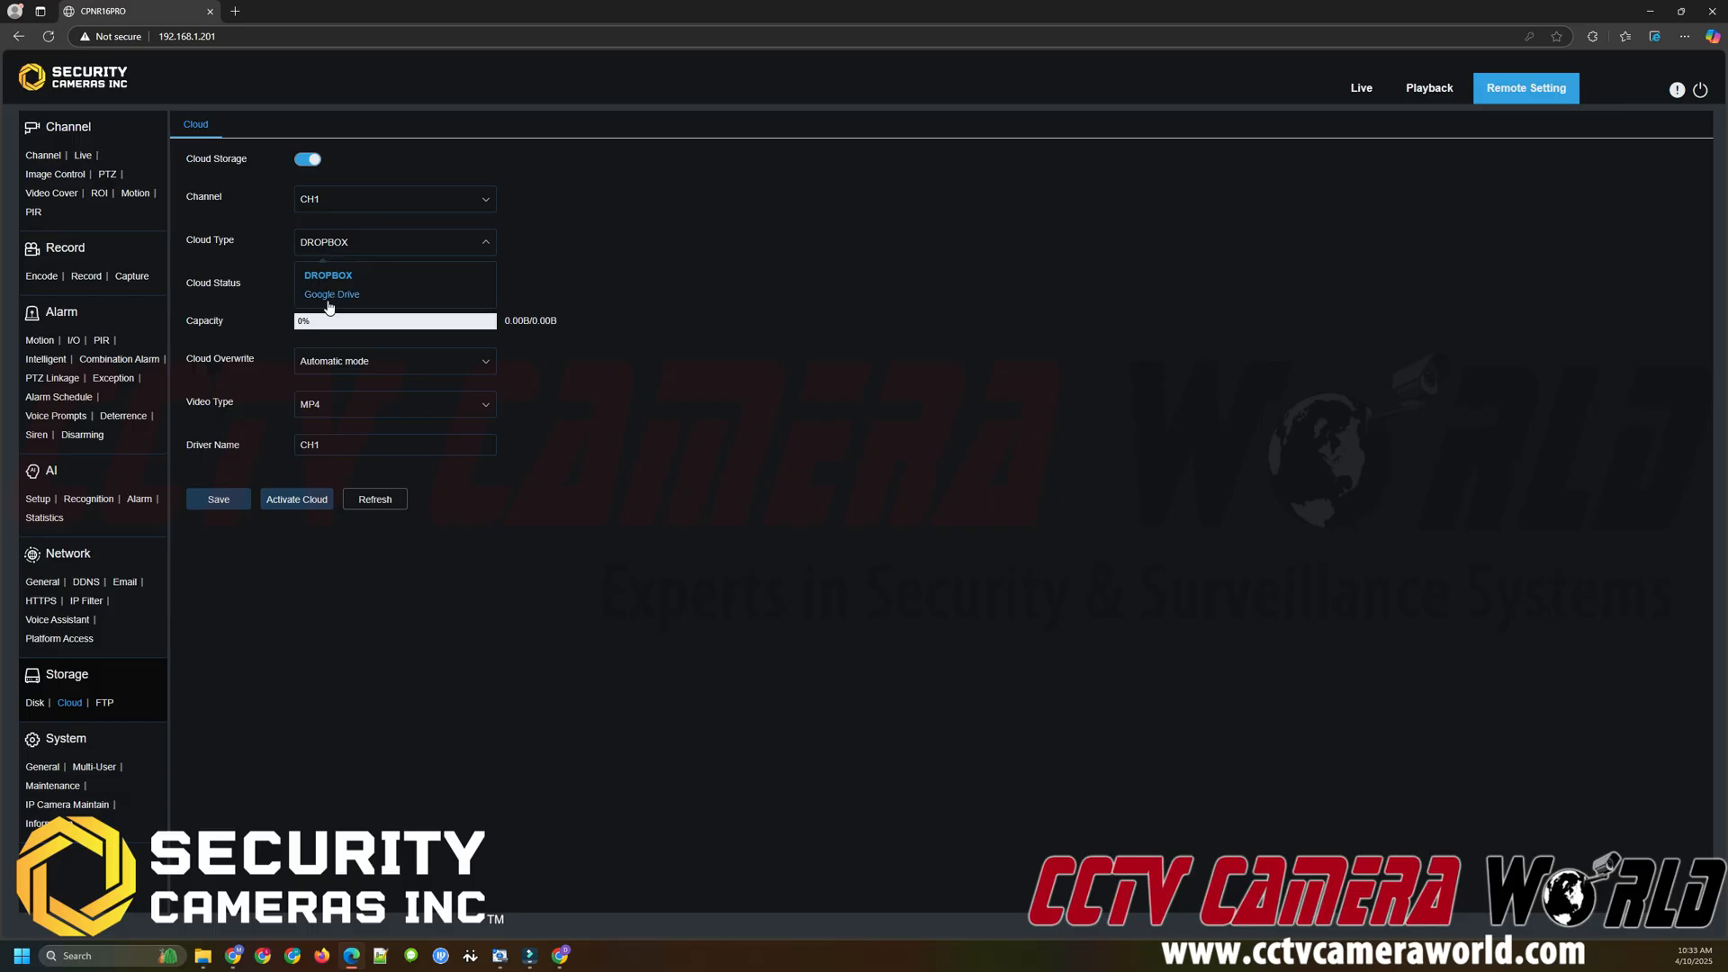
mouse_move(335, 283)
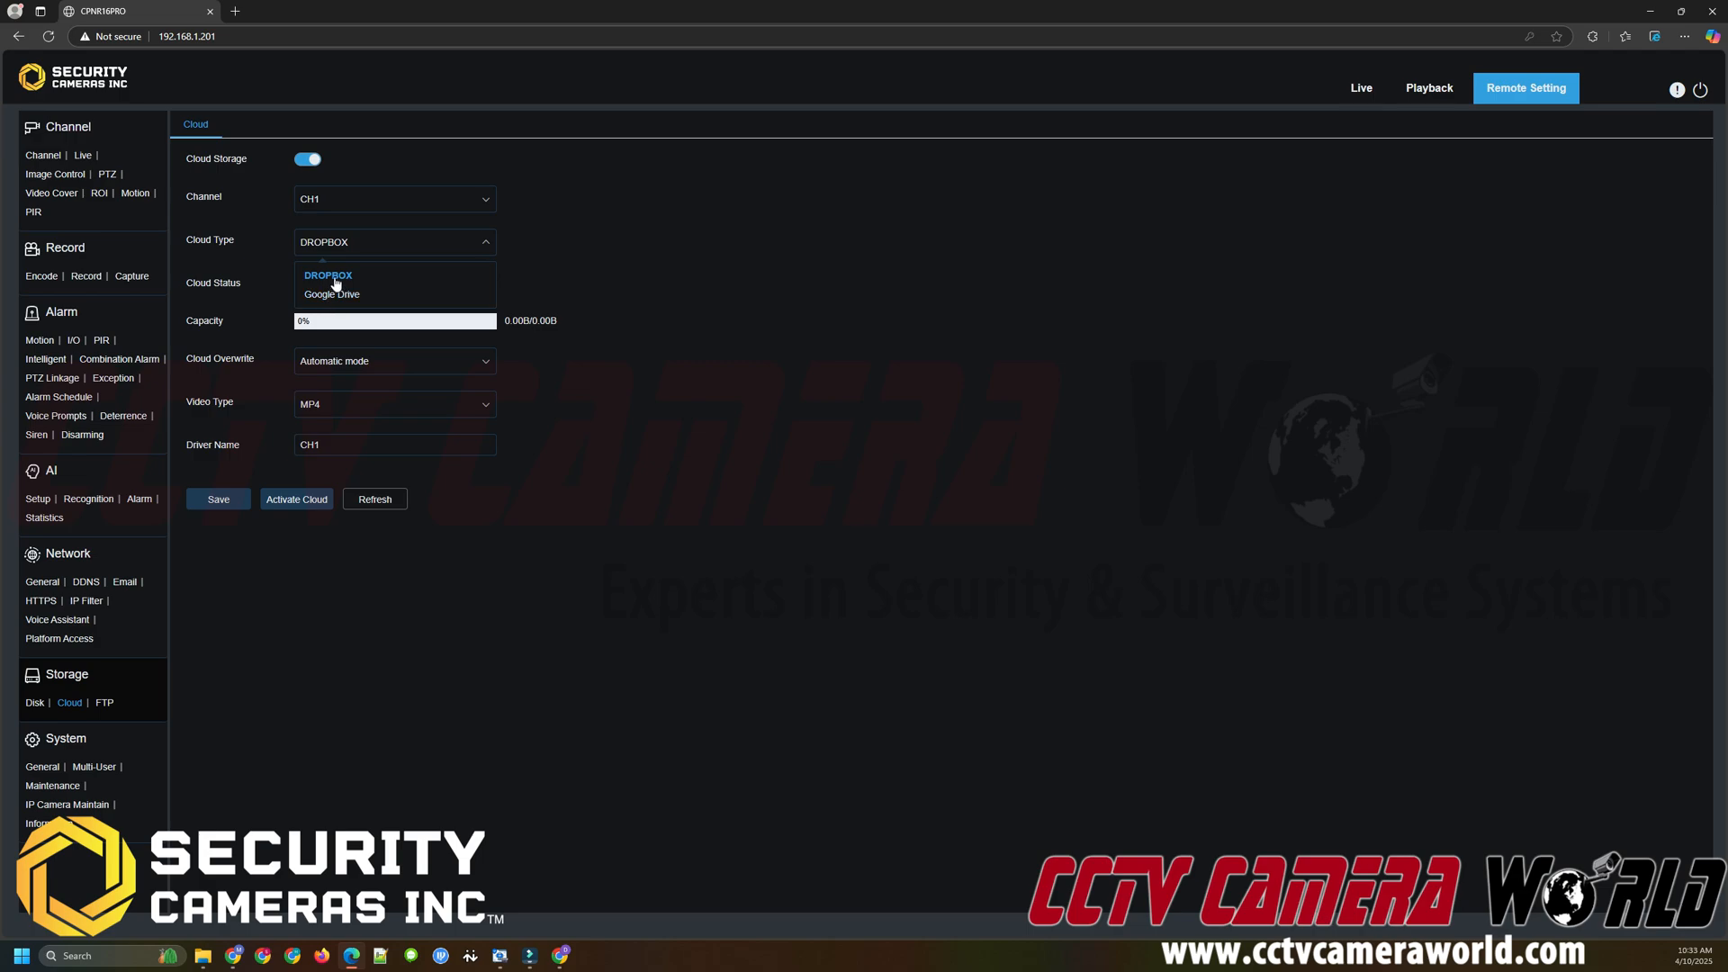
left_click(328, 276)
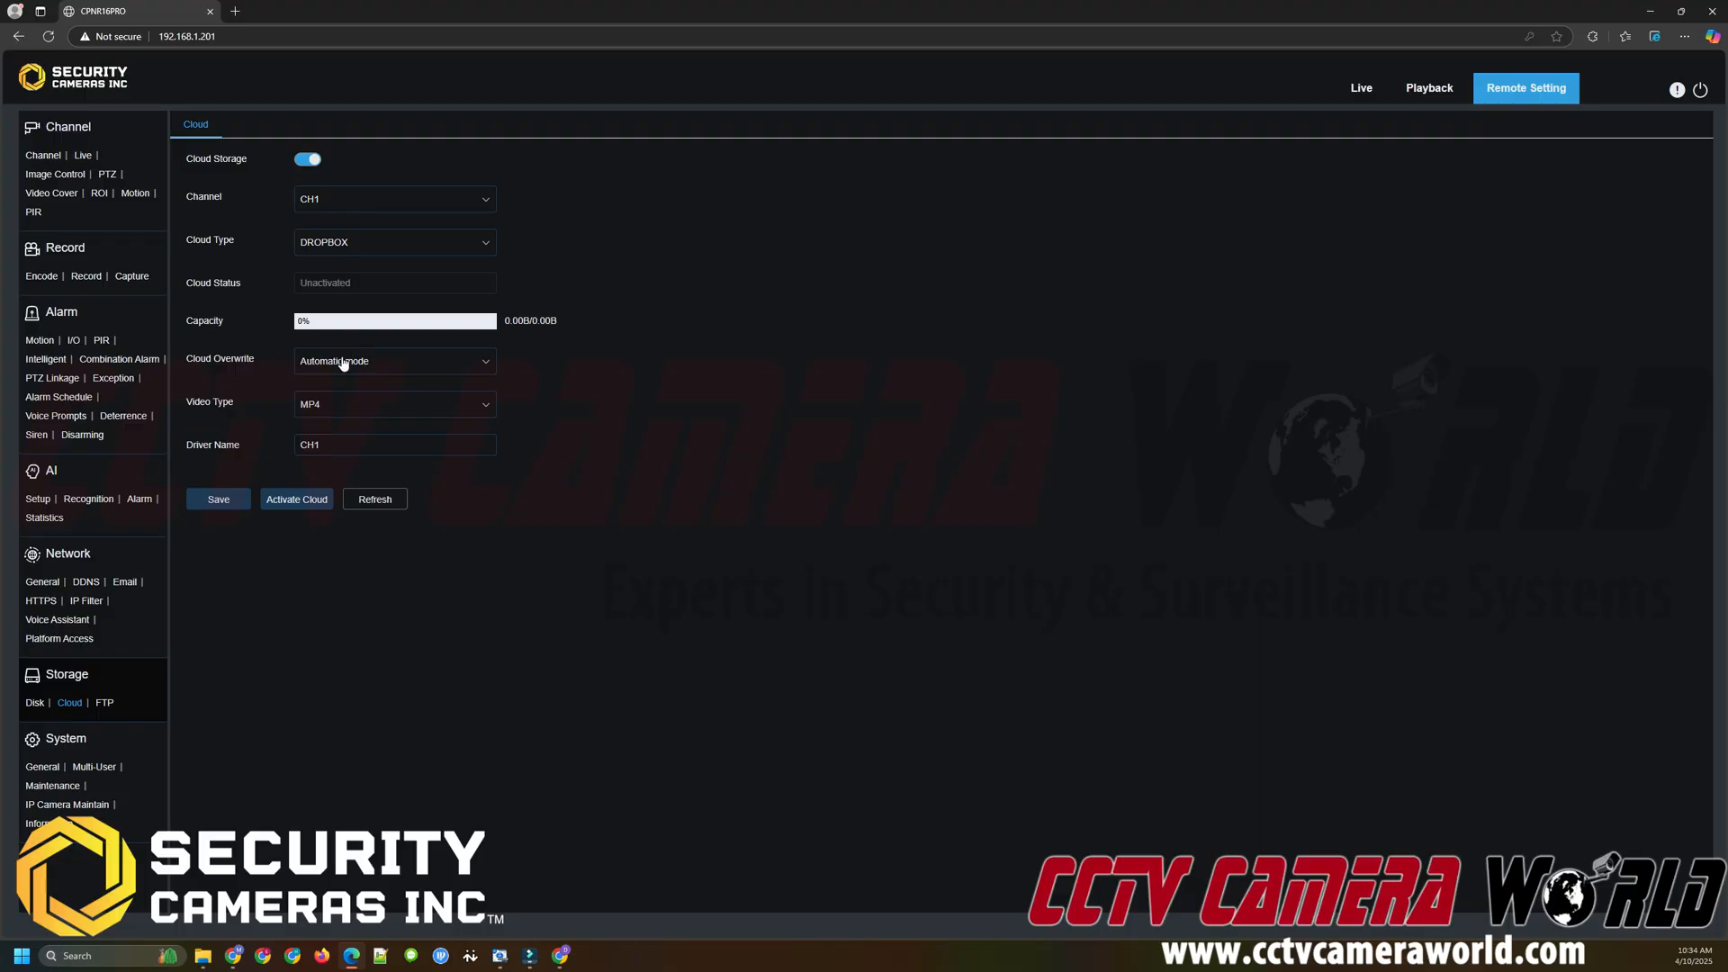
left_click(392, 360)
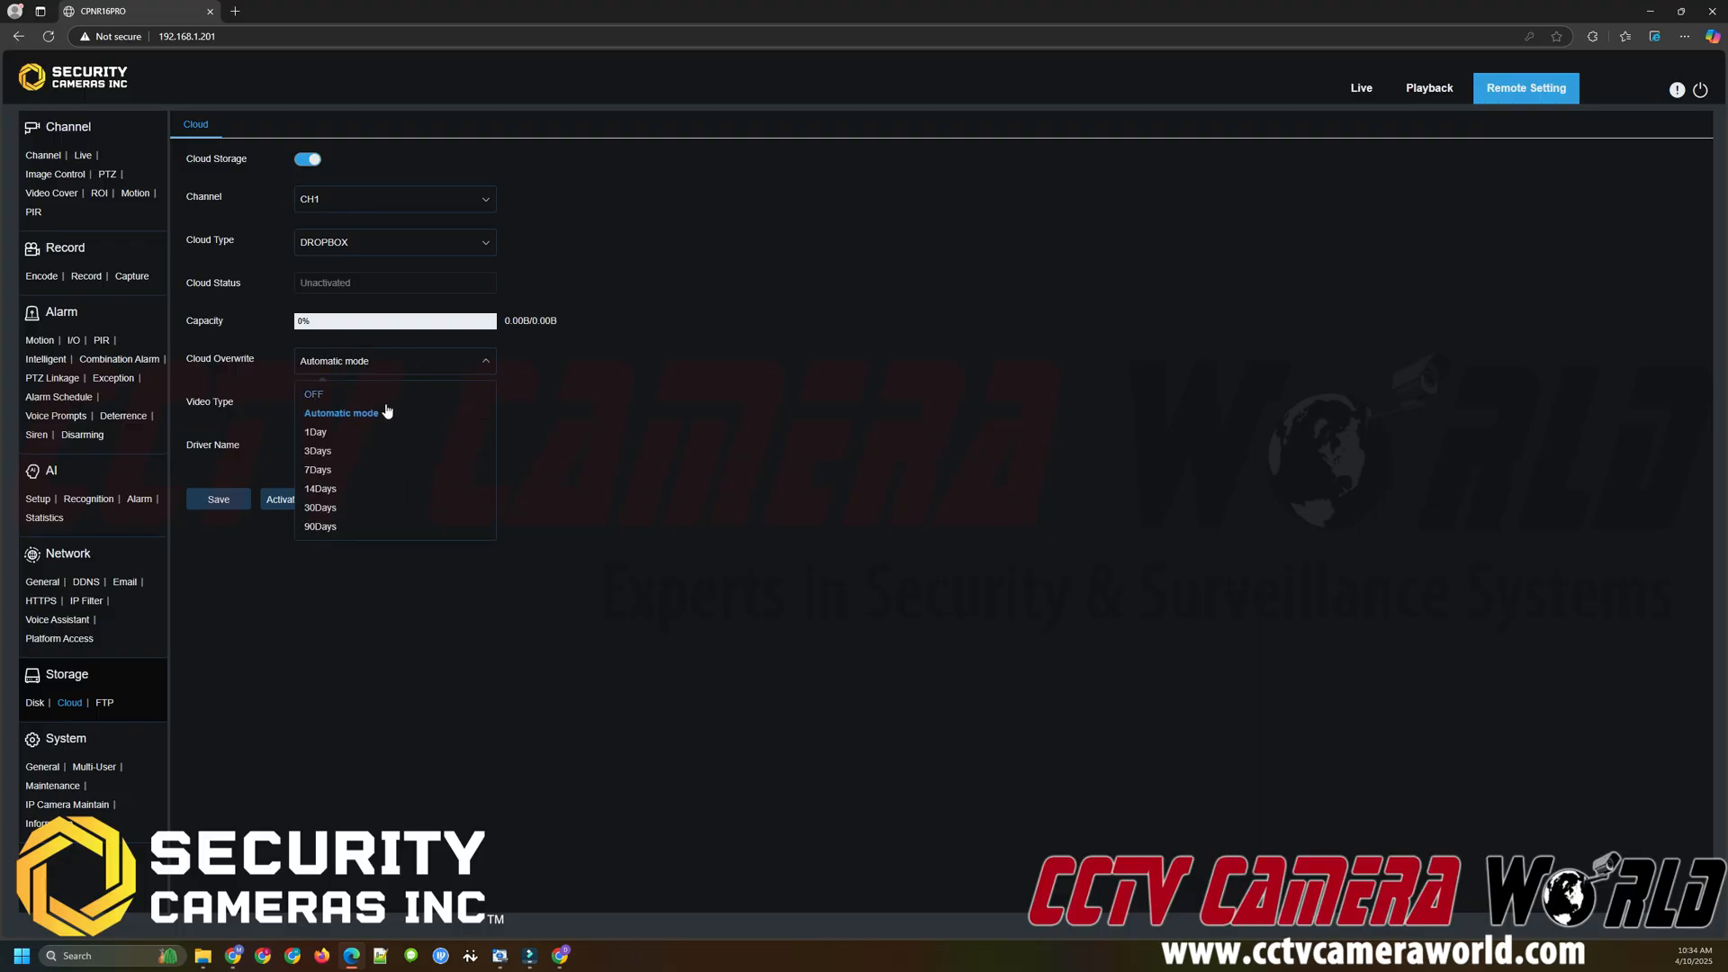
mouse_move(386, 416)
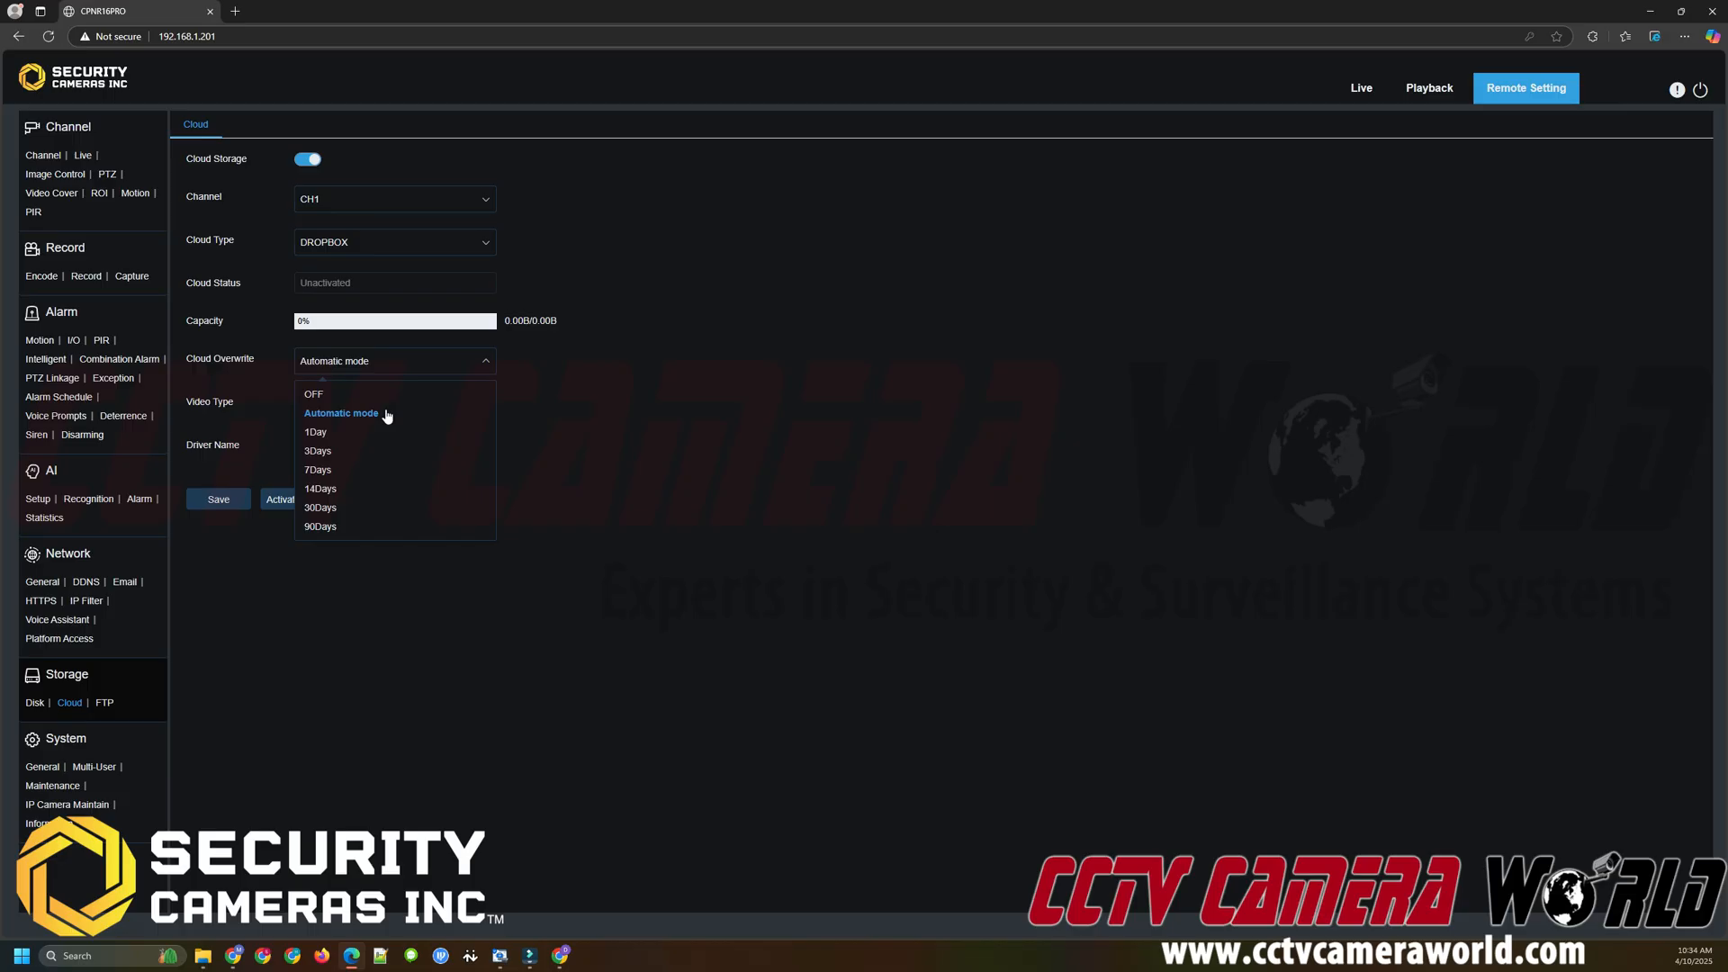
mouse_move(378, 418)
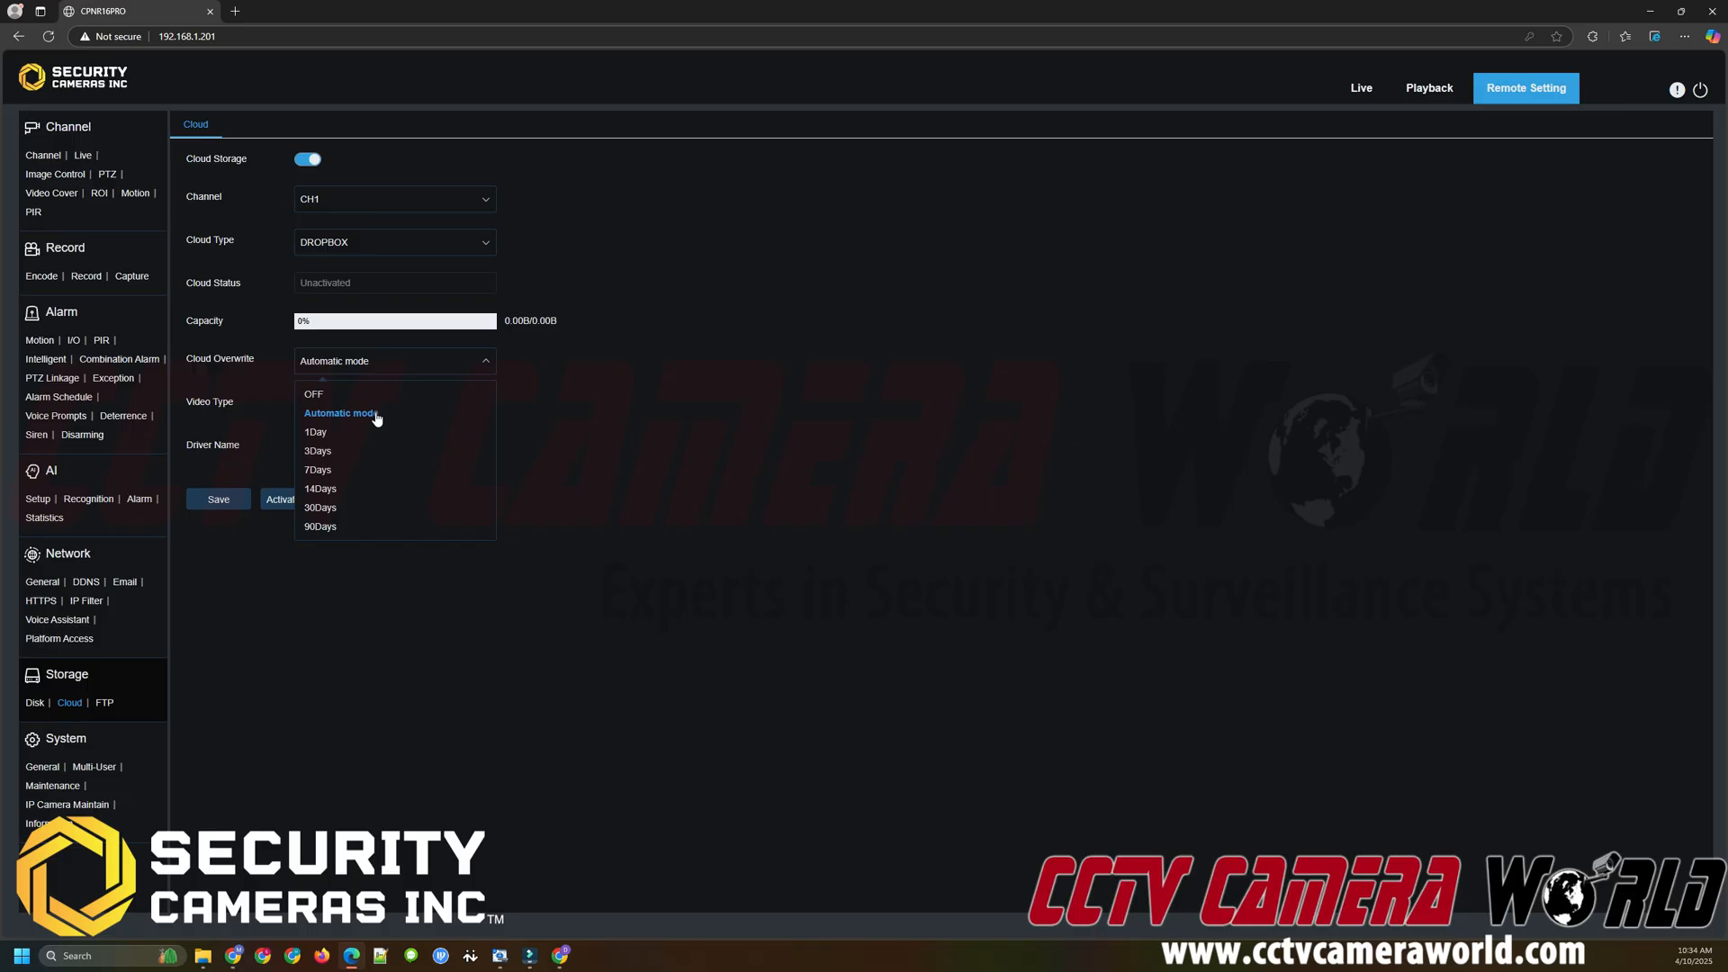
mouse_move(387, 417)
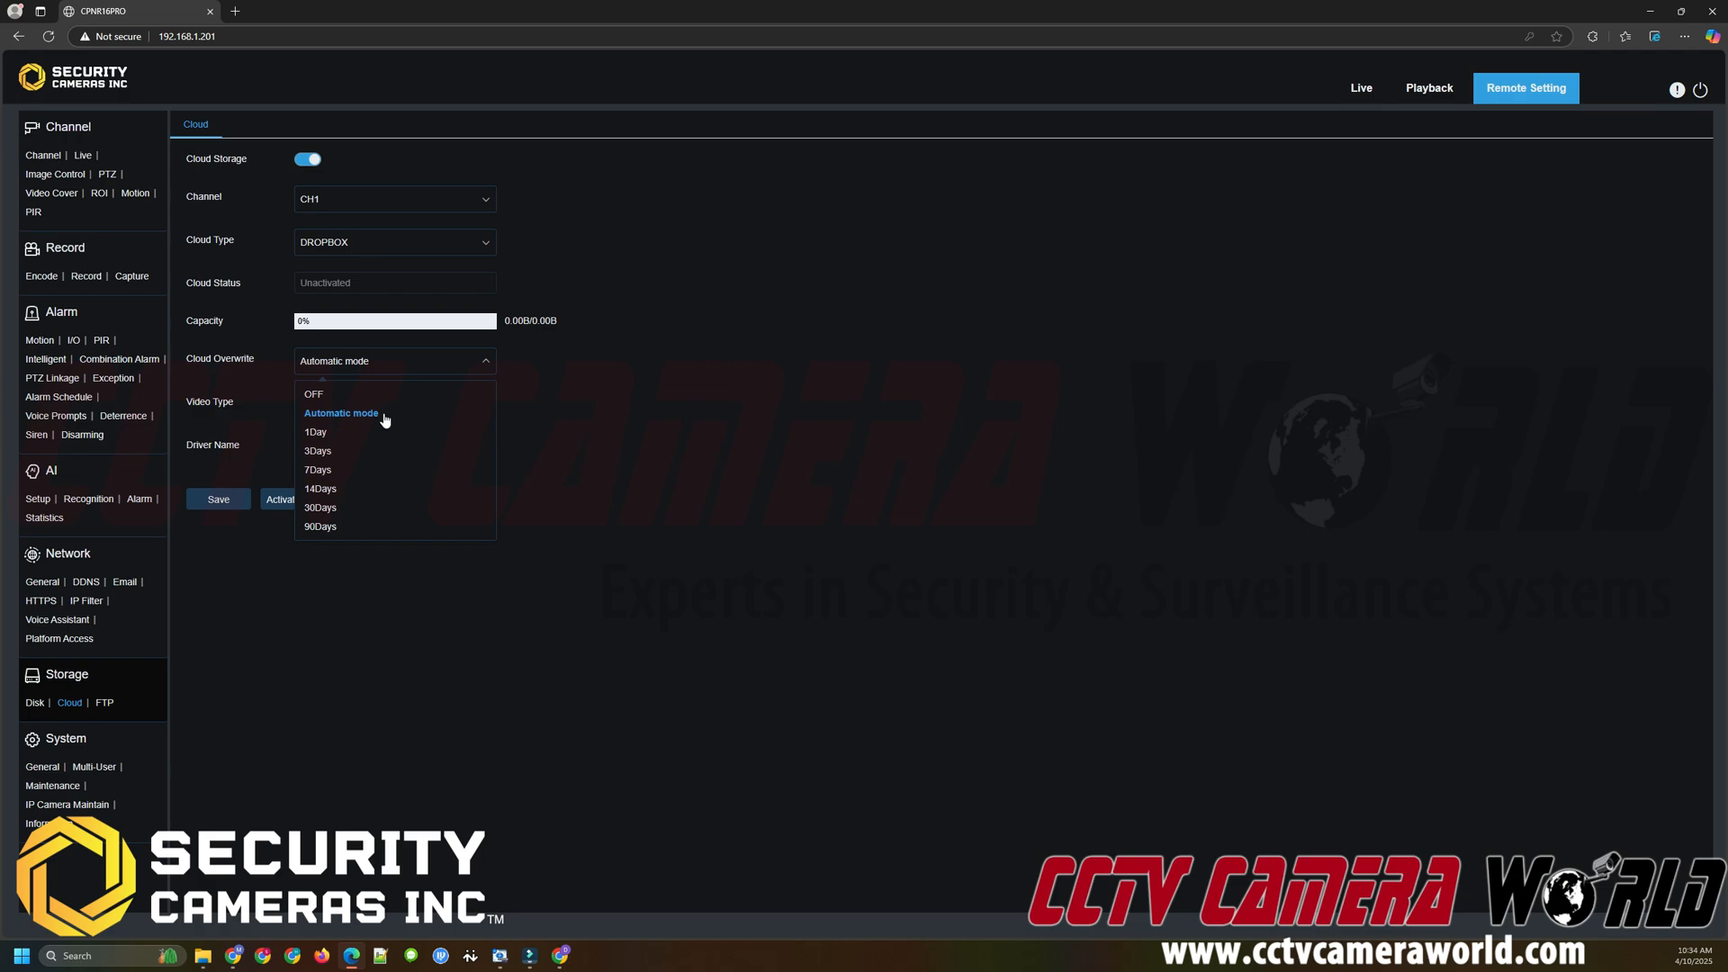
mouse_move(378, 422)
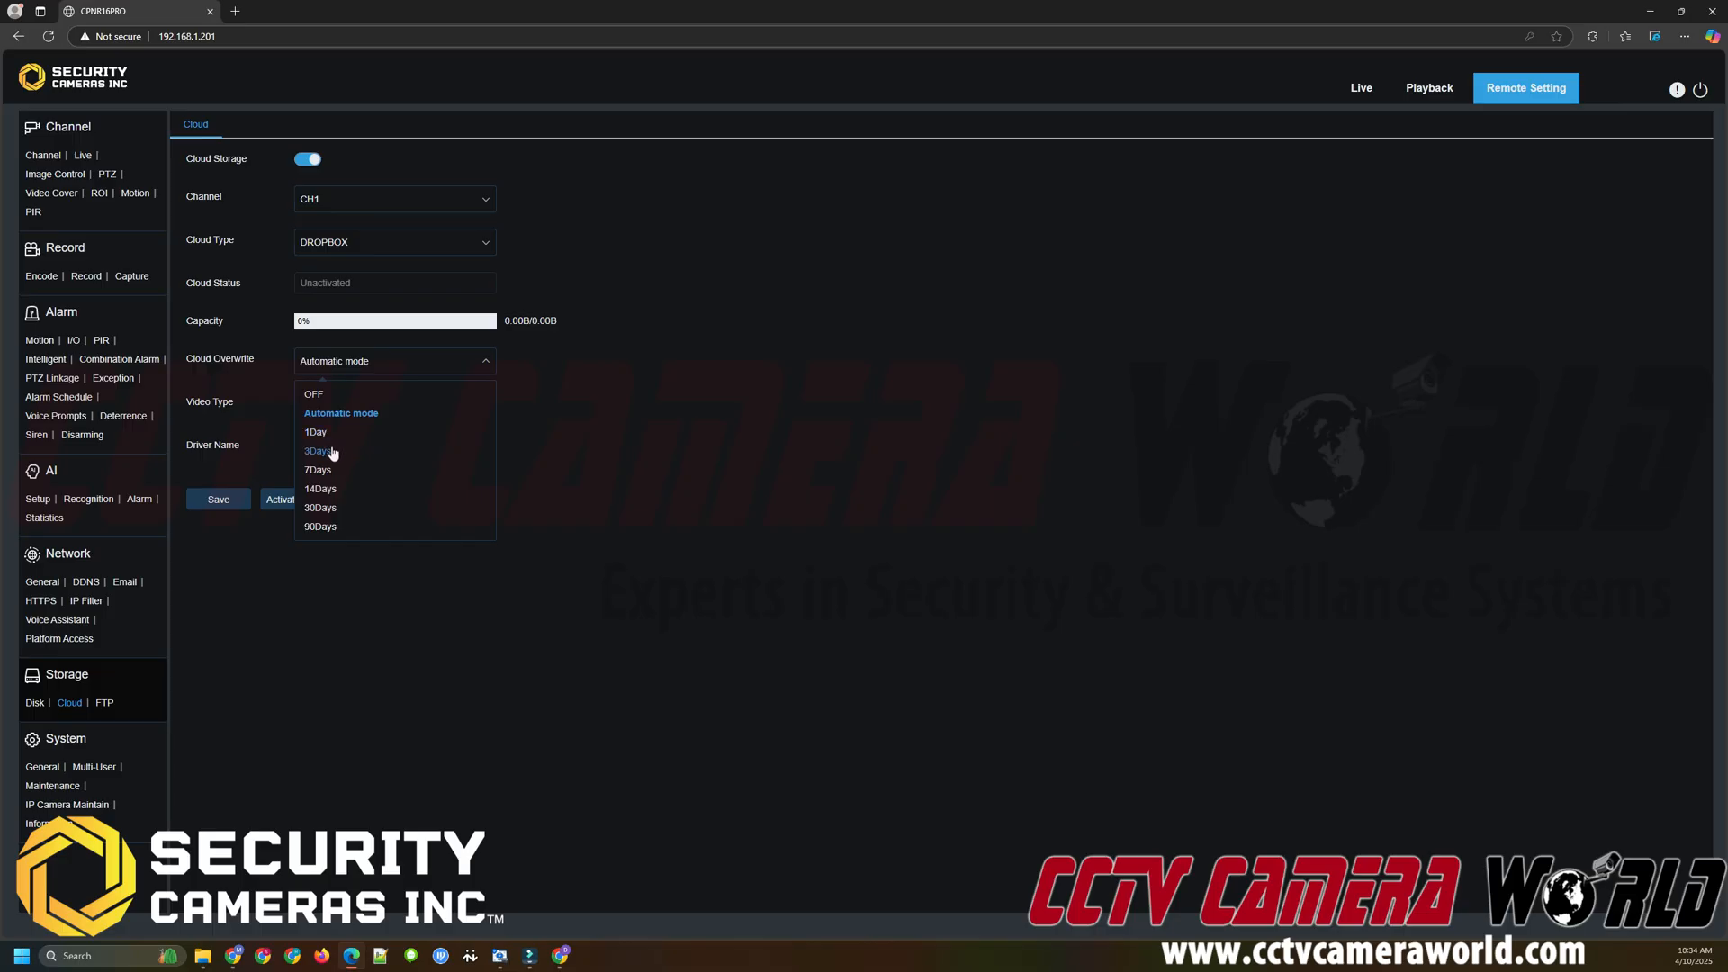
mouse_move(346, 470)
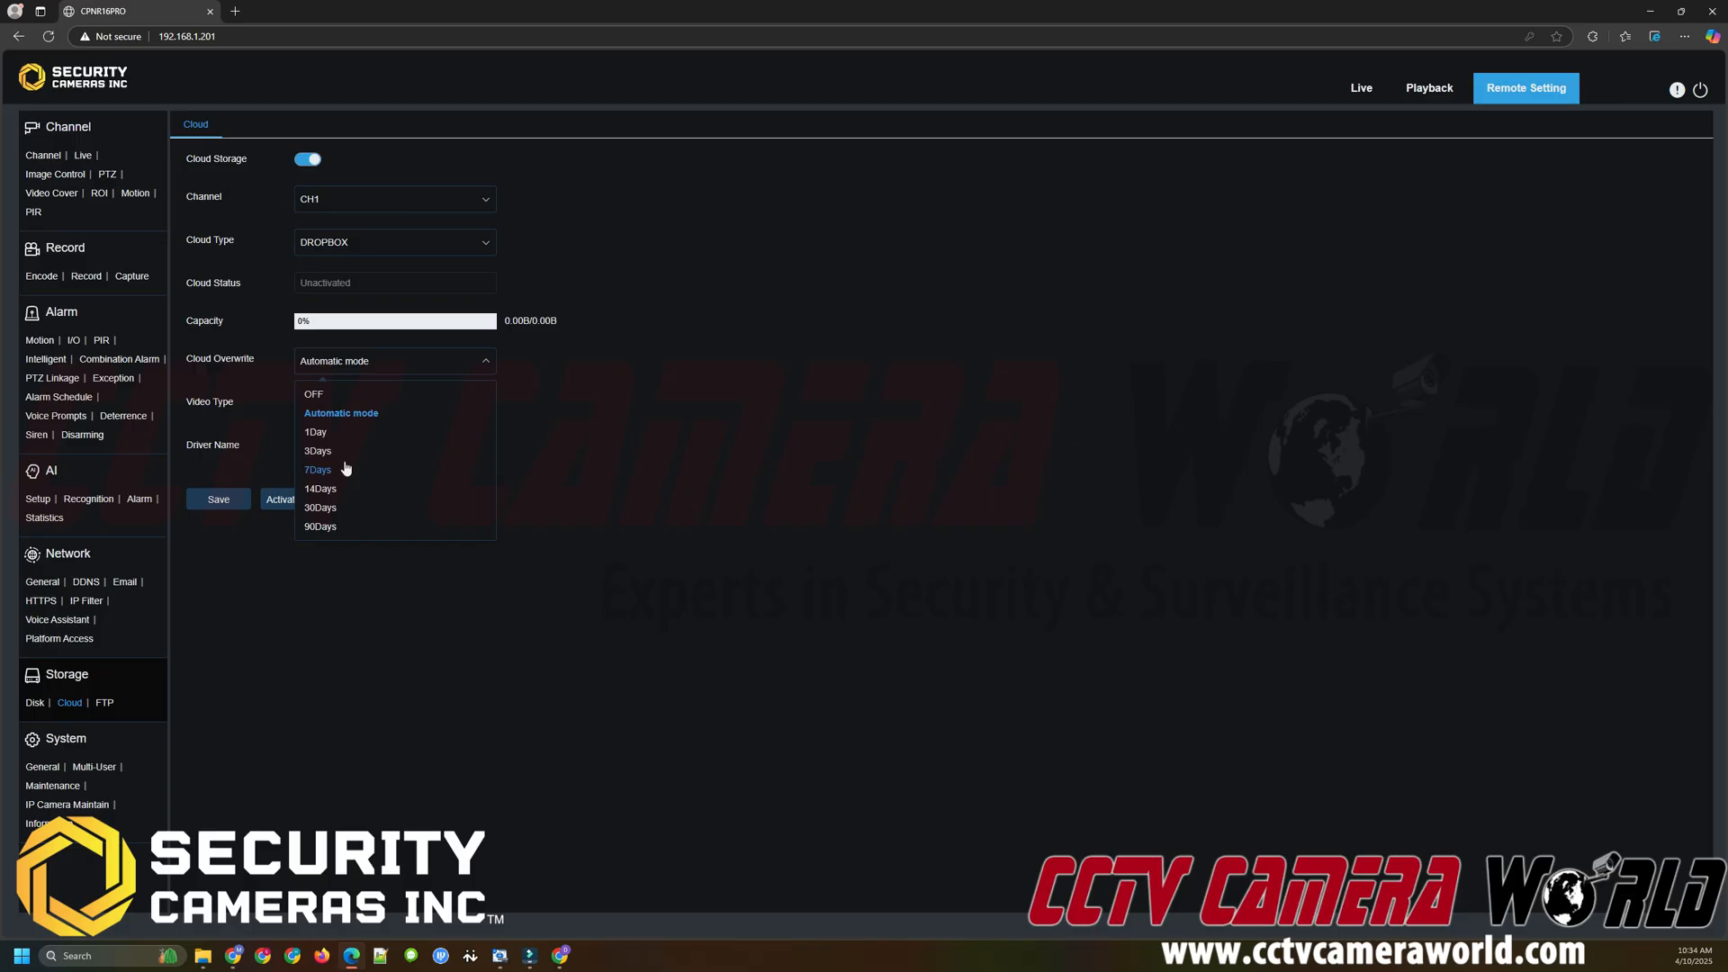
mouse_move(335, 446)
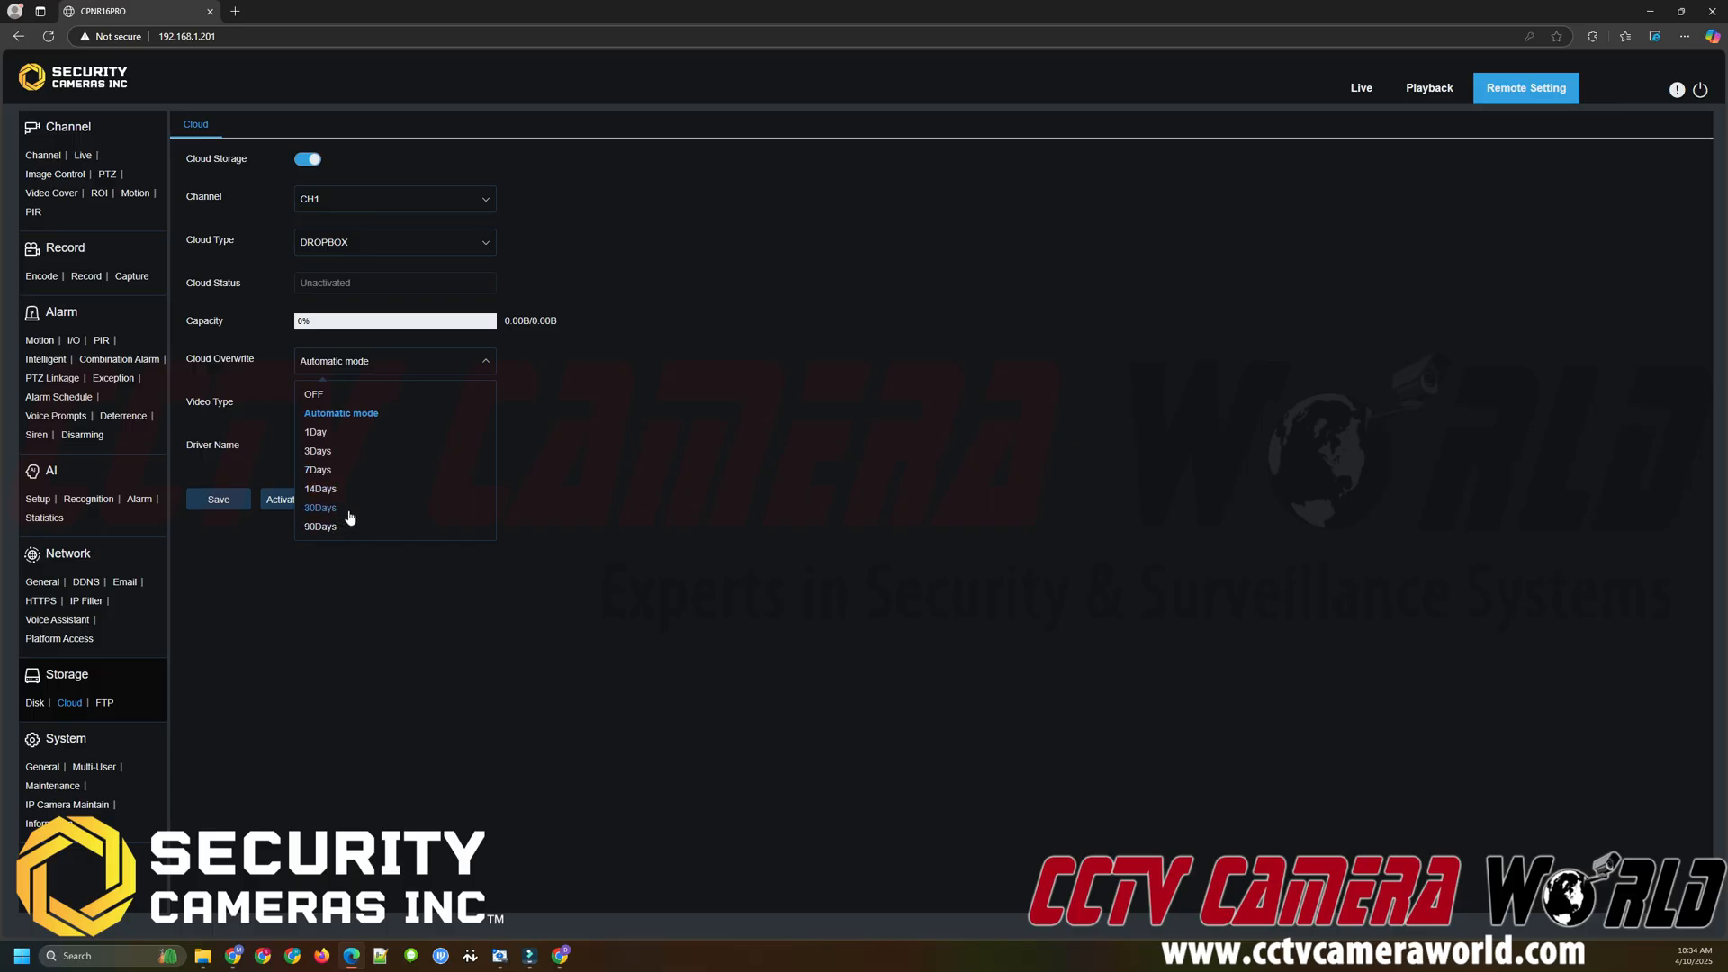
mouse_move(338, 526)
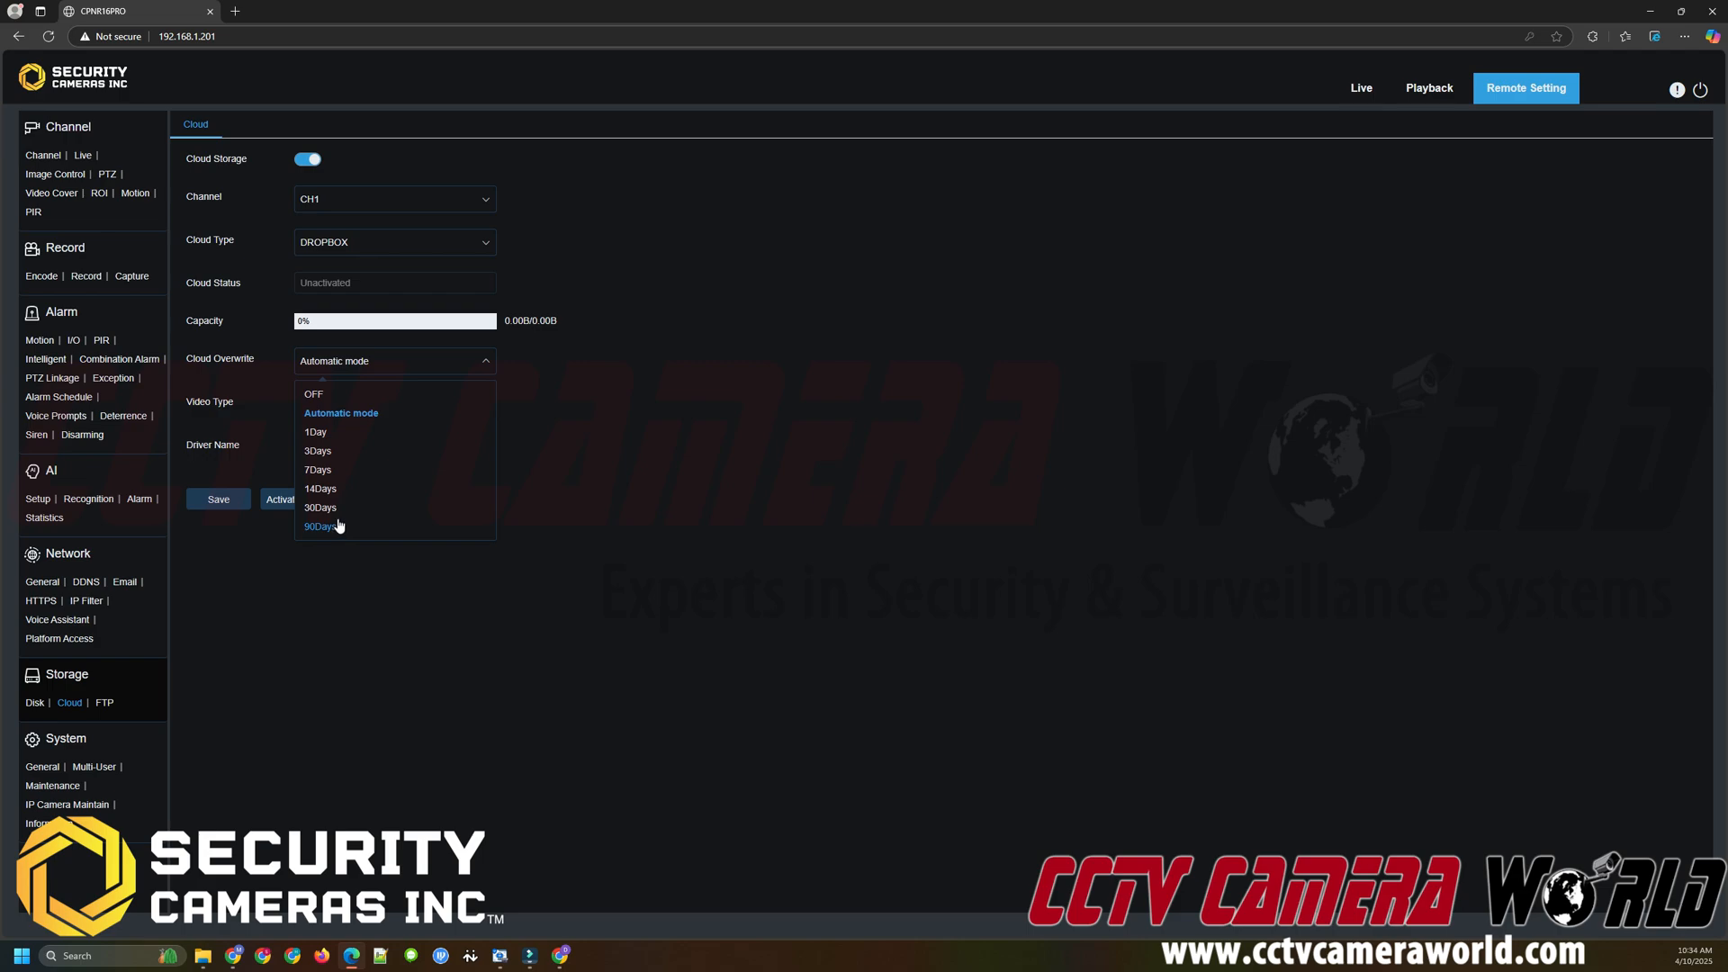
mouse_move(338, 515)
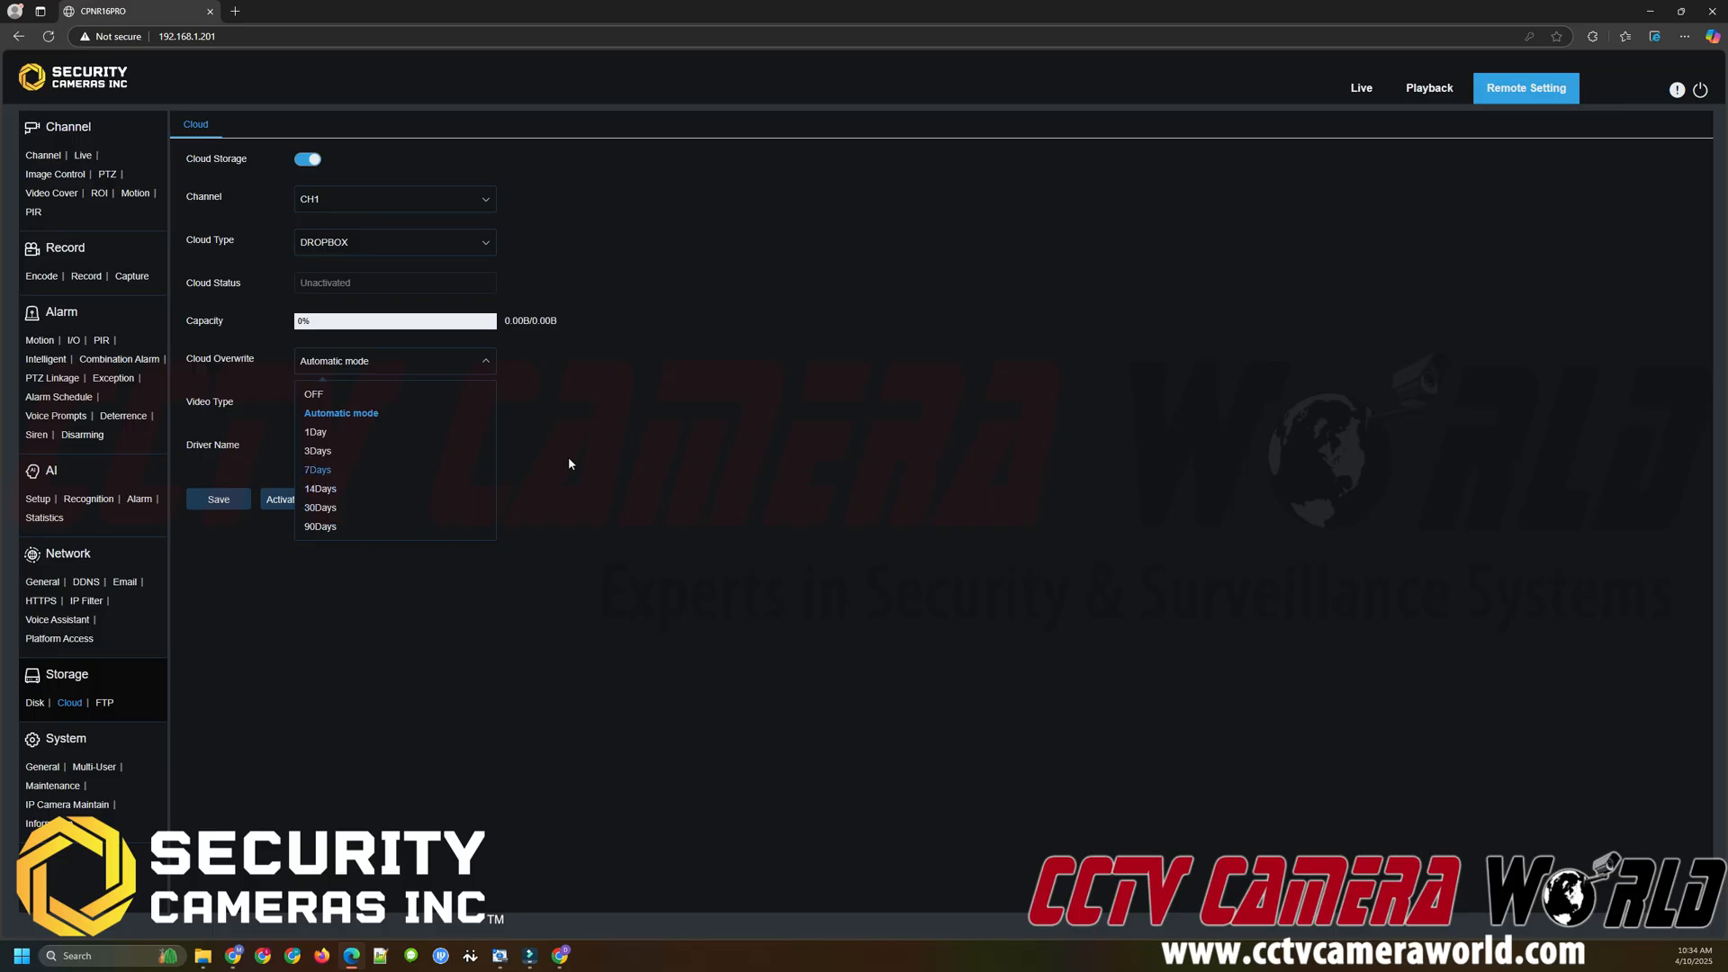
left_click(342, 413)
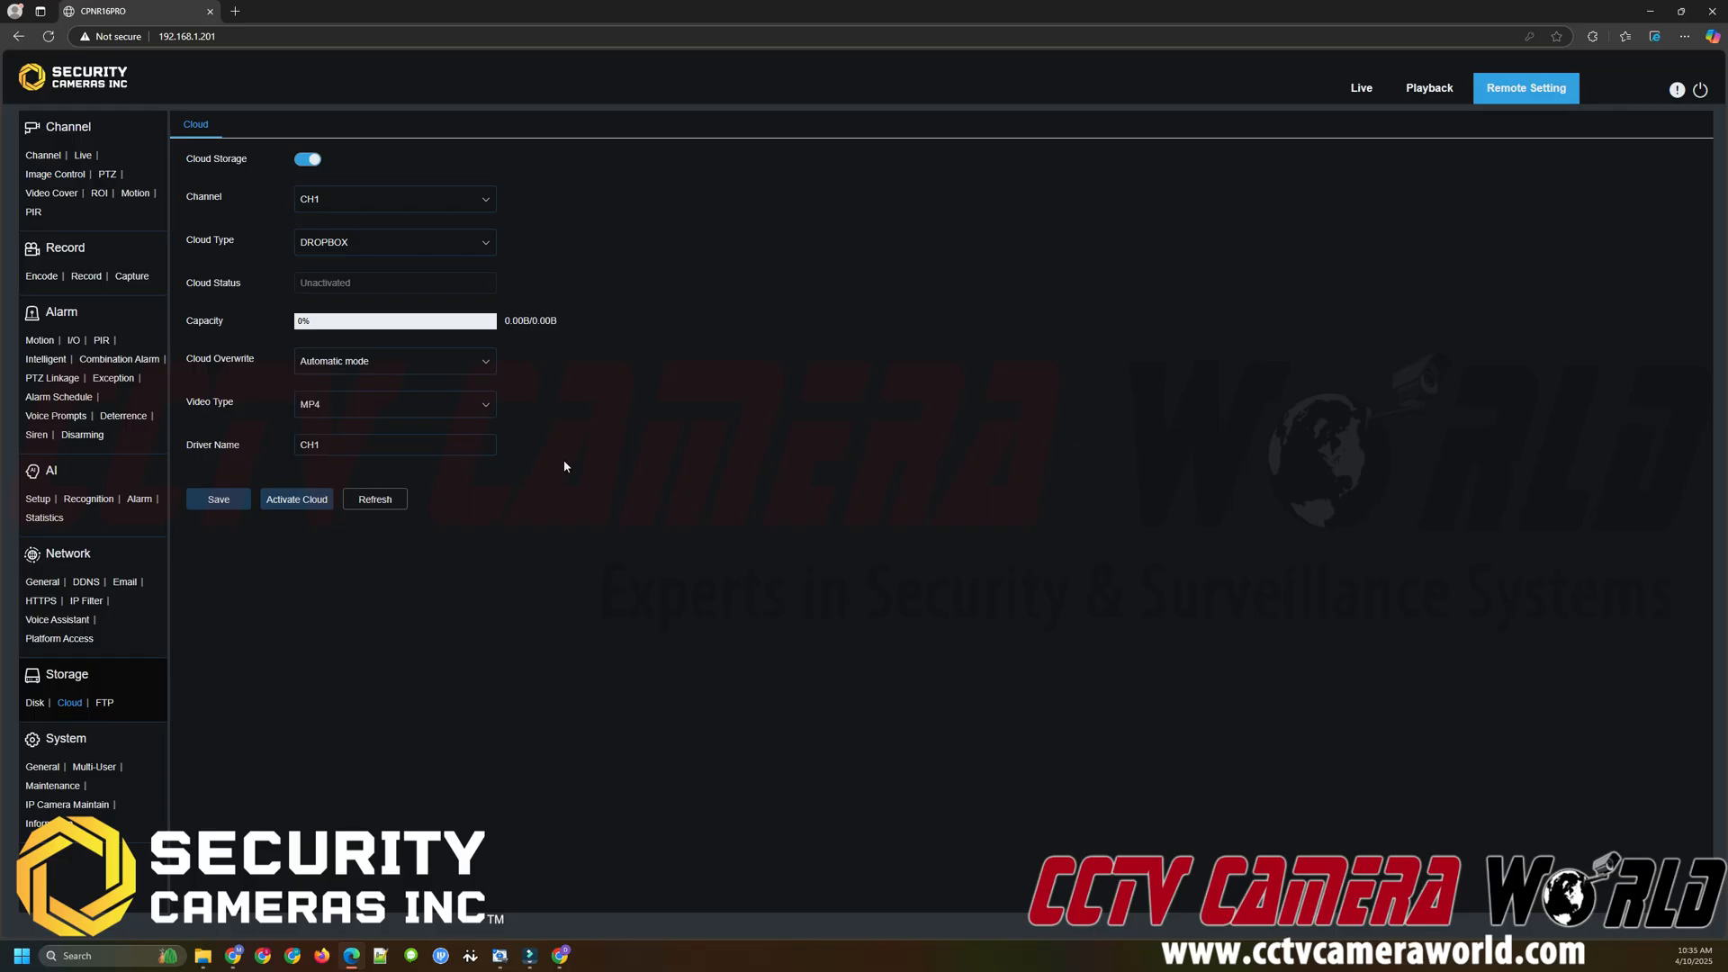
mouse_move(563, 465)
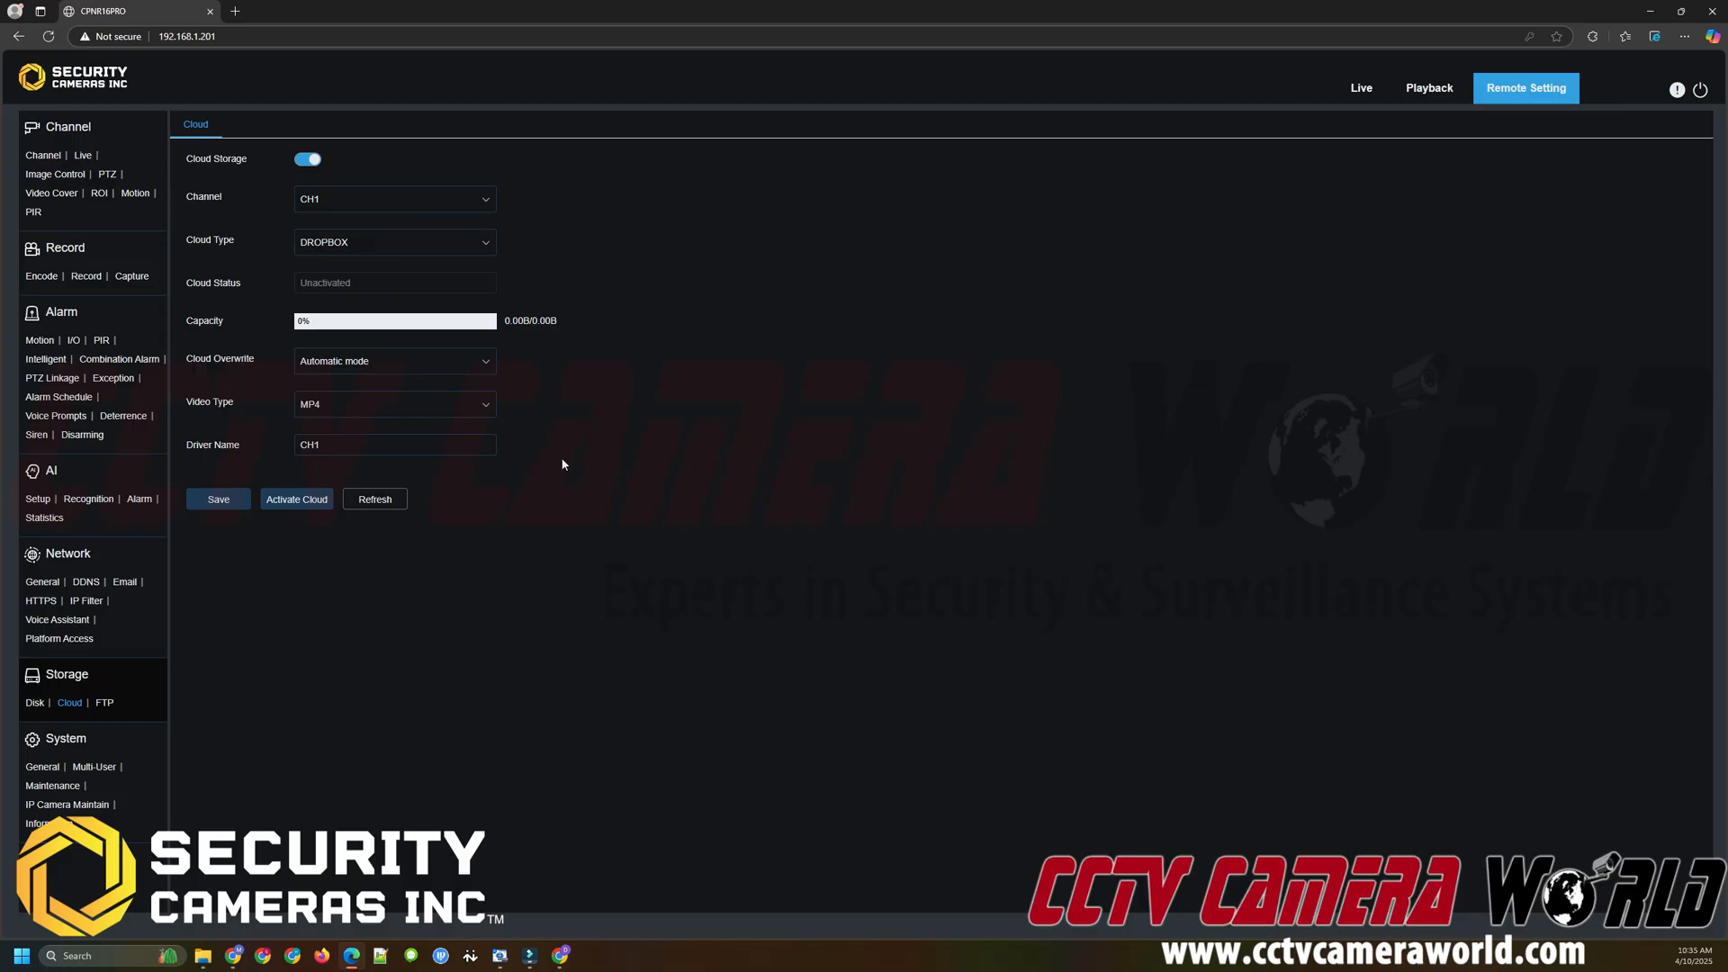
mouse_move(506, 374)
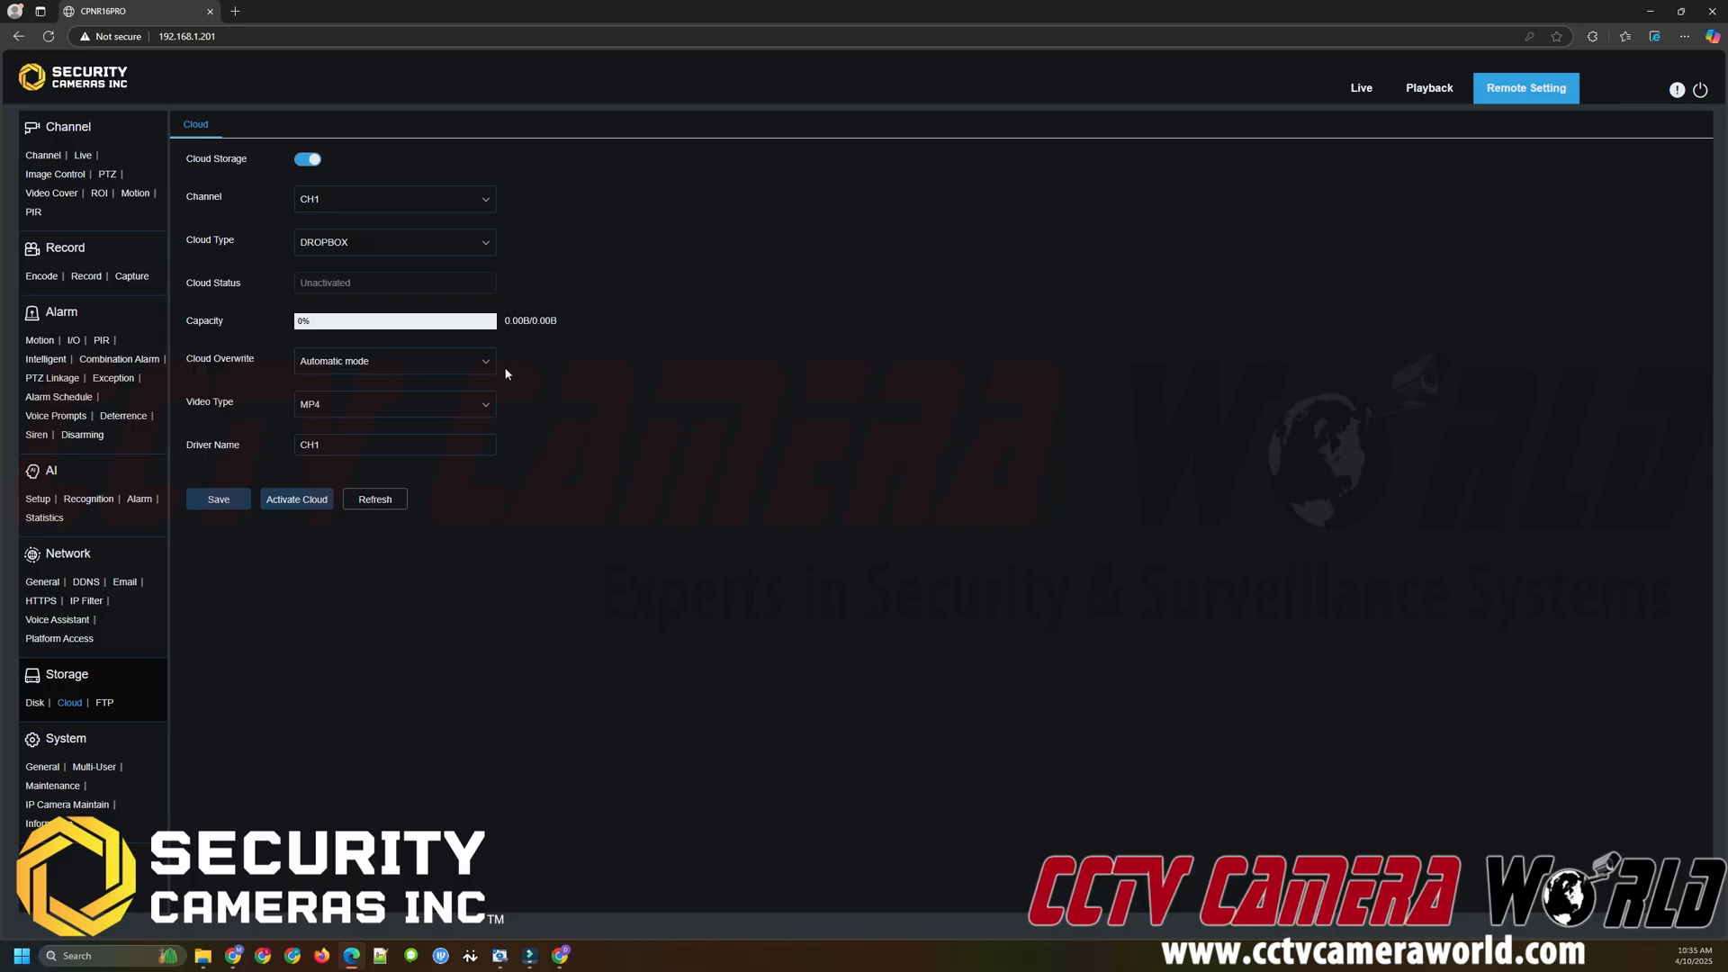
mouse_move(471, 396)
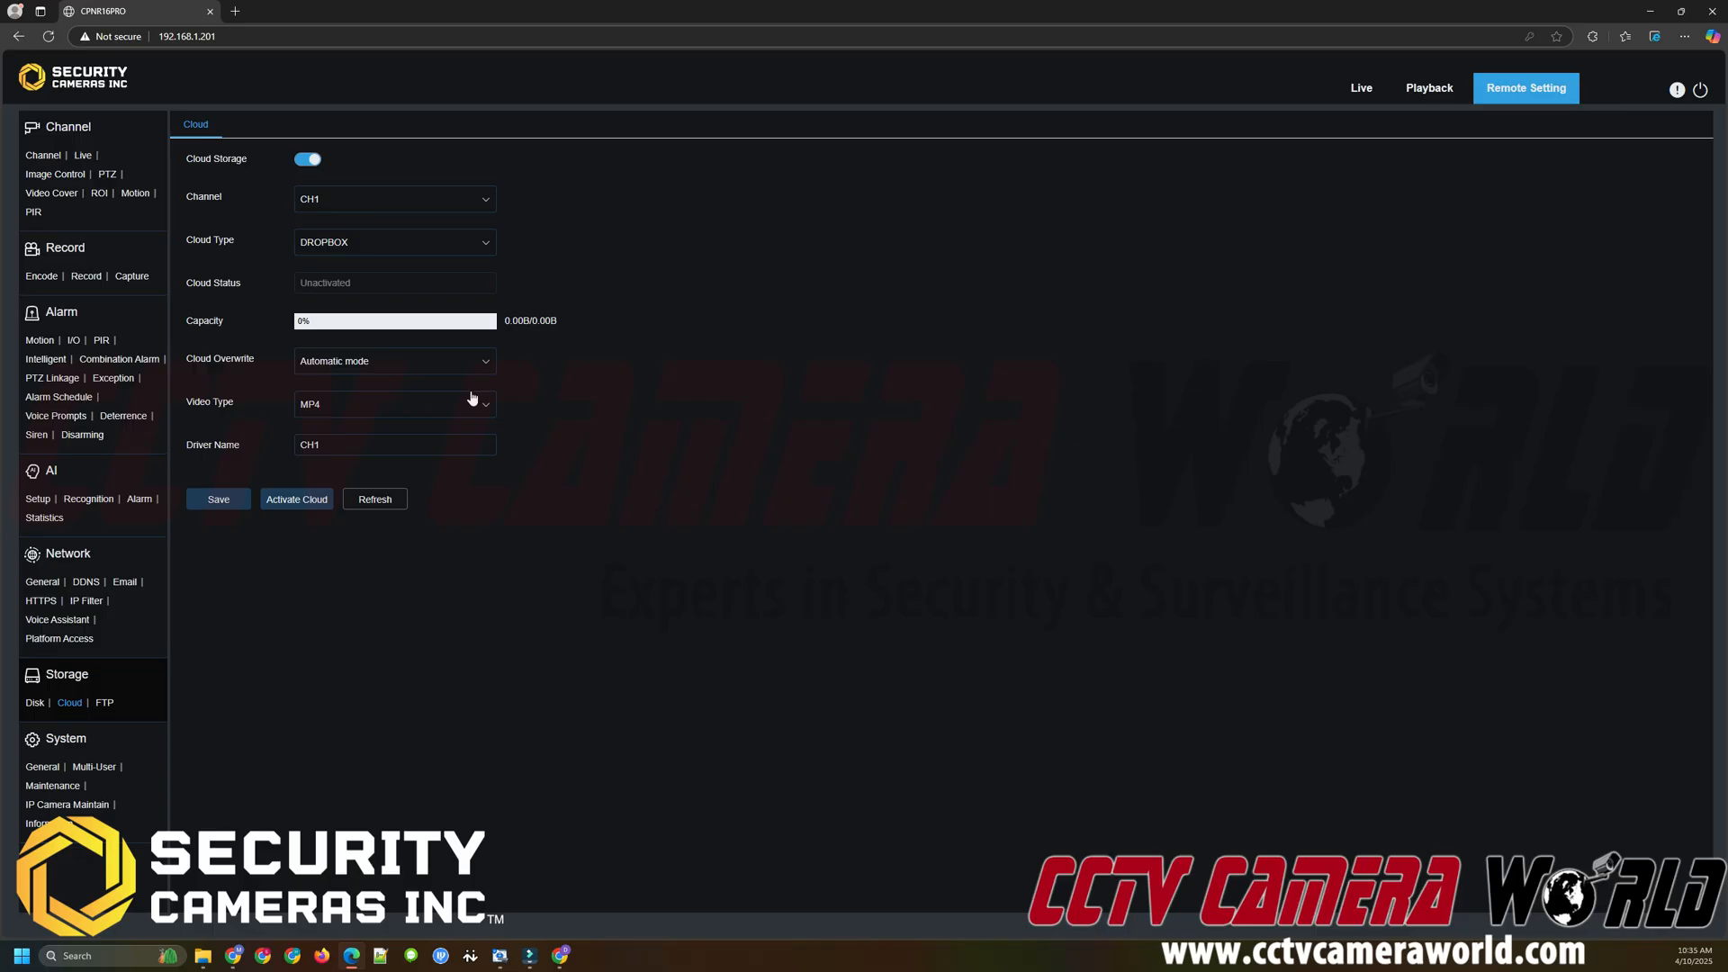
mouse_move(459, 403)
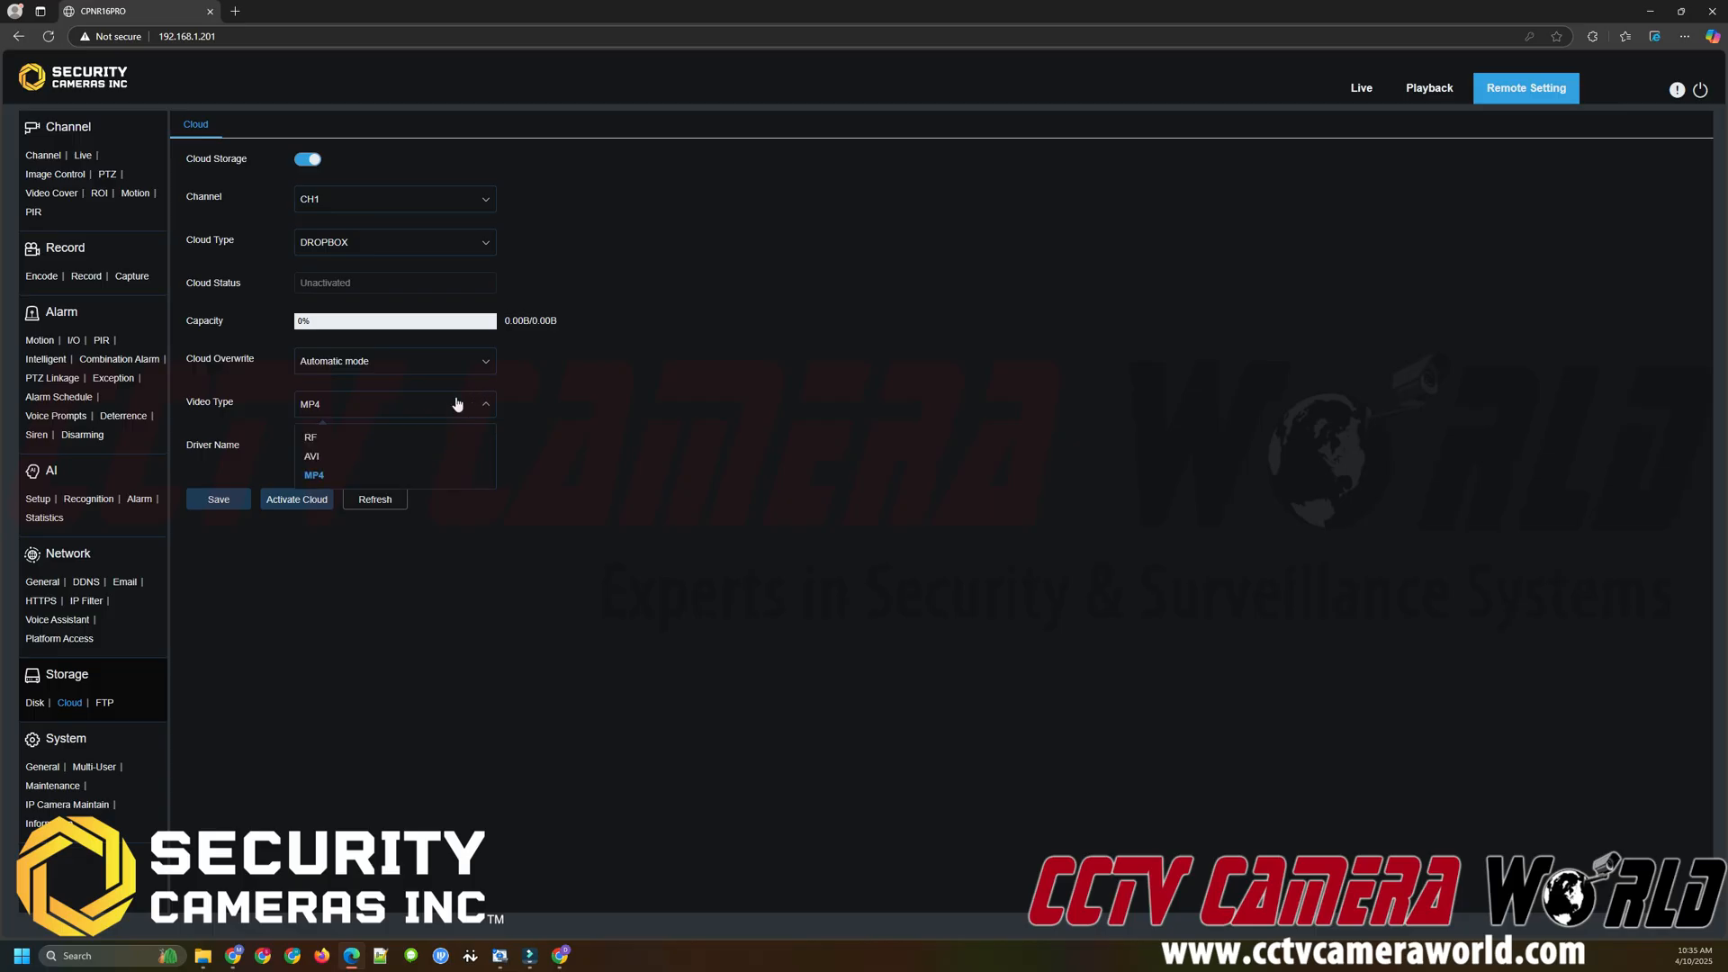
mouse_move(408, 464)
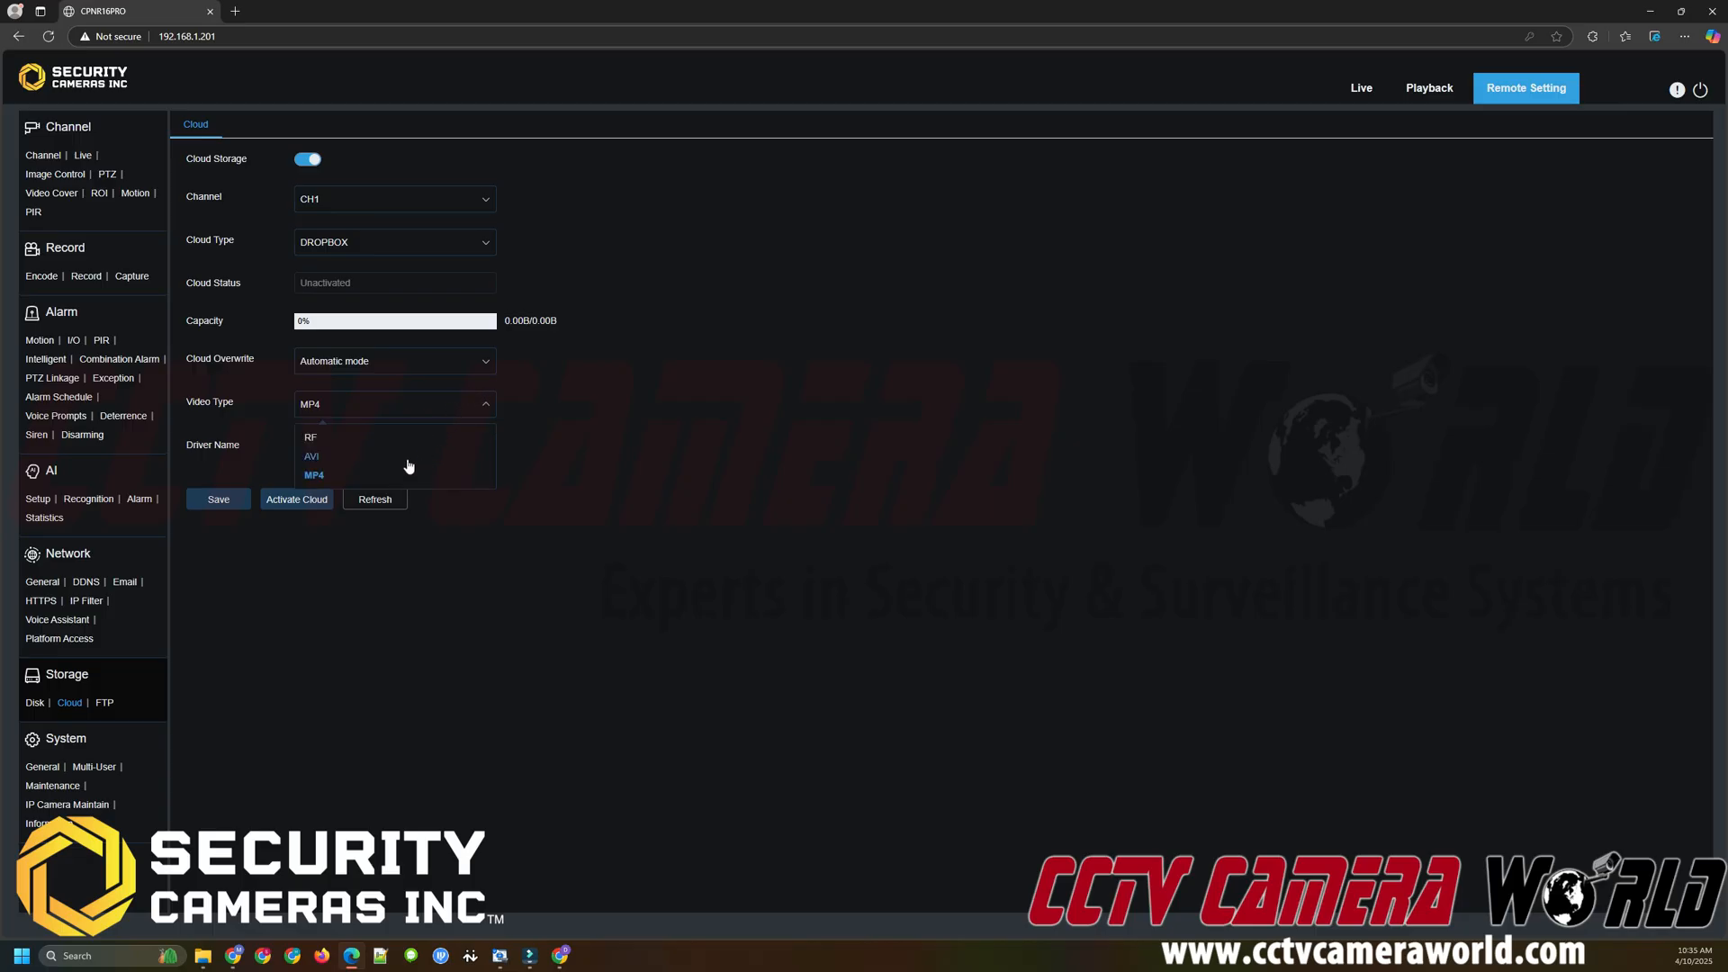
mouse_move(666, 429)
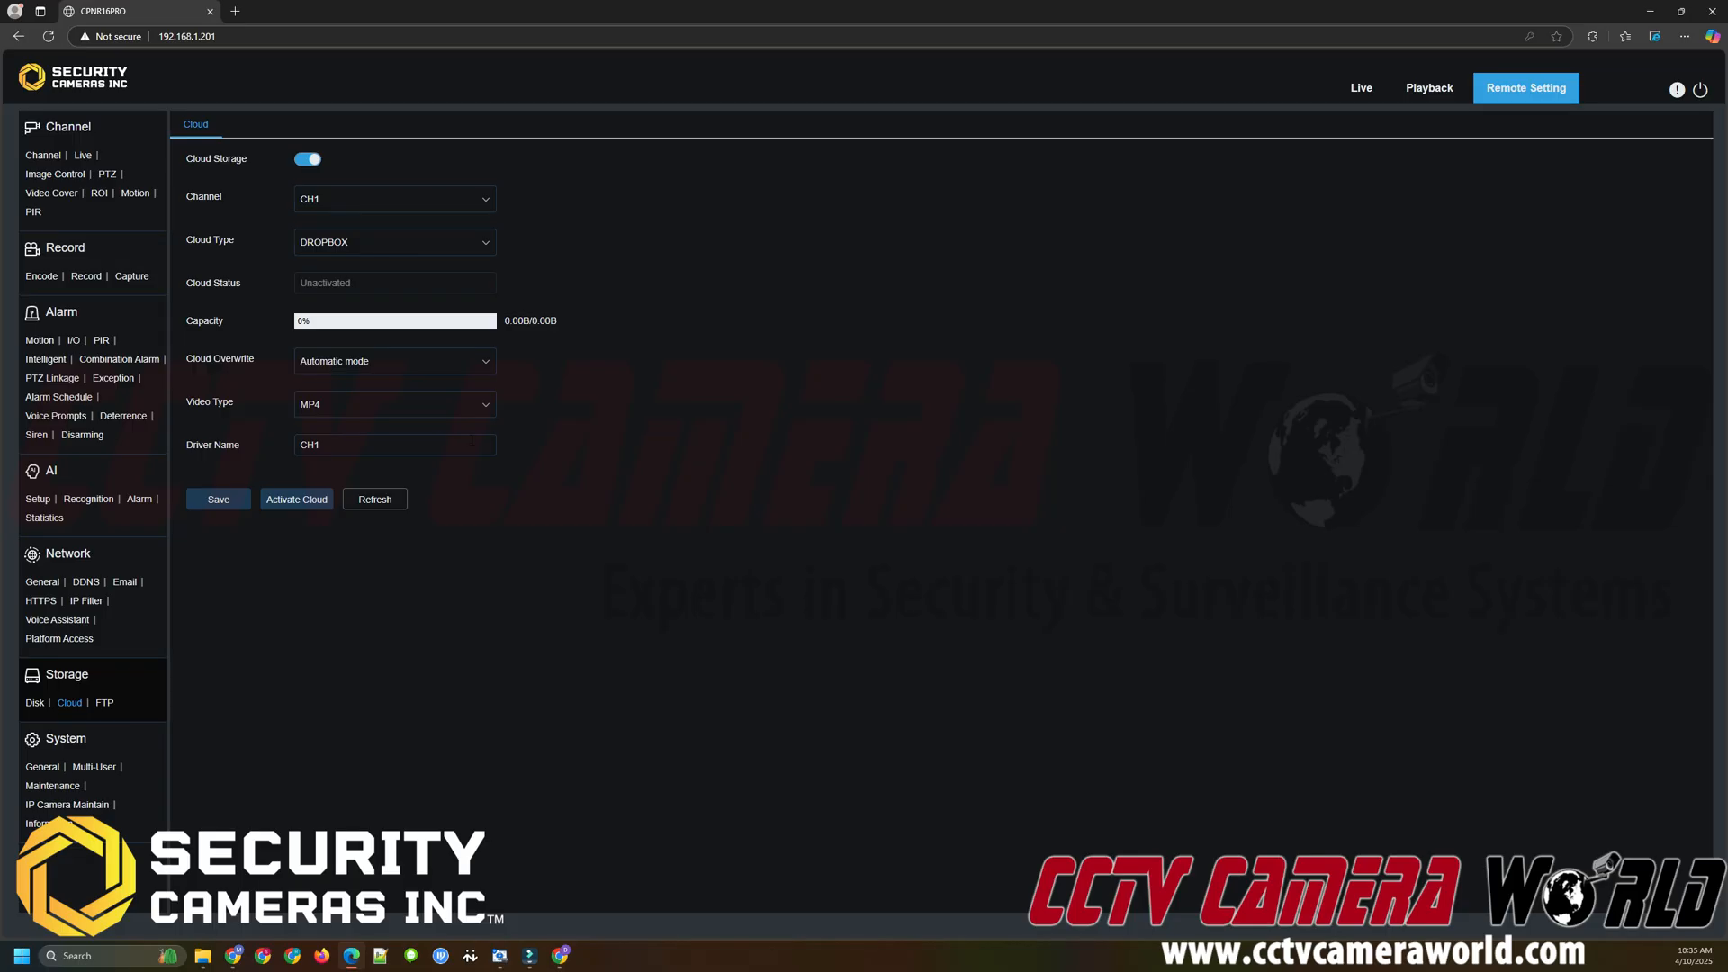
- Set the CH1 Driver Name to Camera1 and save the cloud settings
left_click(386, 444)
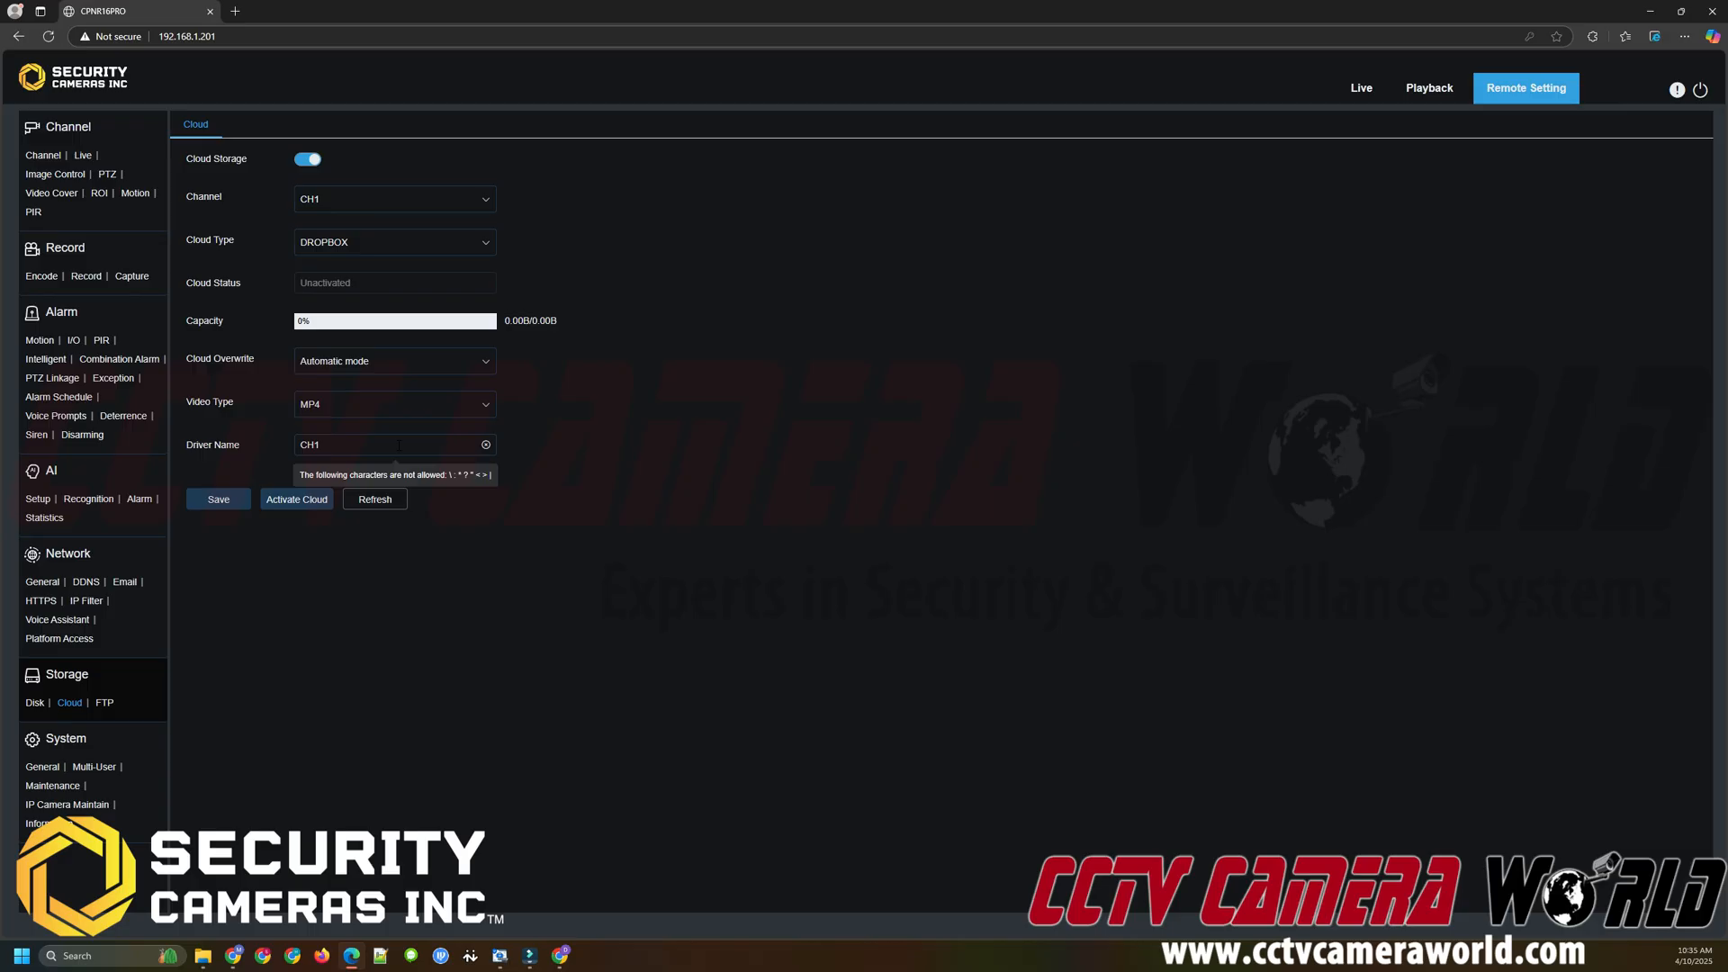
type("Camera")
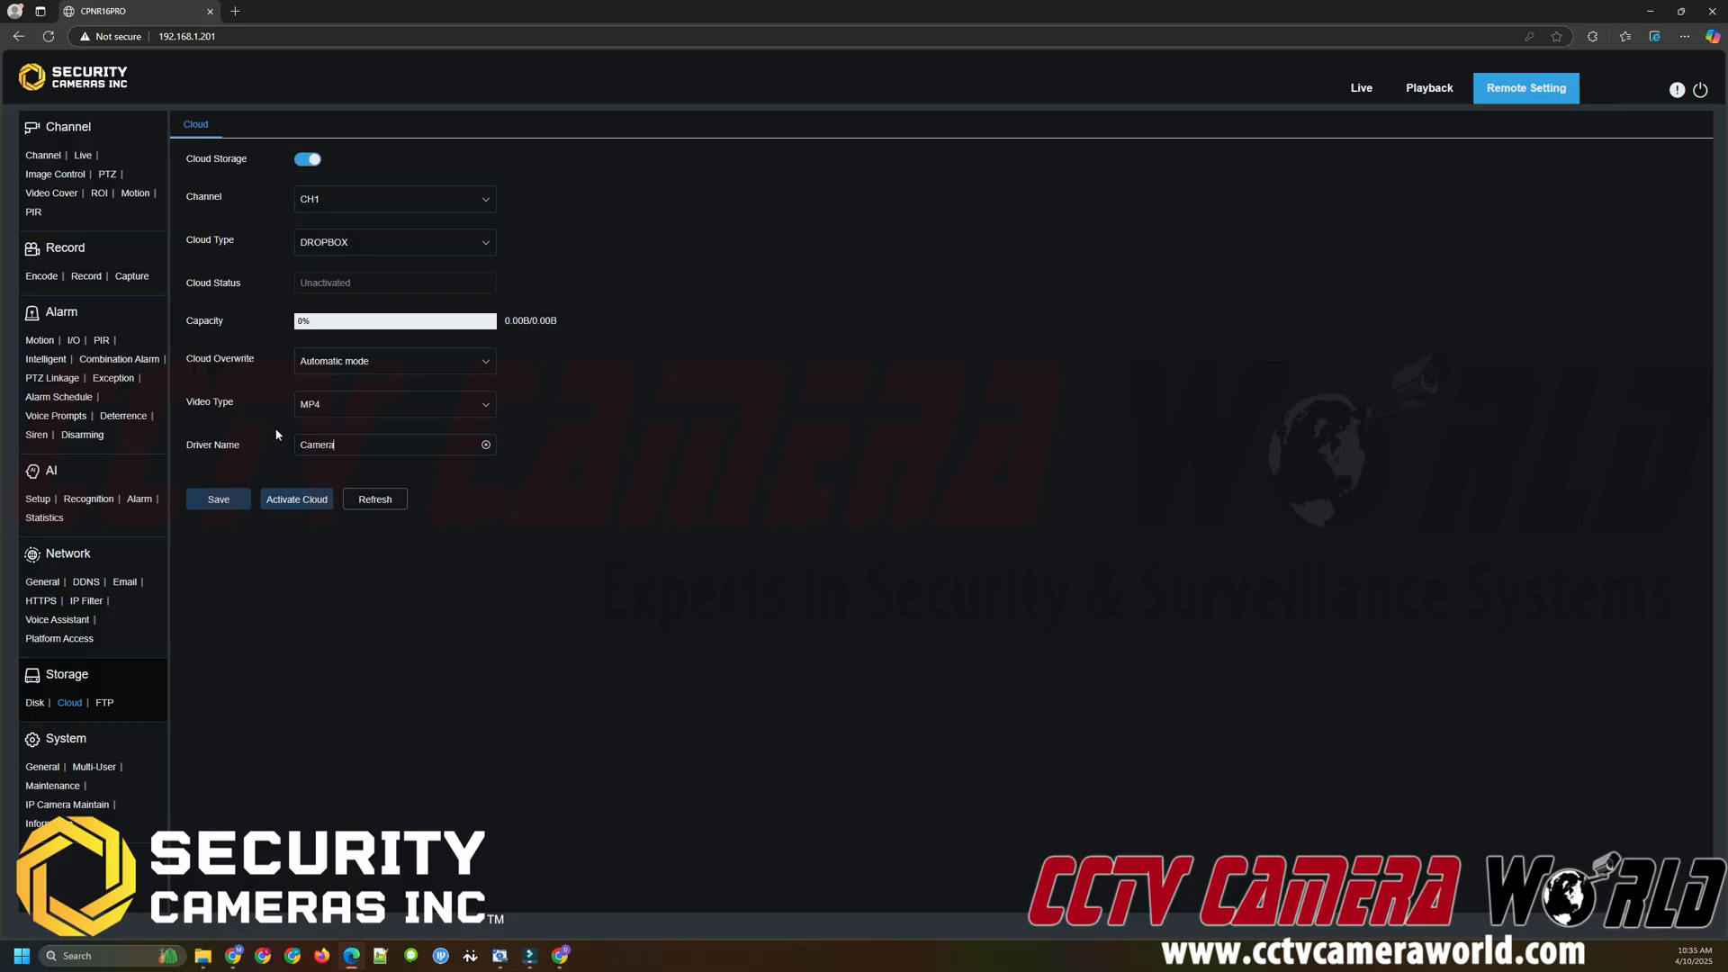
type("1")
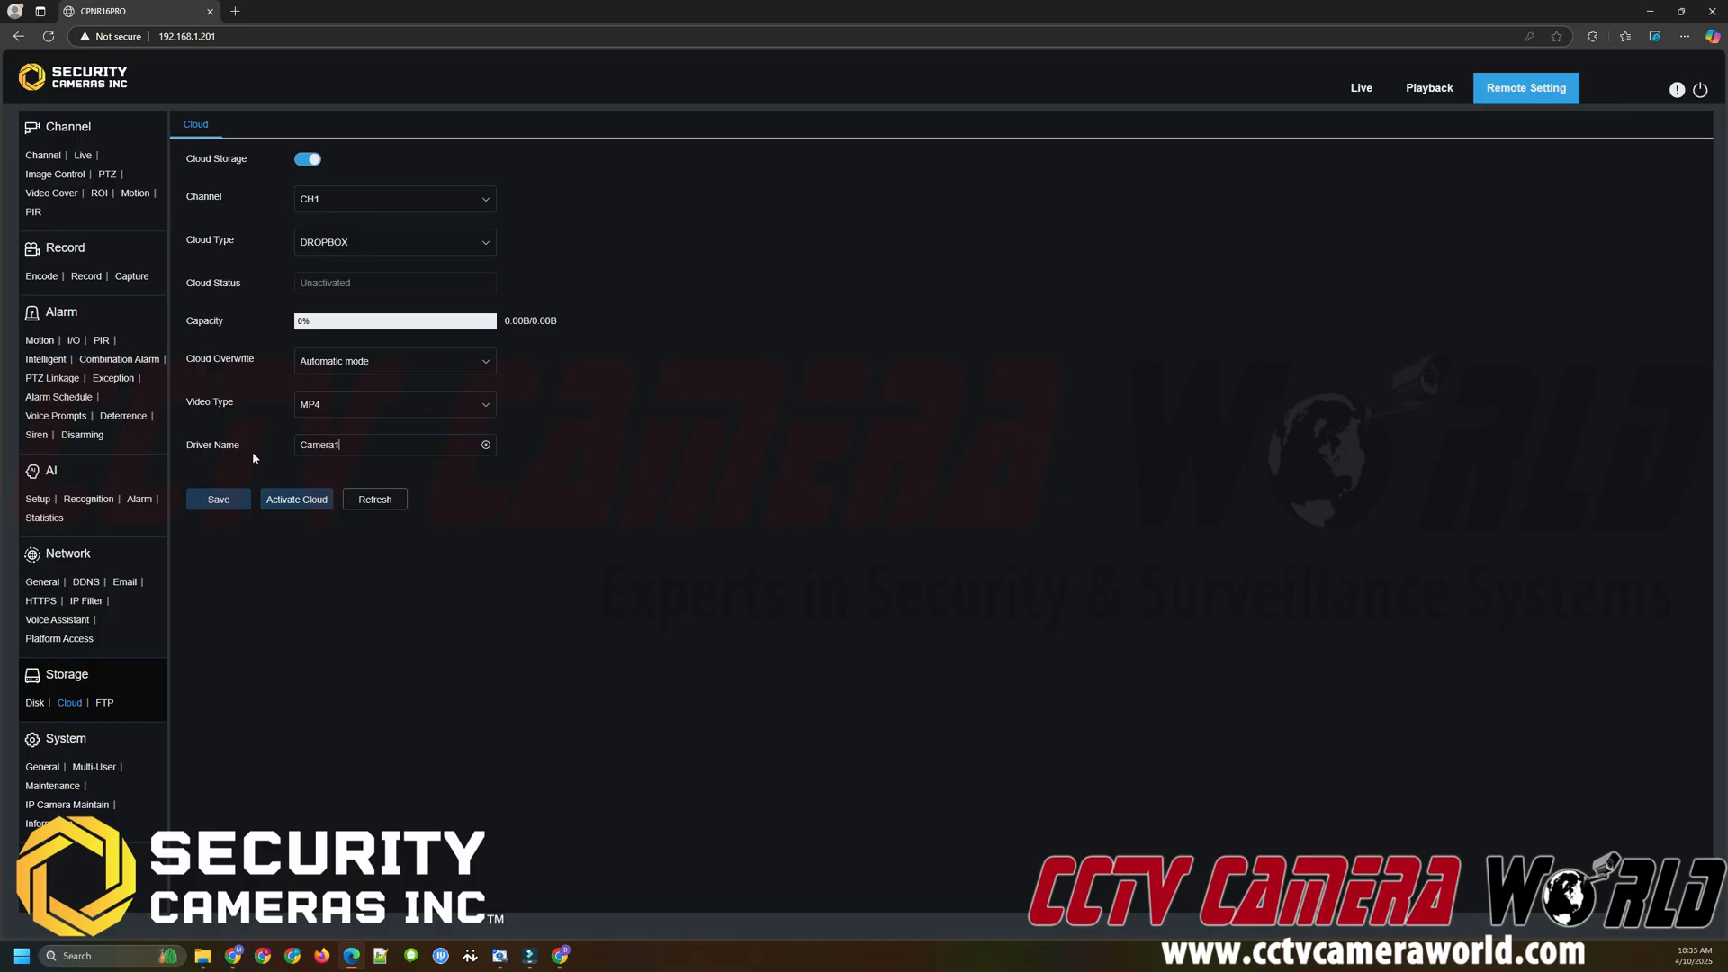
left_click(218, 499)
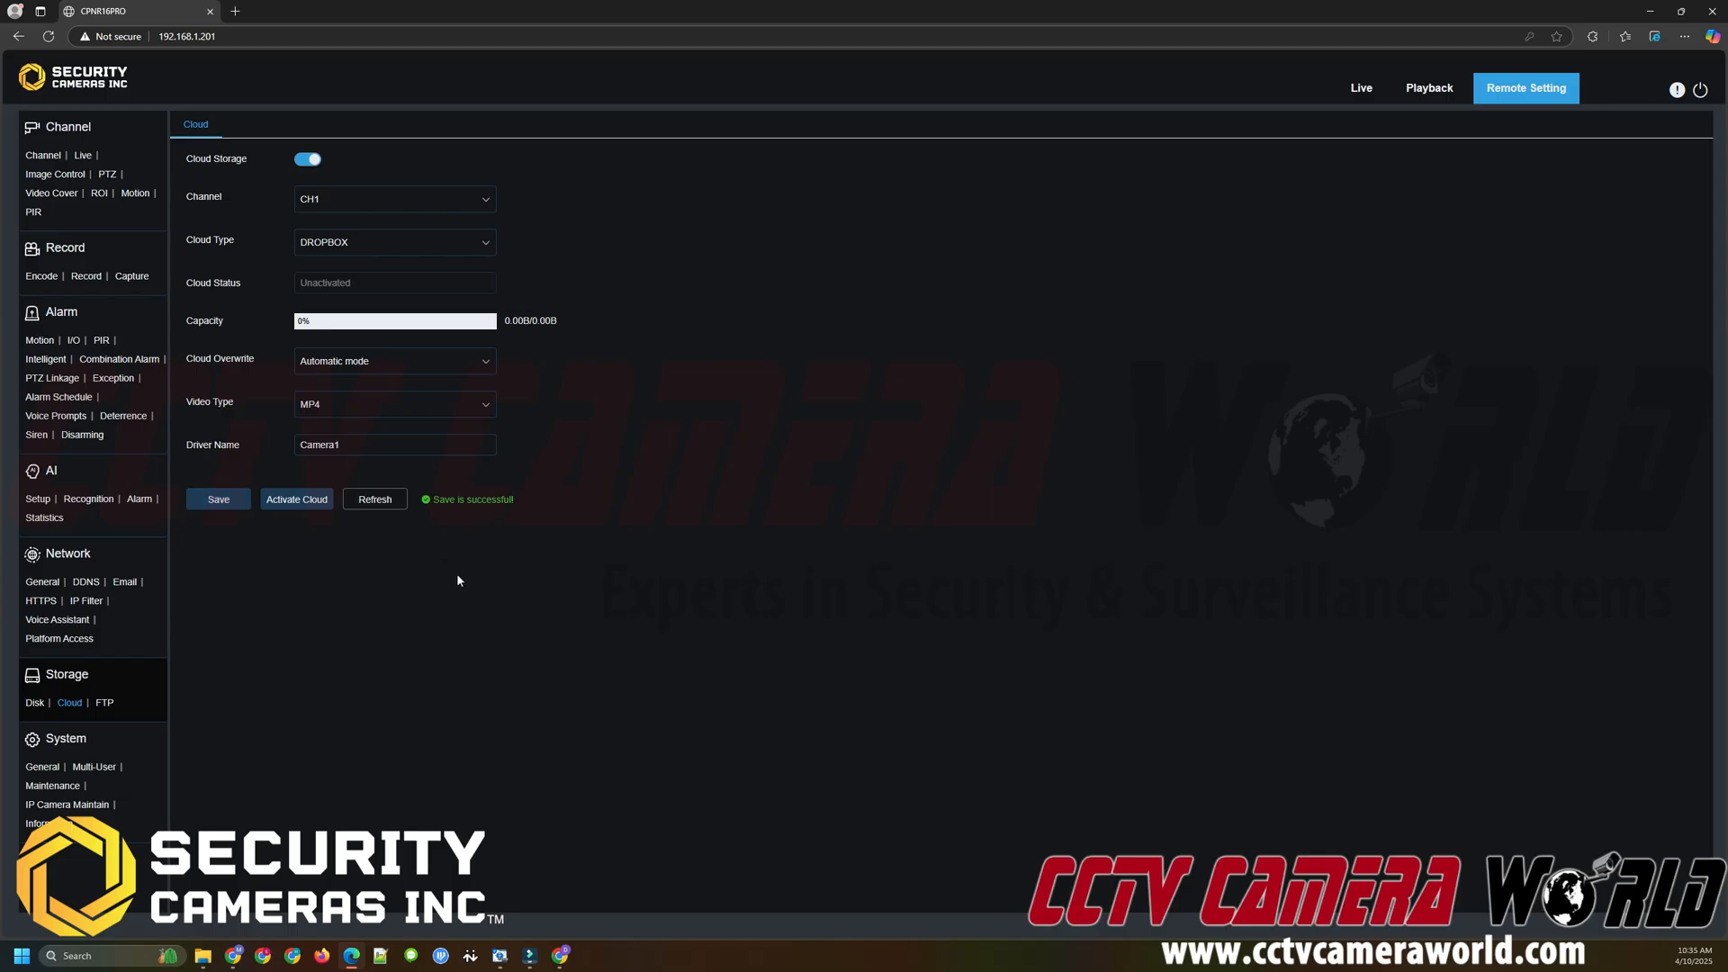
mouse_move(438, 563)
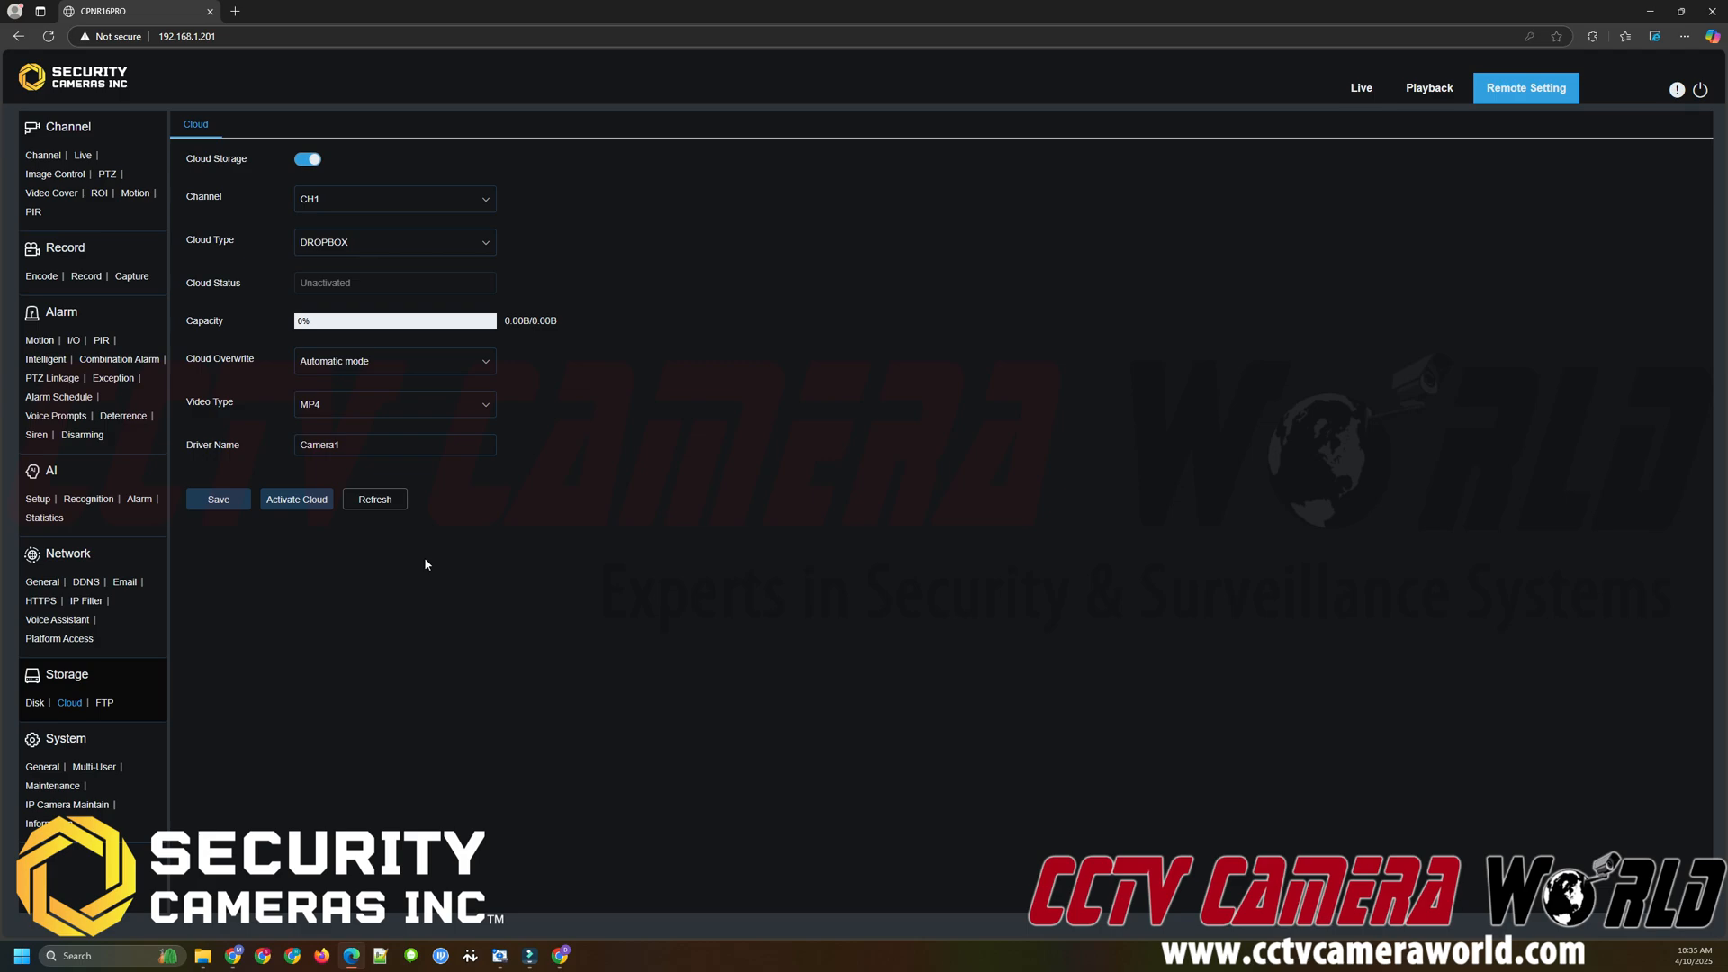
mouse_move(421, 561)
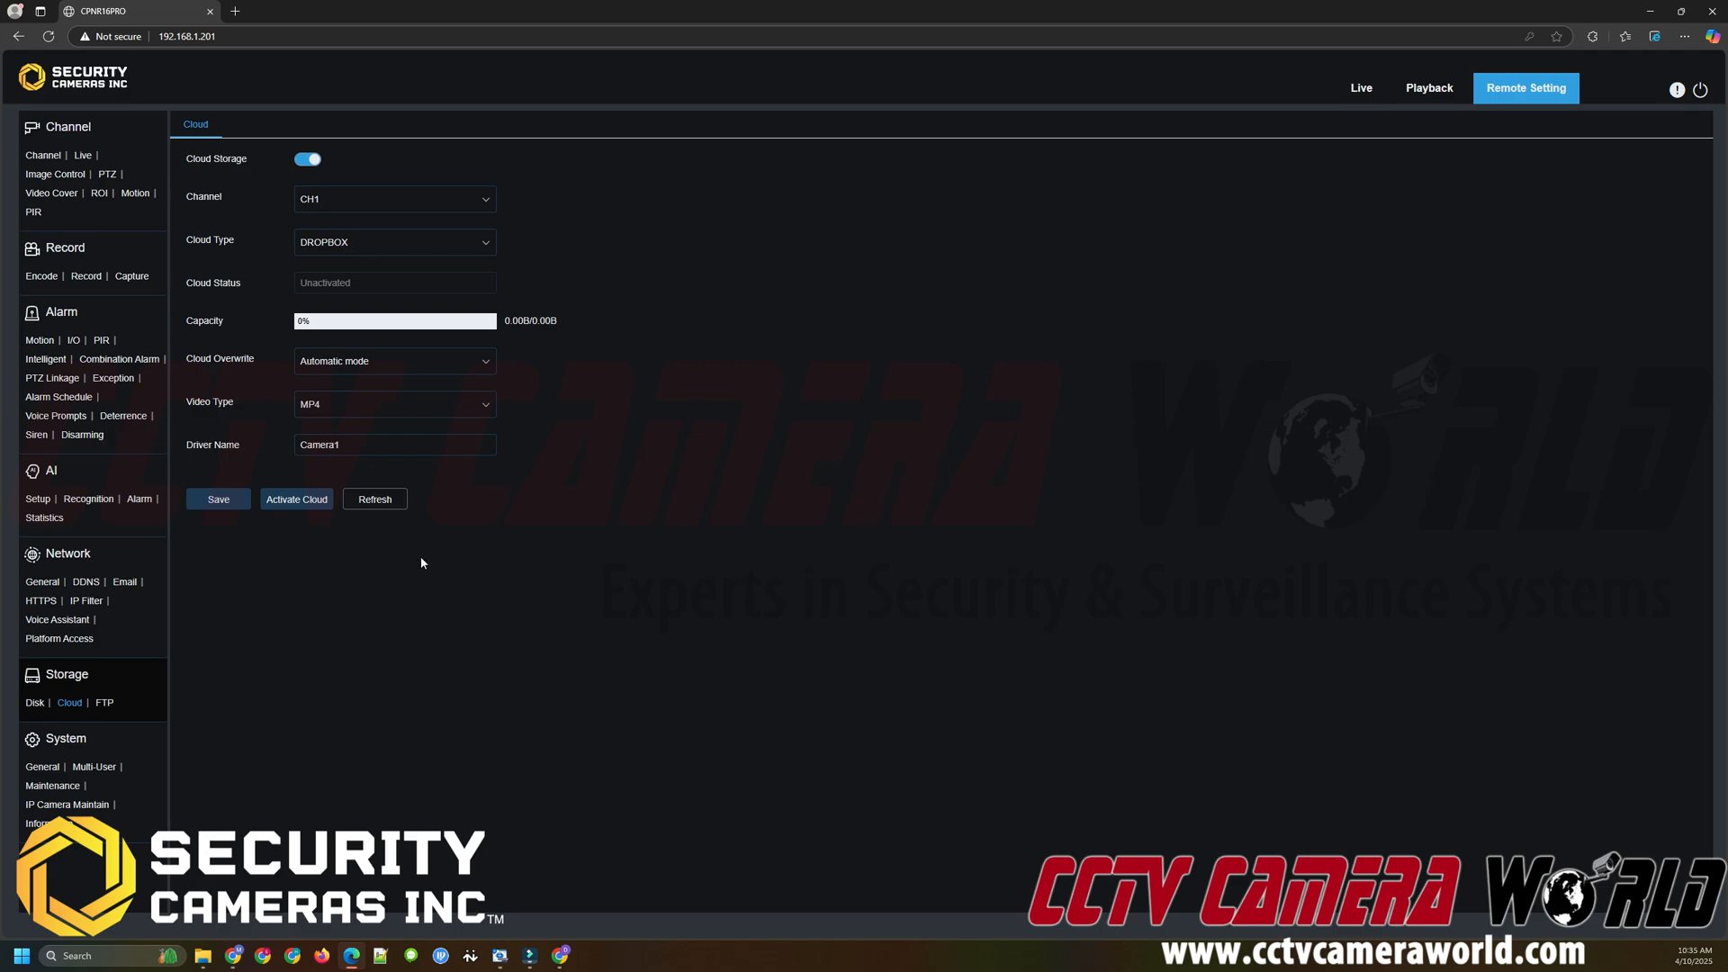
mouse_move(407, 562)
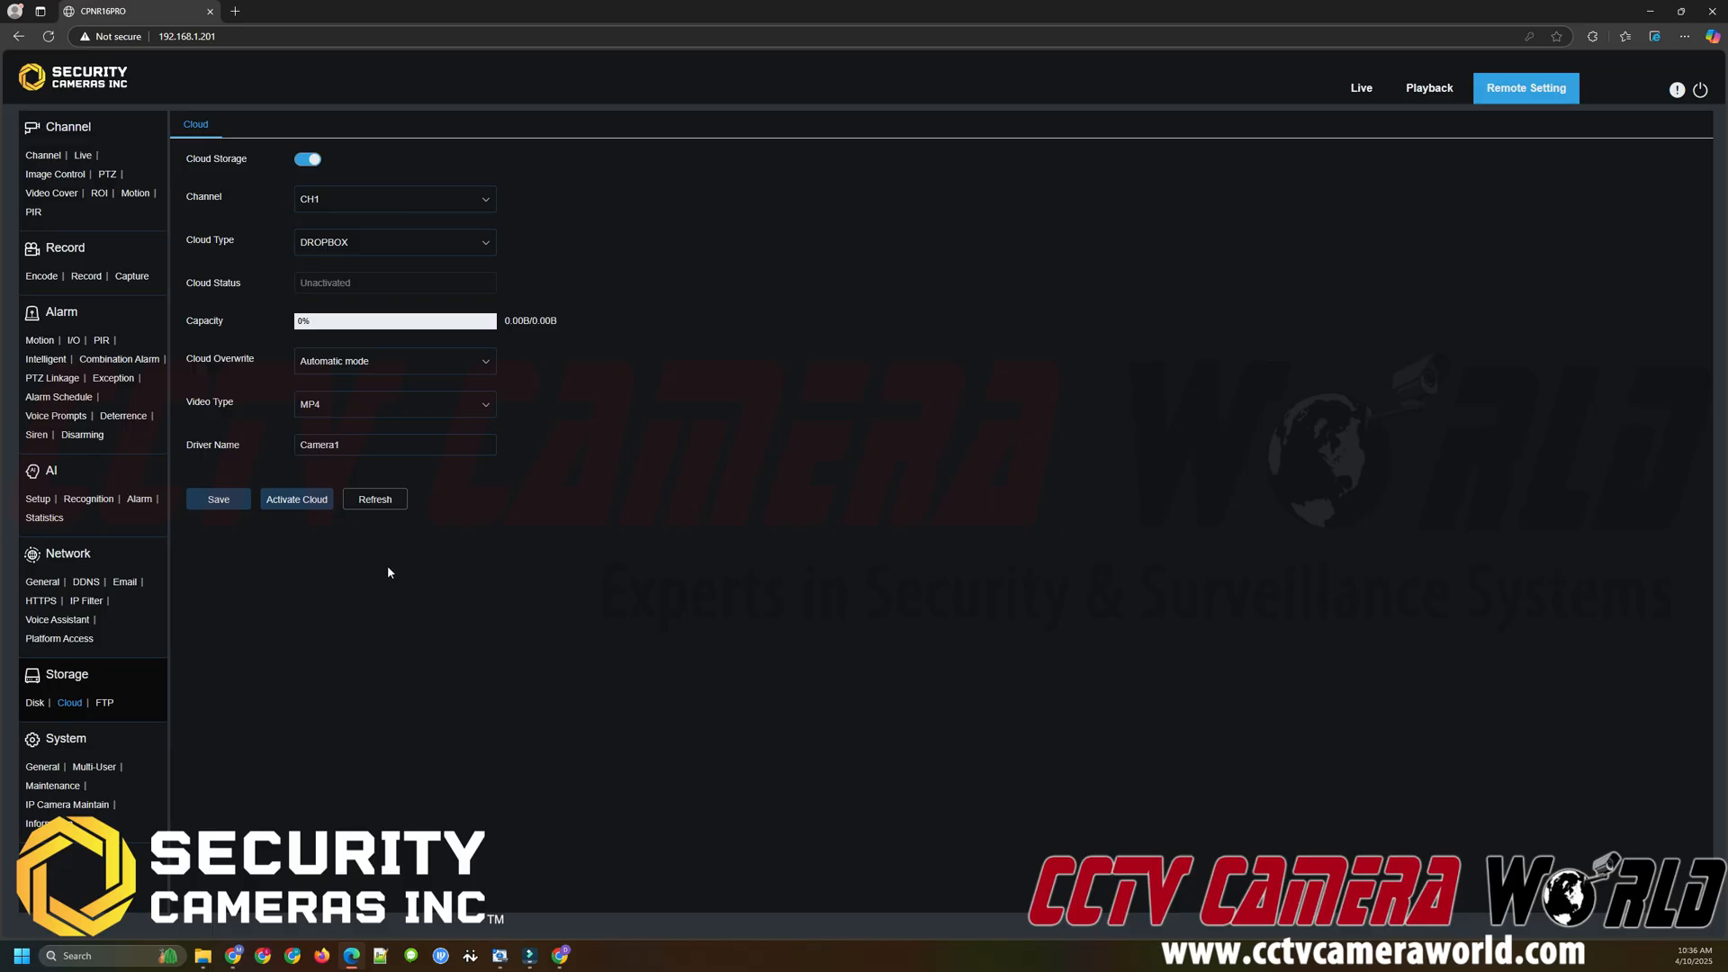
mouse_move(304, 510)
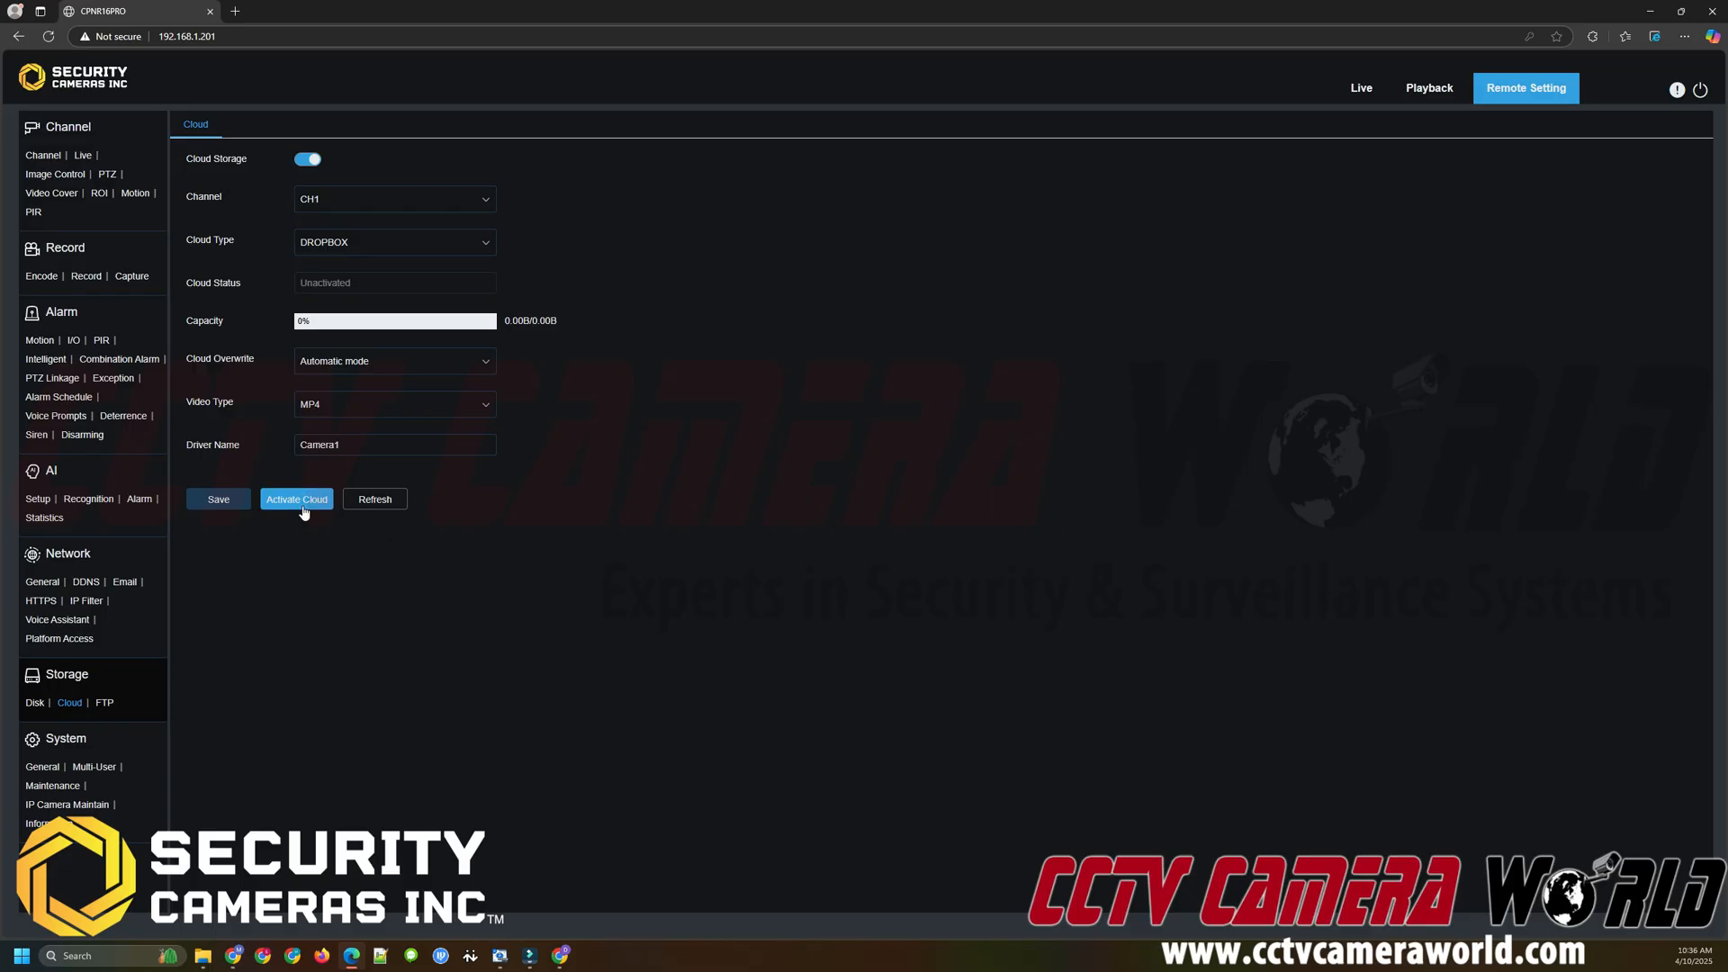
- Start Dropbox linking, copy the authorization address, and return to the cloud.allfi.co activation form
left_click(295, 498)
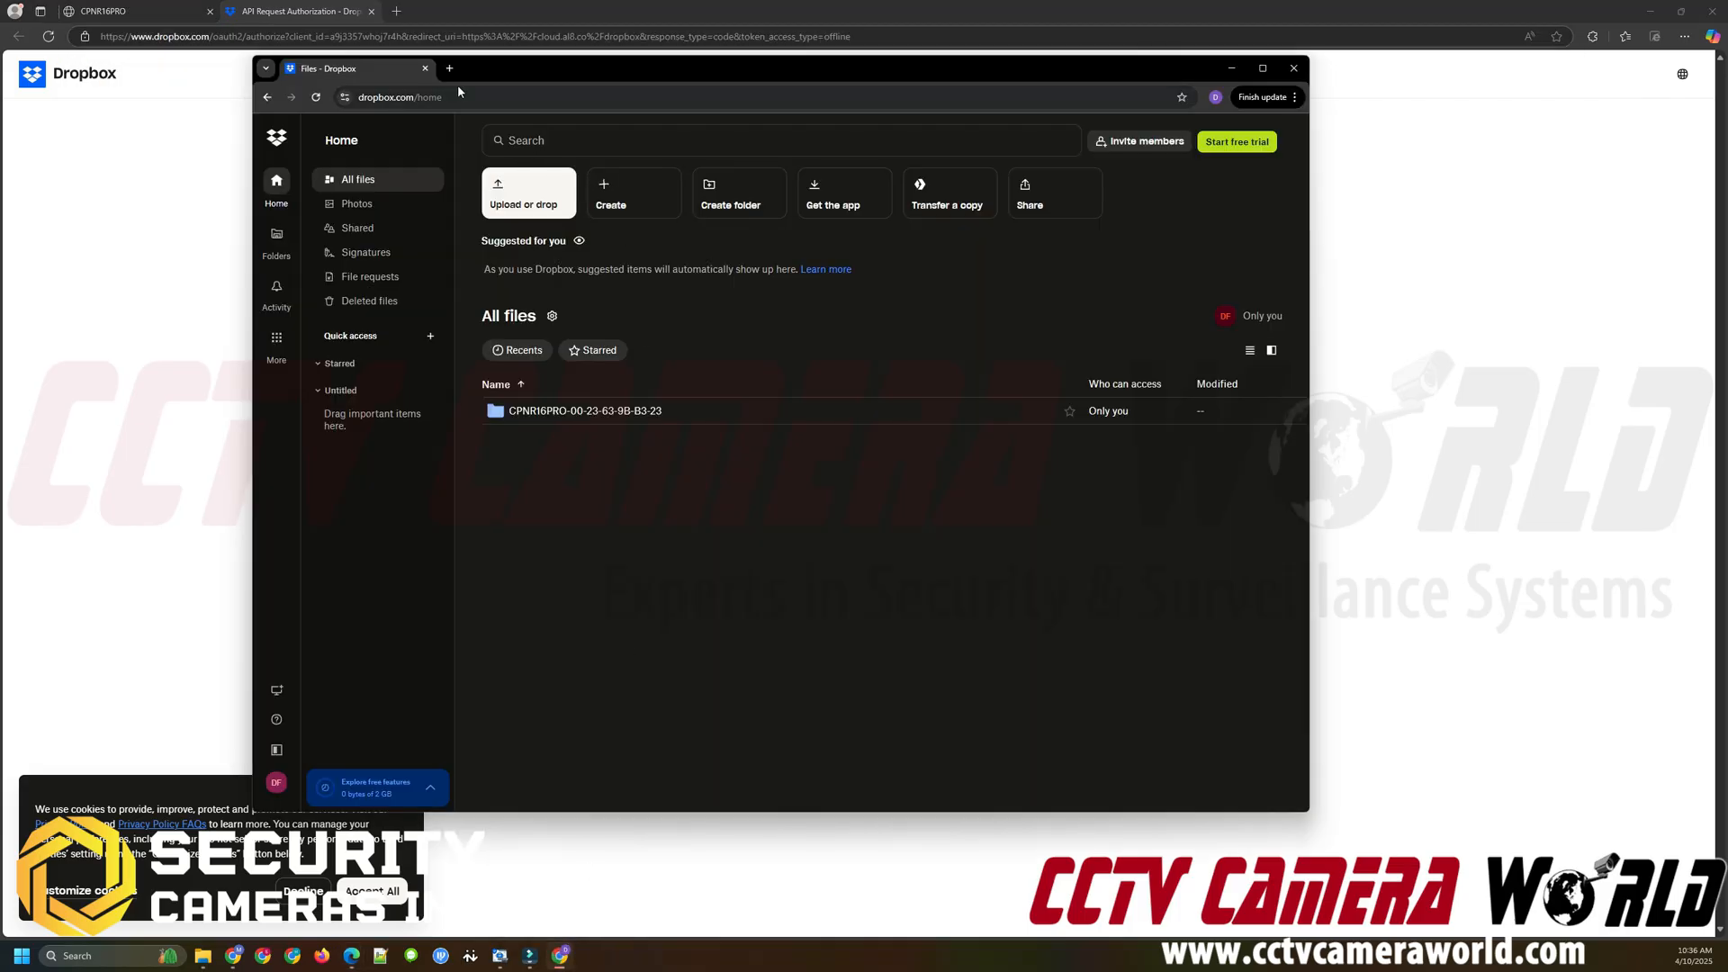
right_click(270, 41)
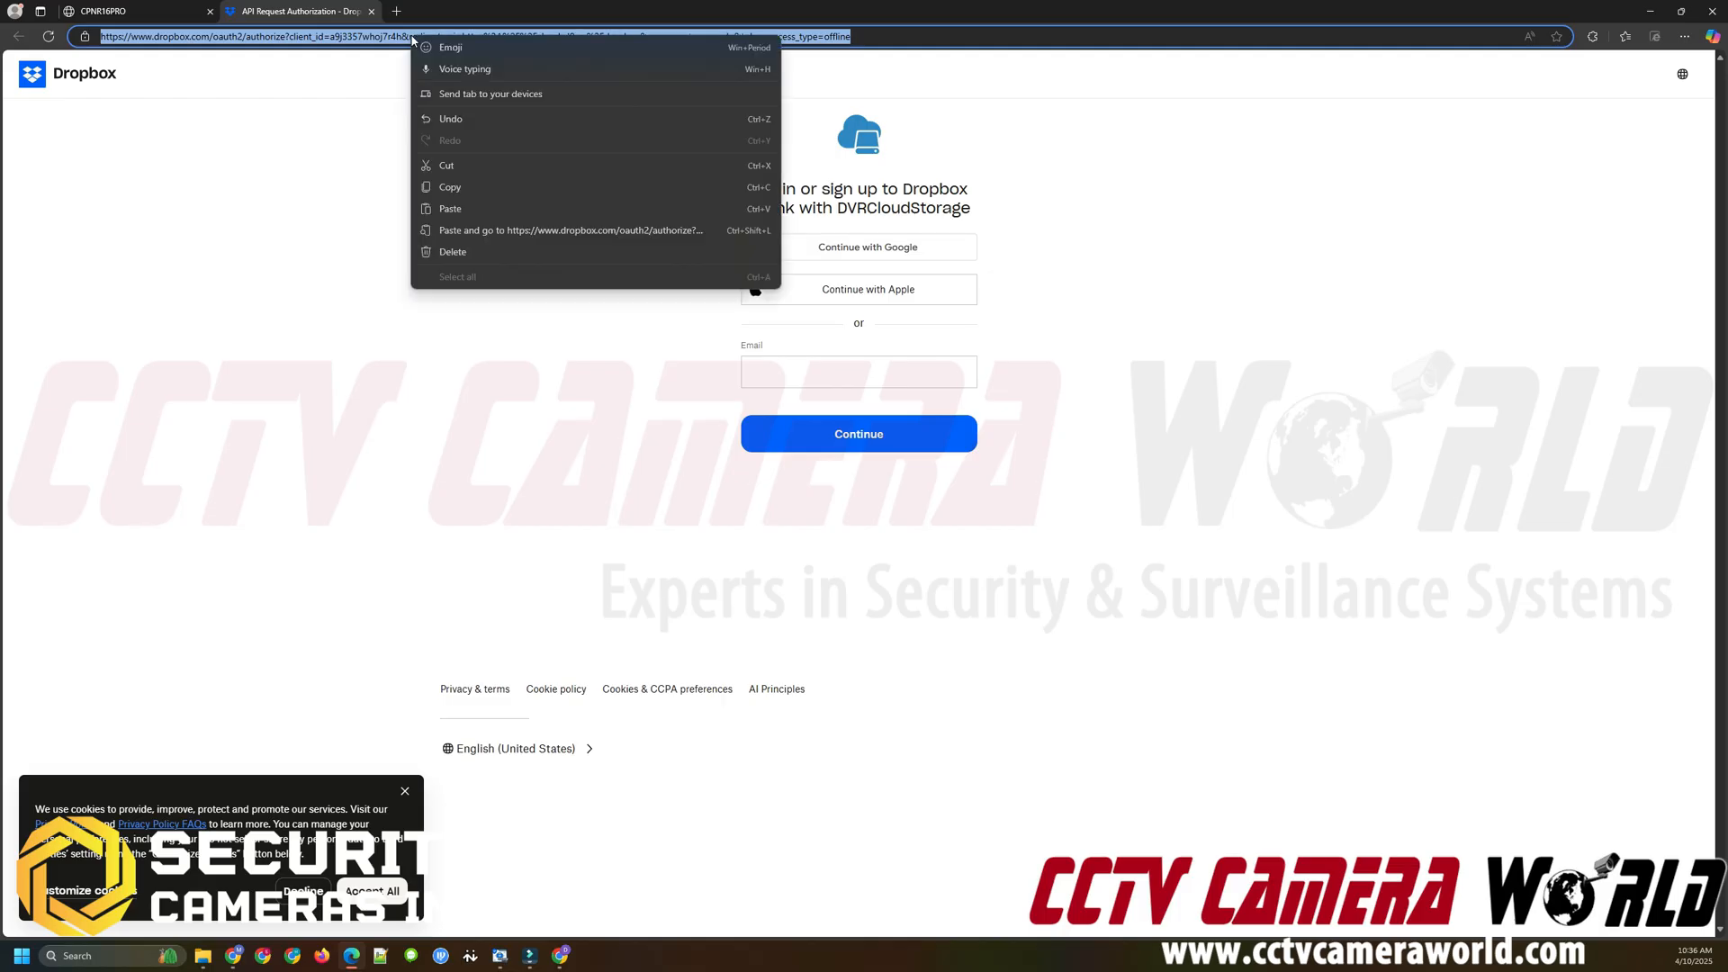
left_click(464, 186)
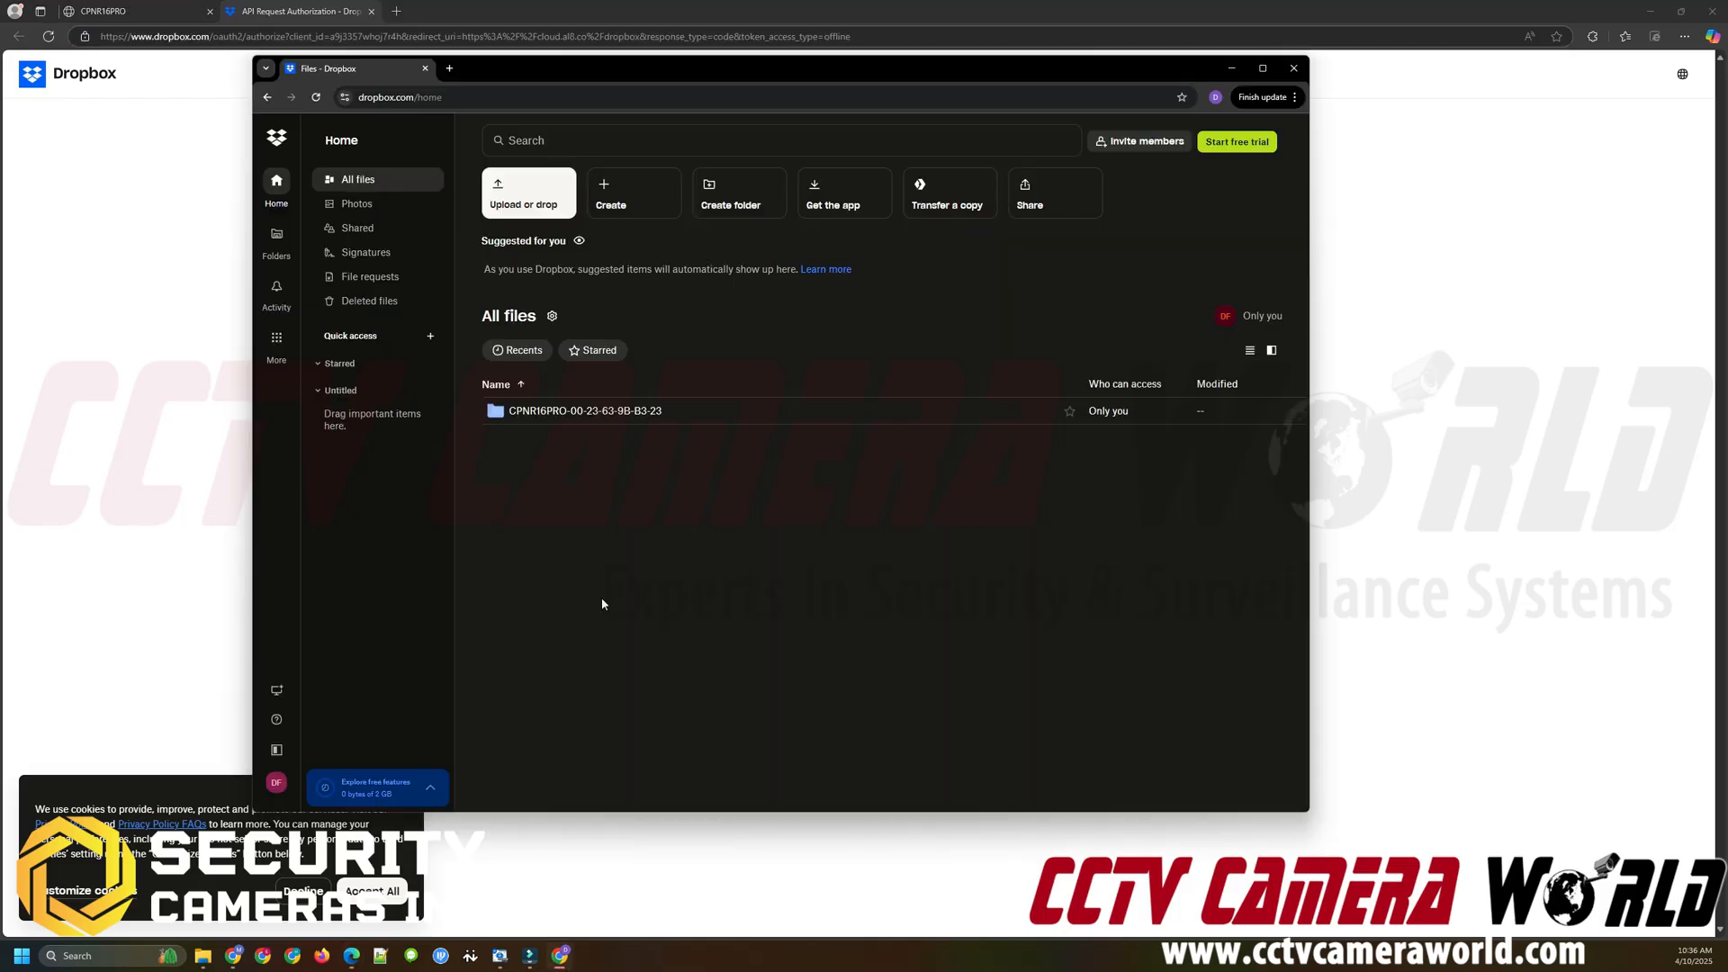
left_click(425, 97)
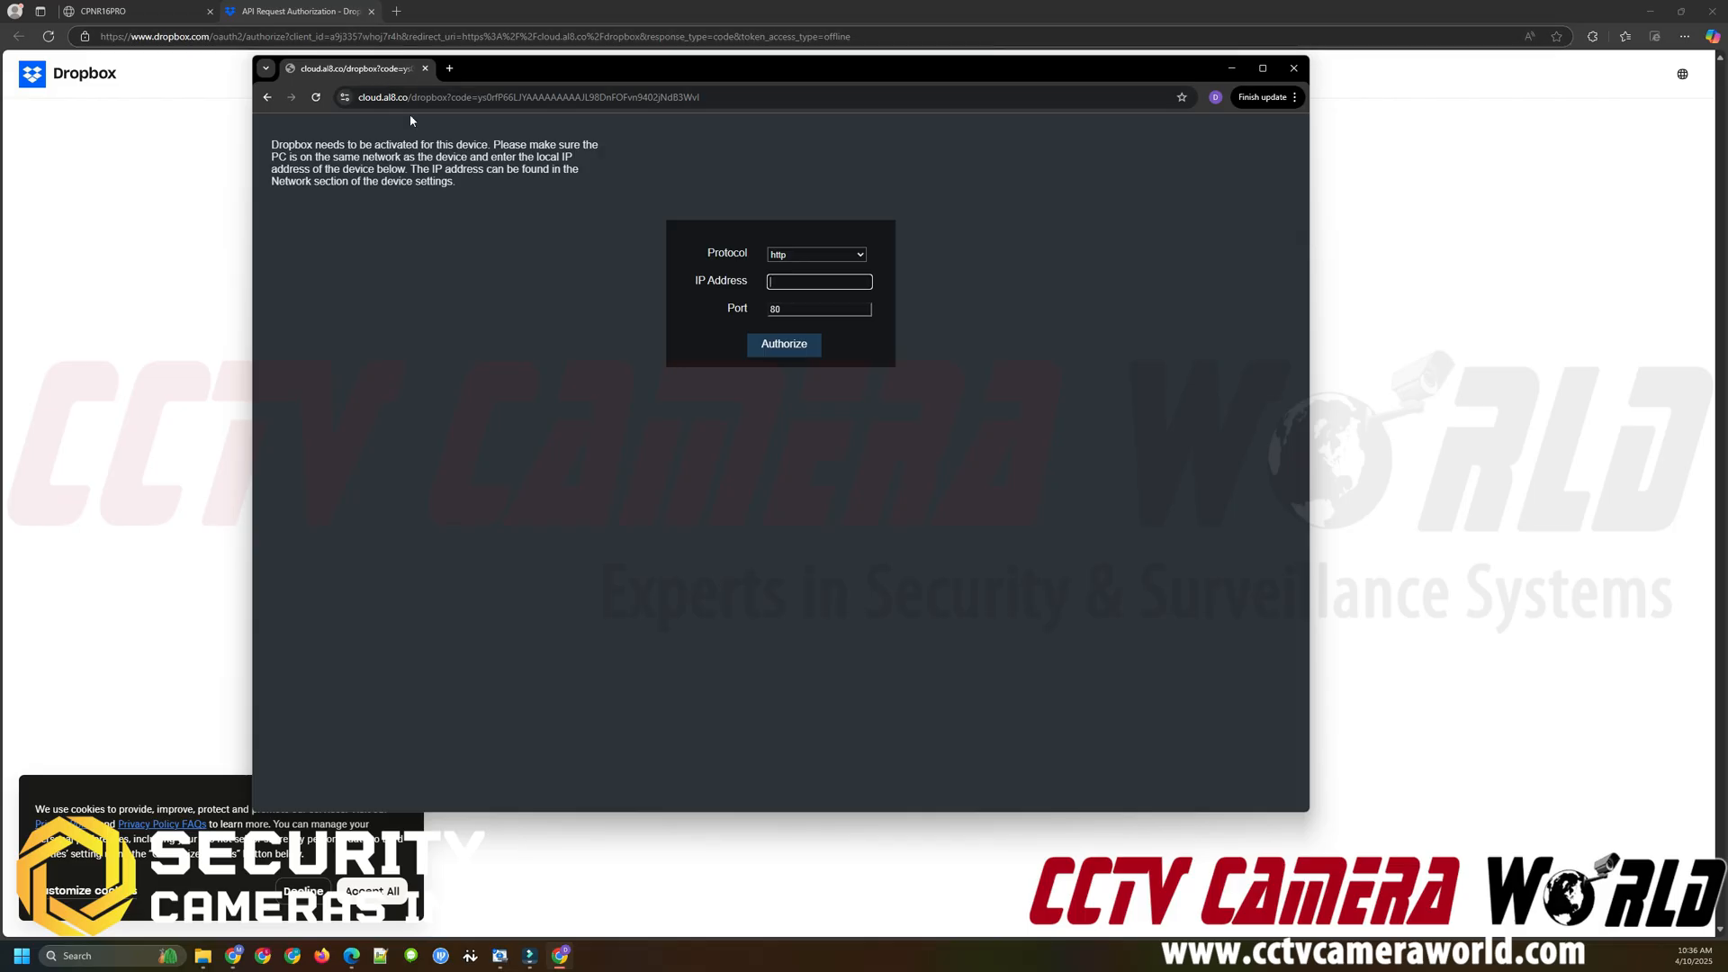
mouse_move(595, 189)
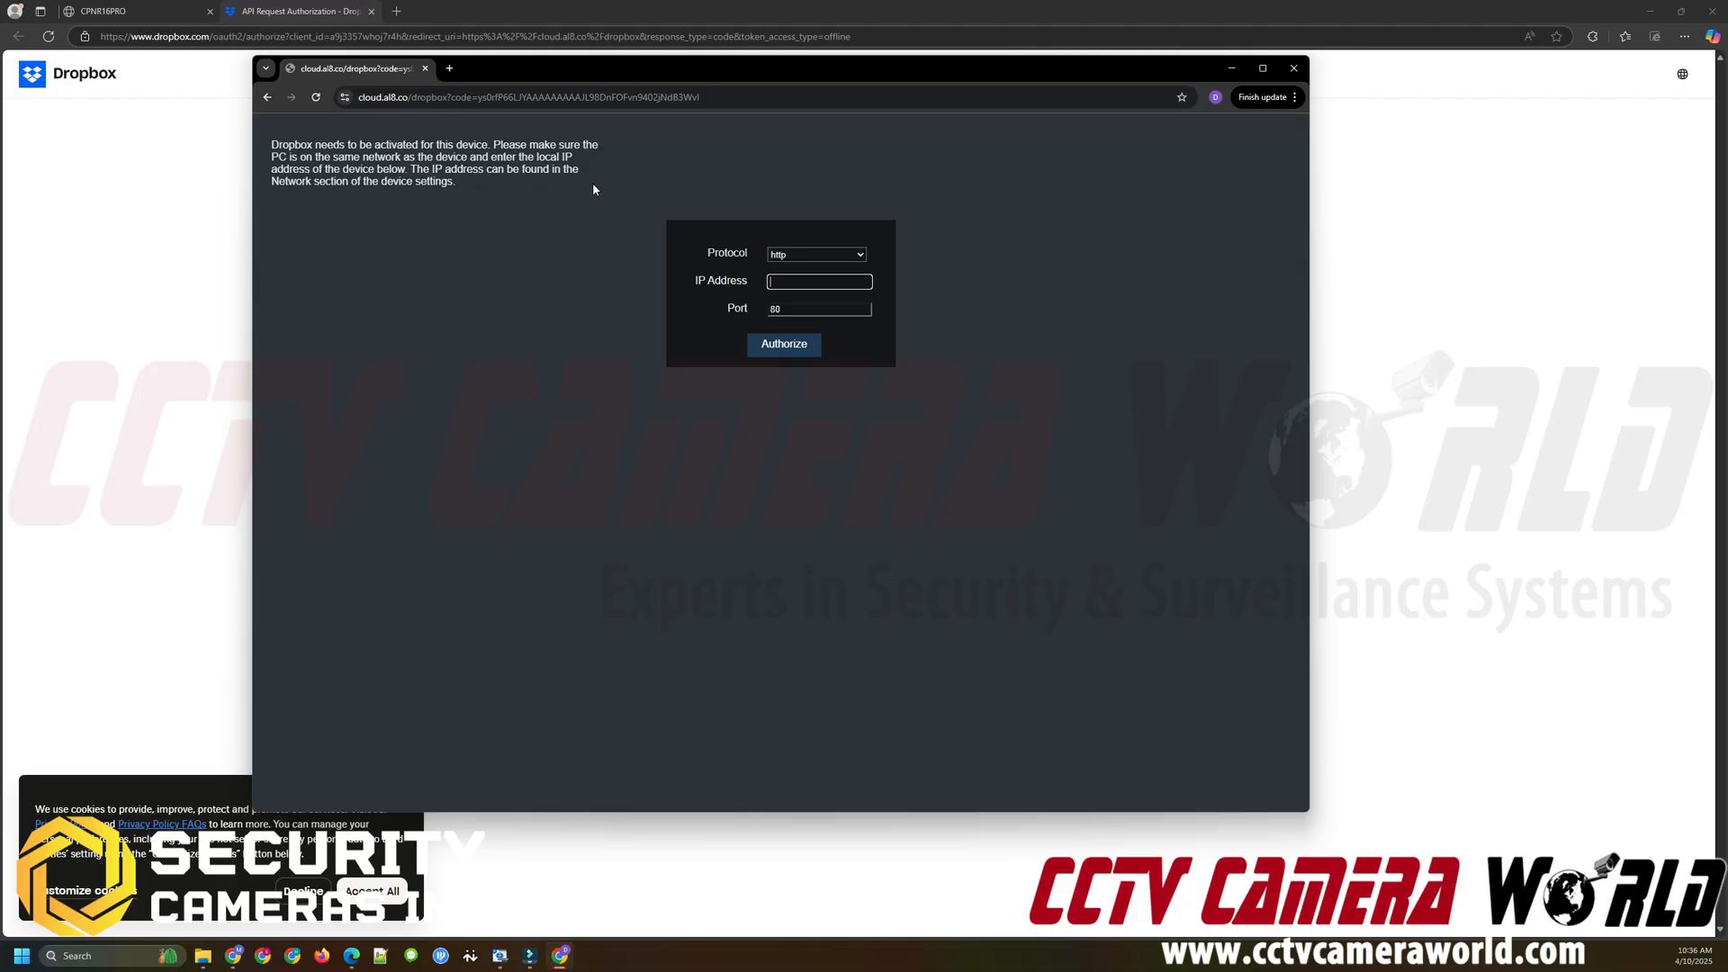
mouse_move(580, 185)
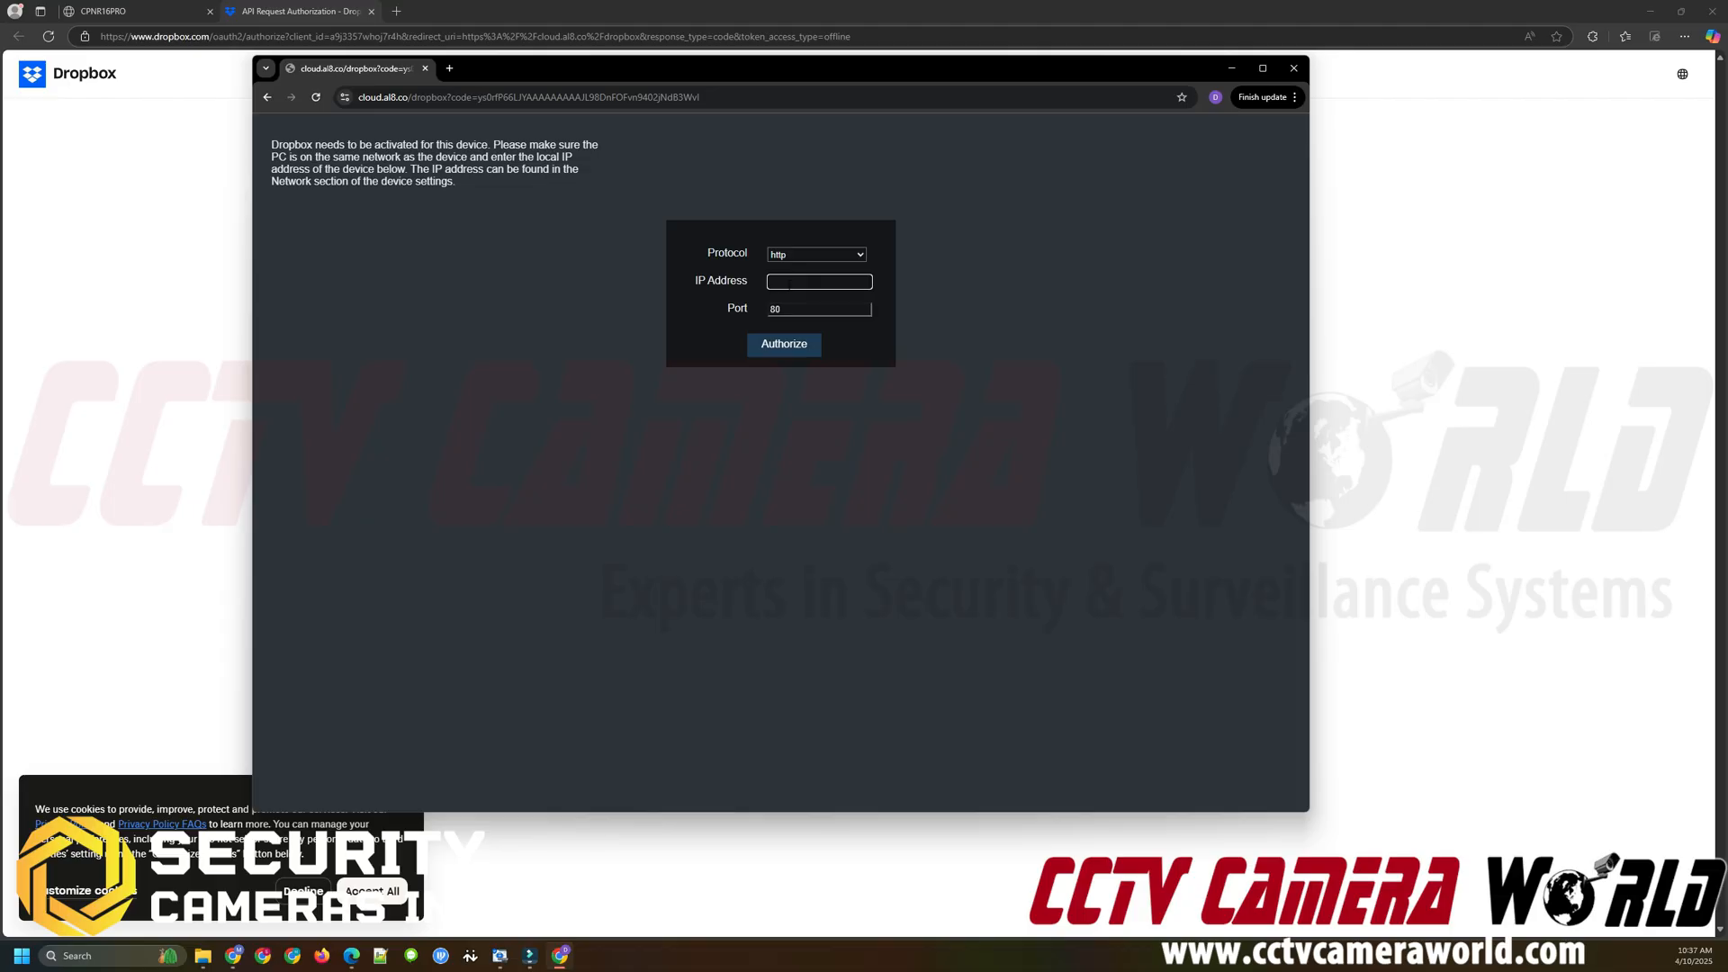
- Authorize the recorder at 192.168.1.201 over http on port 80
type("190")
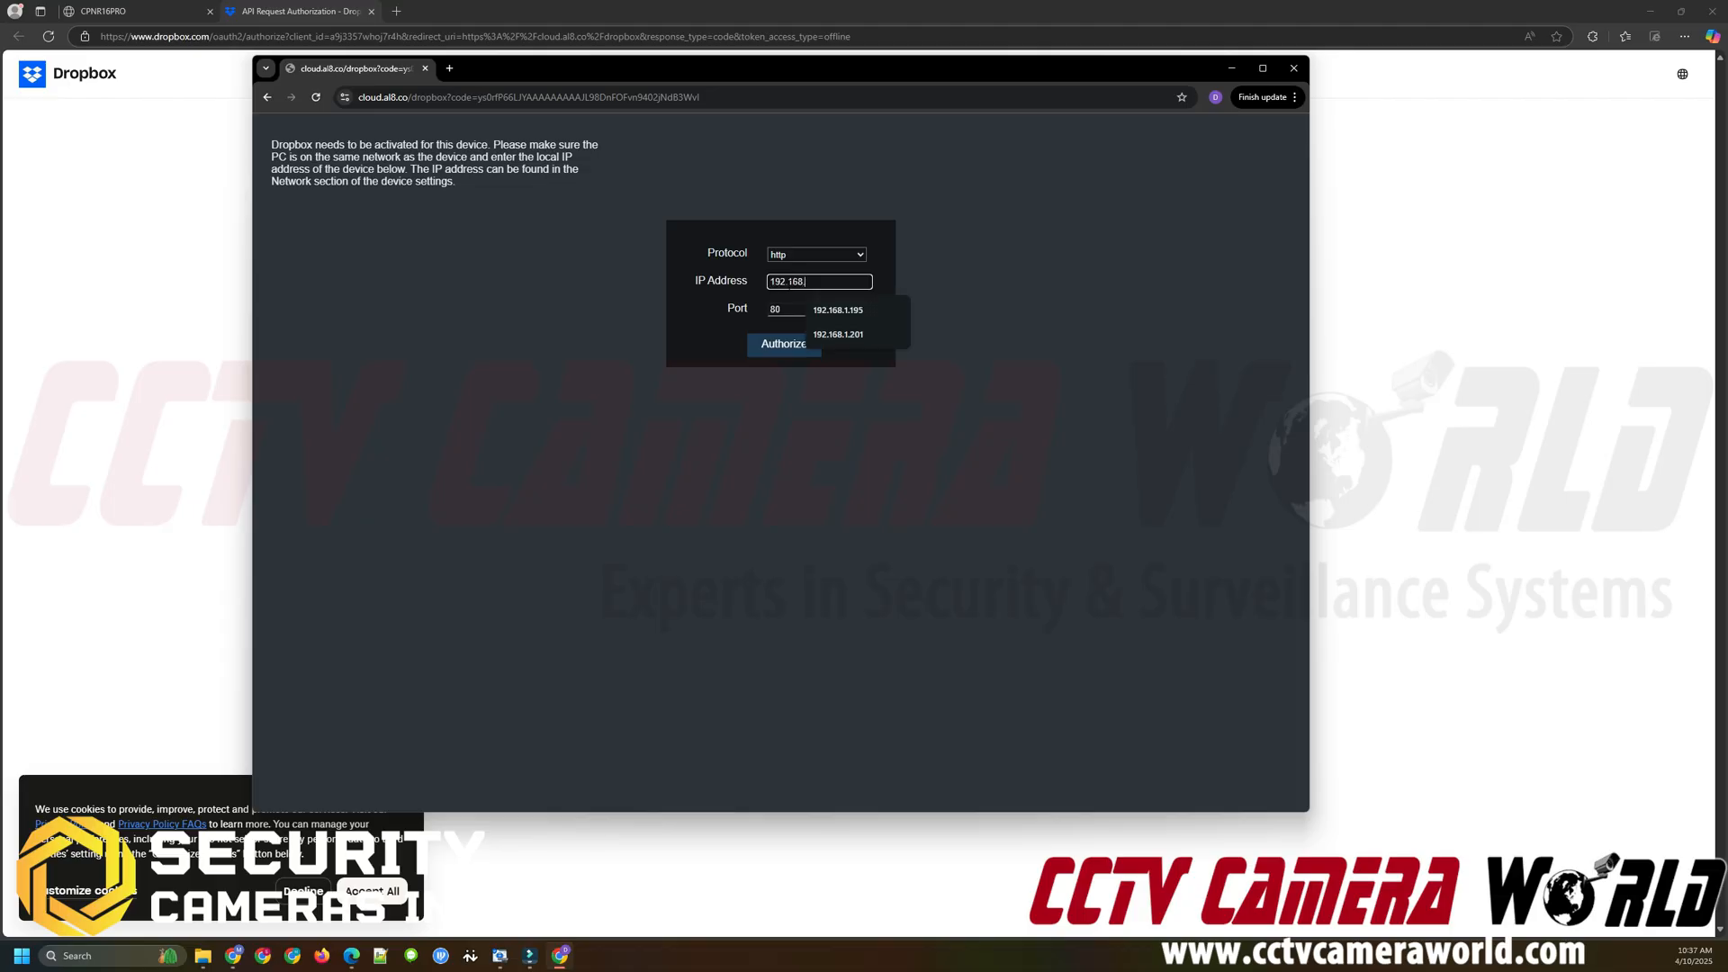
left_click(839, 335)
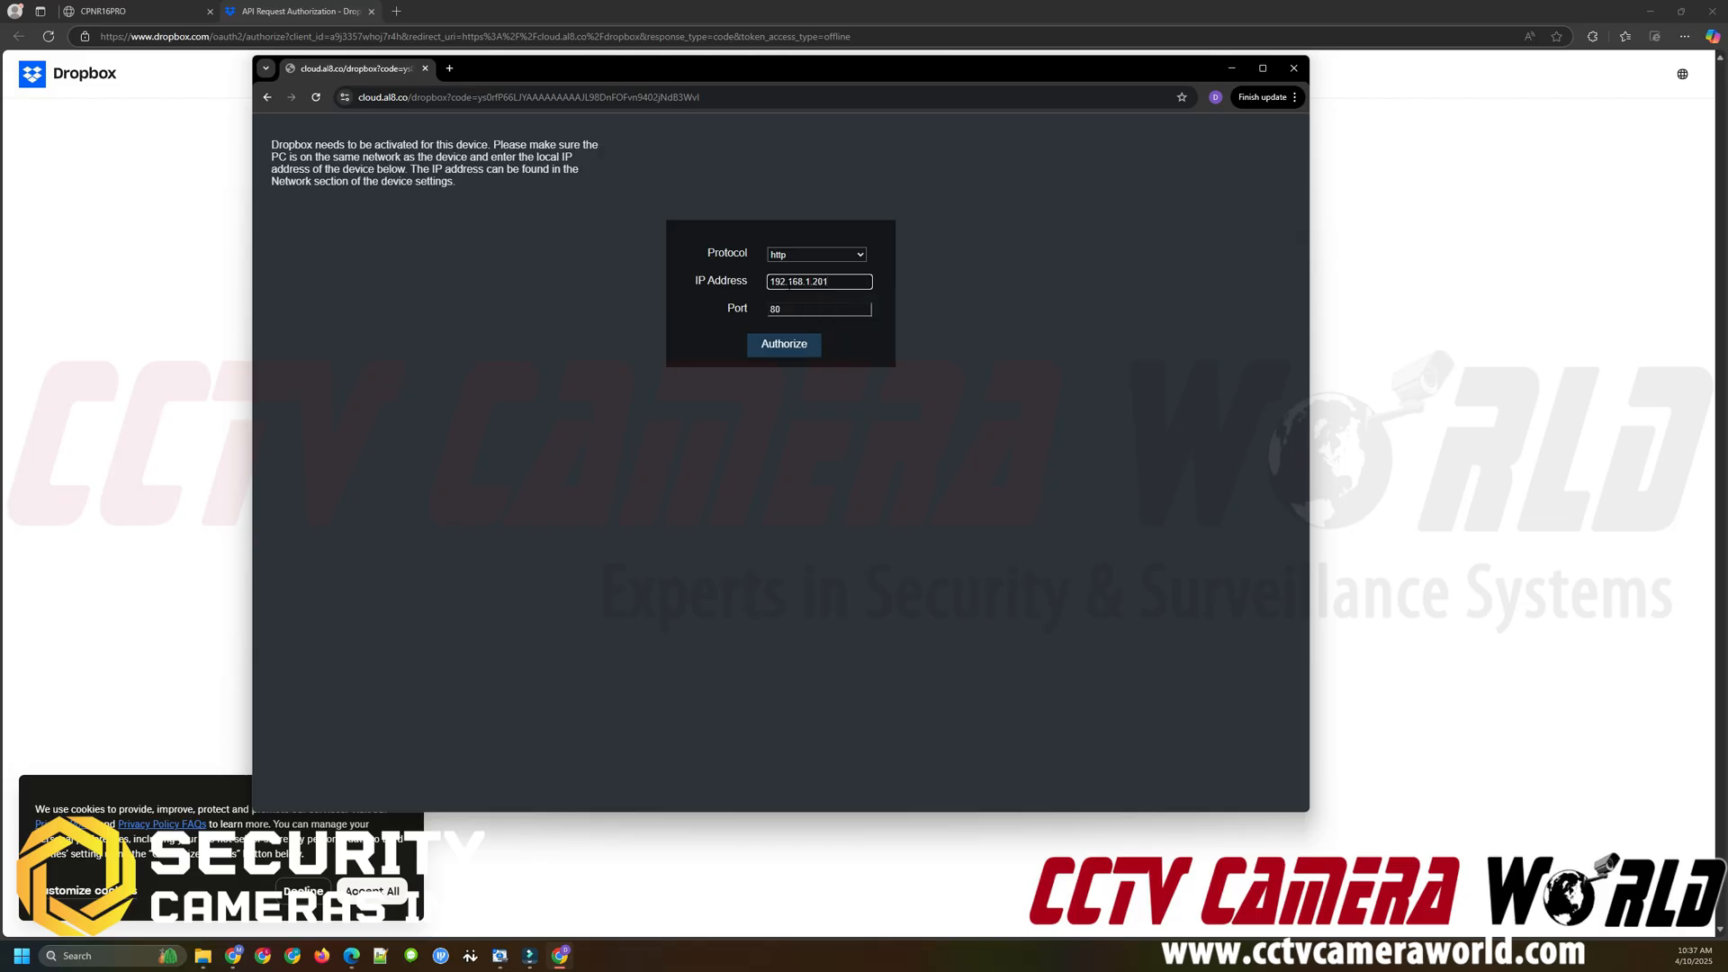
left_click(817, 281)
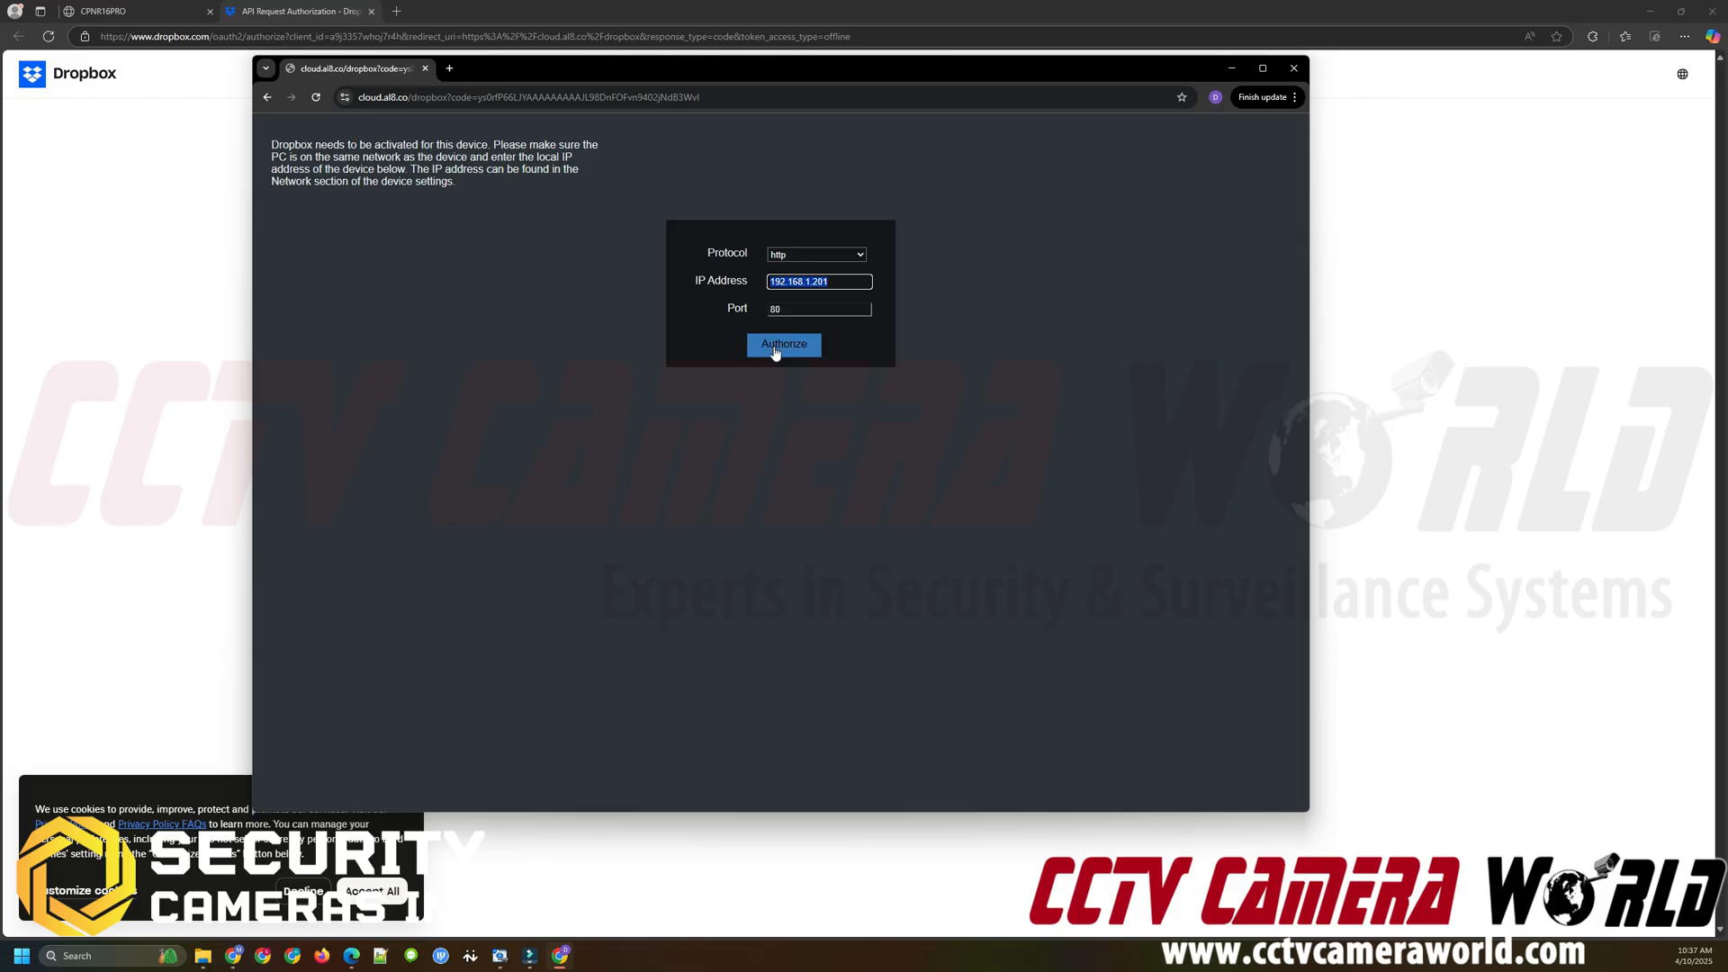
left_click(783, 344)
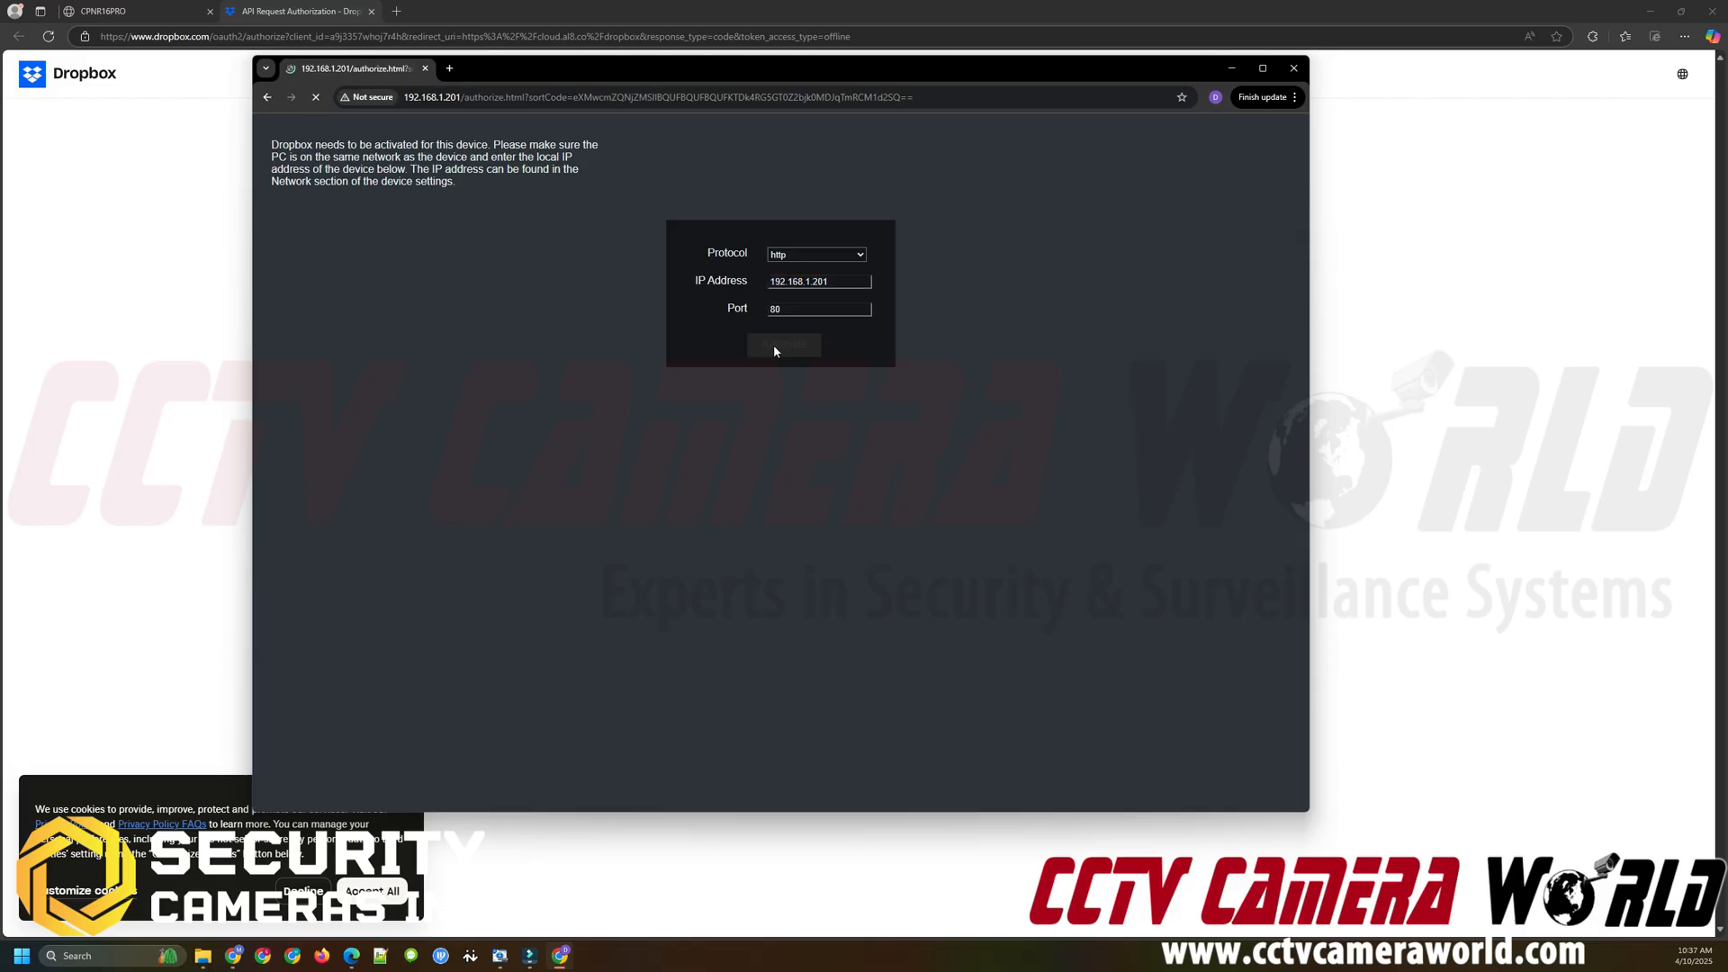
- Sign in as admin in User Authentication and decline Chrome's save-password offer
left_click(783, 344)
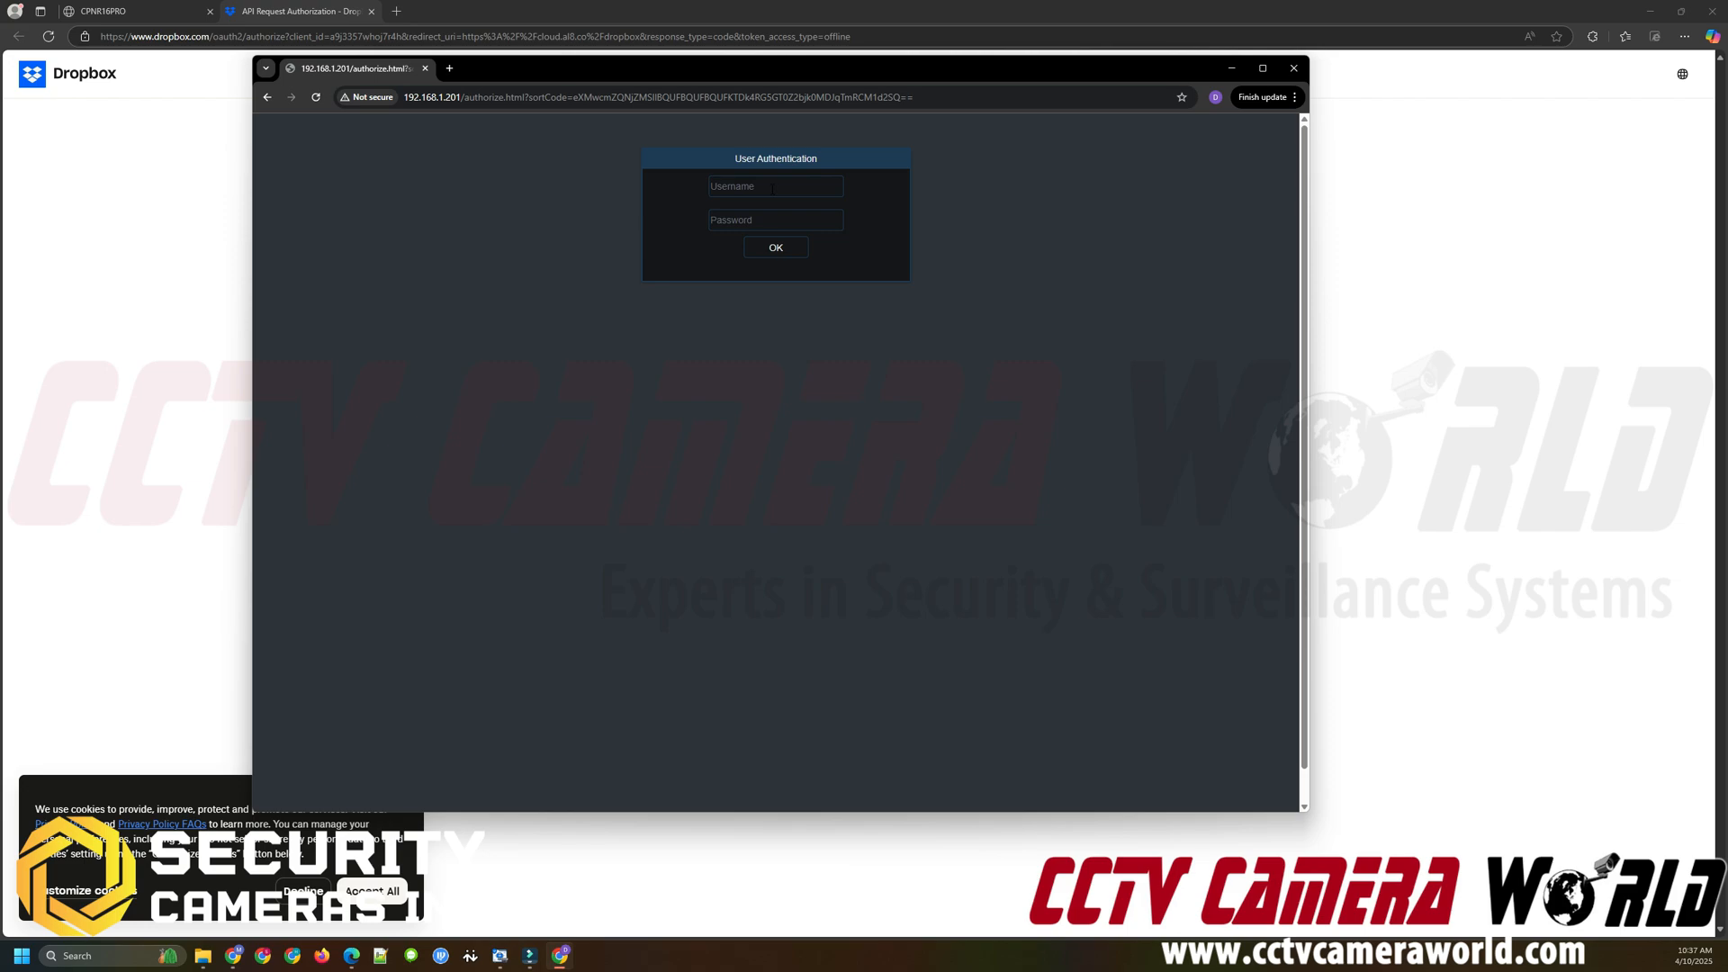
left_click(774, 185)
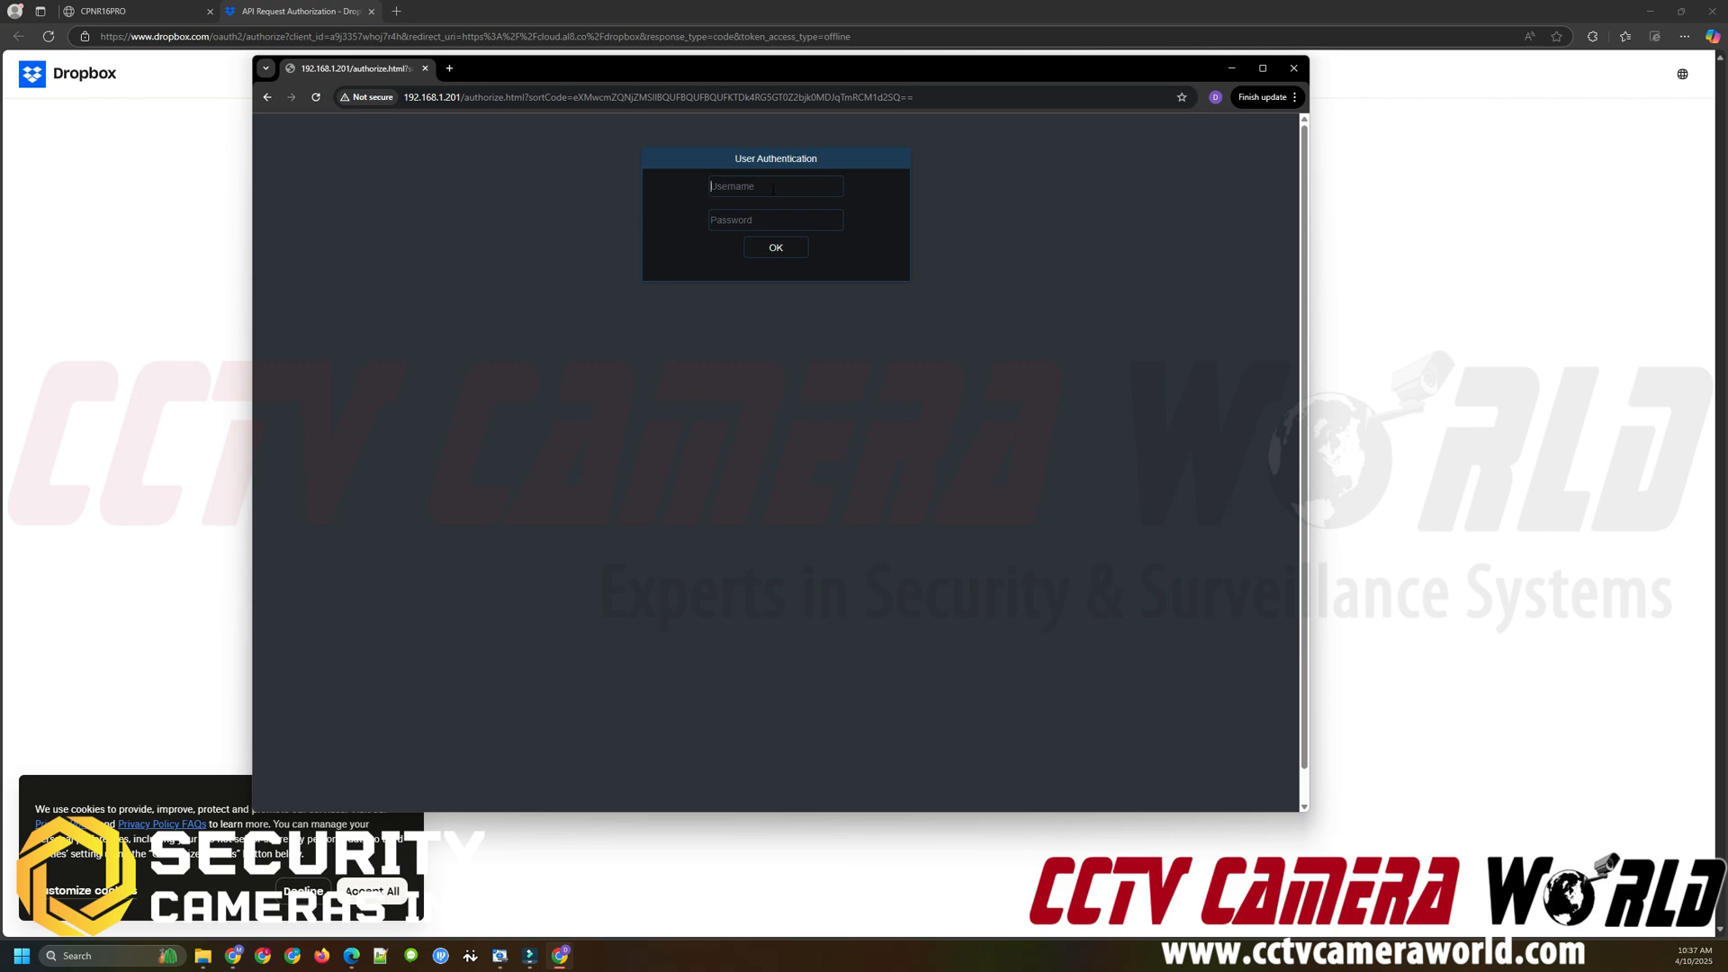
type("admin")
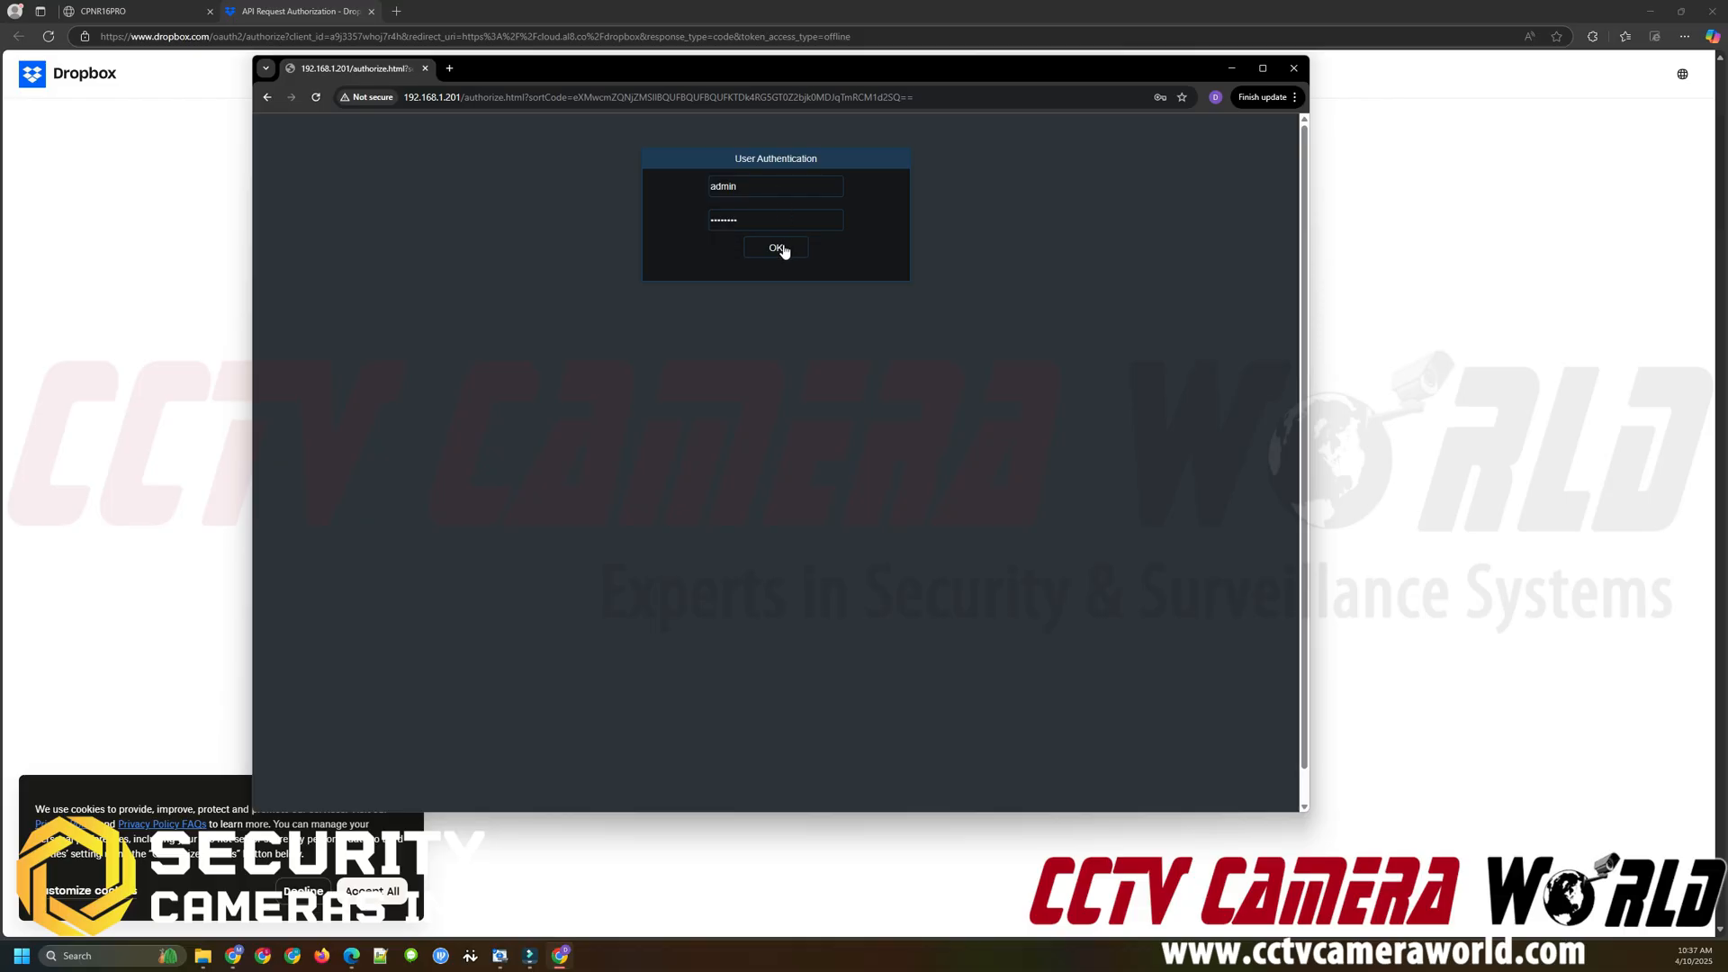
left_click(774, 247)
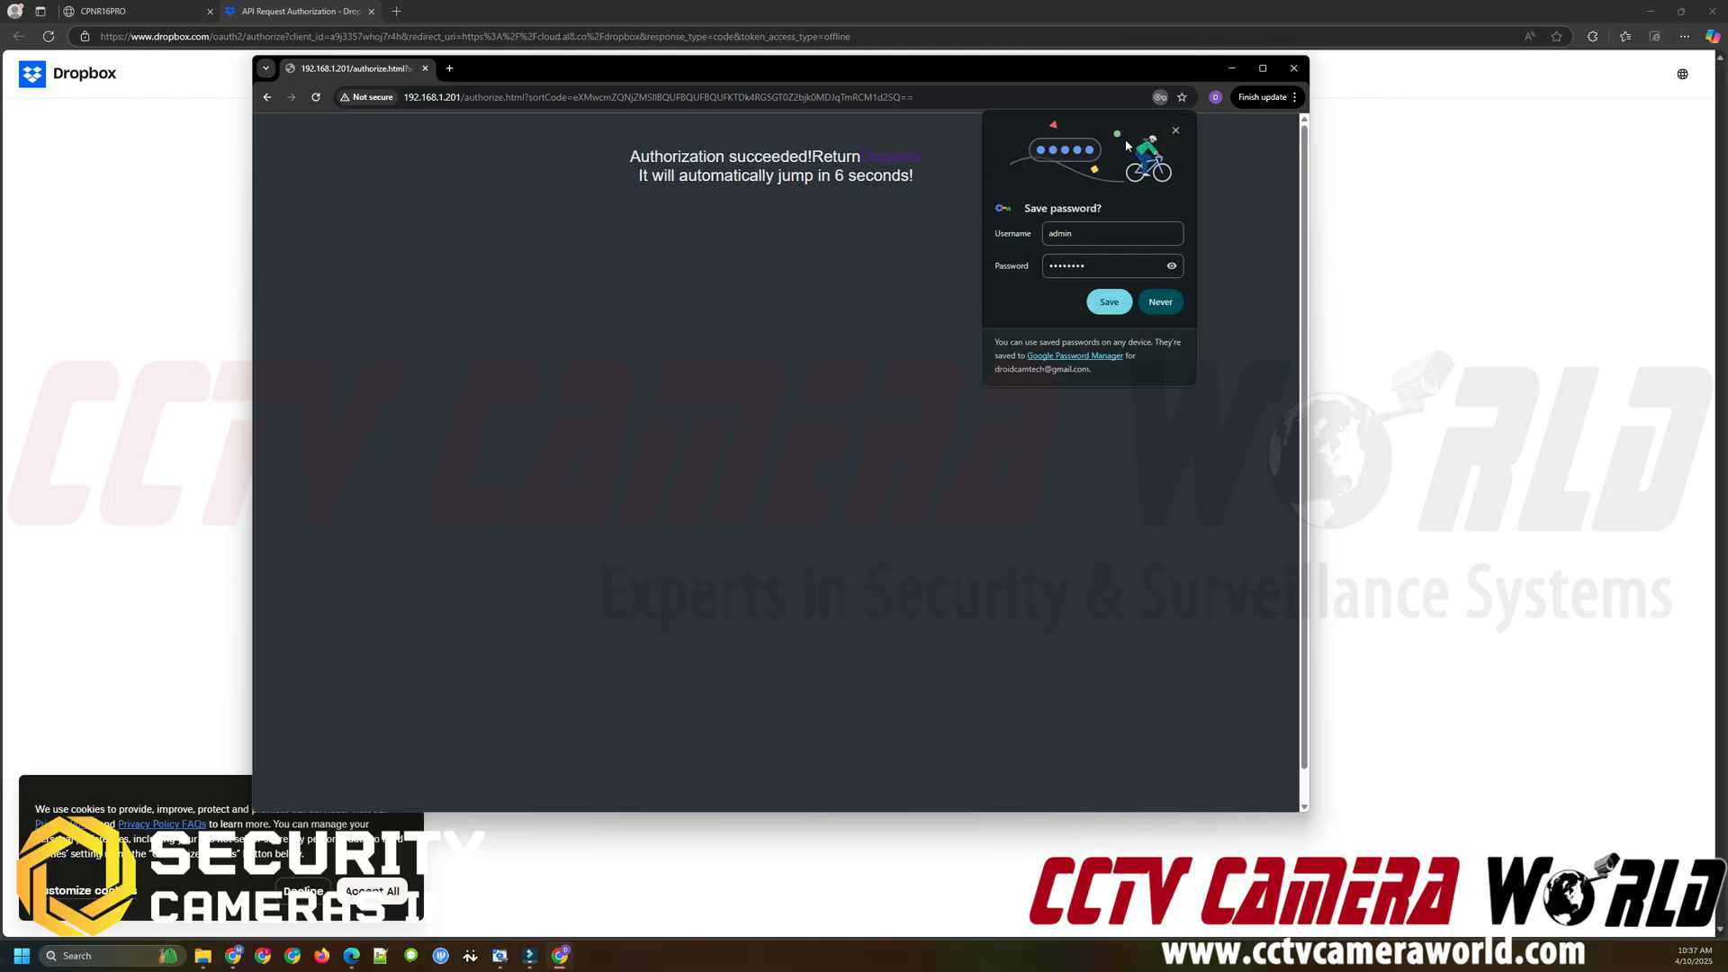
left_click(1160, 303)
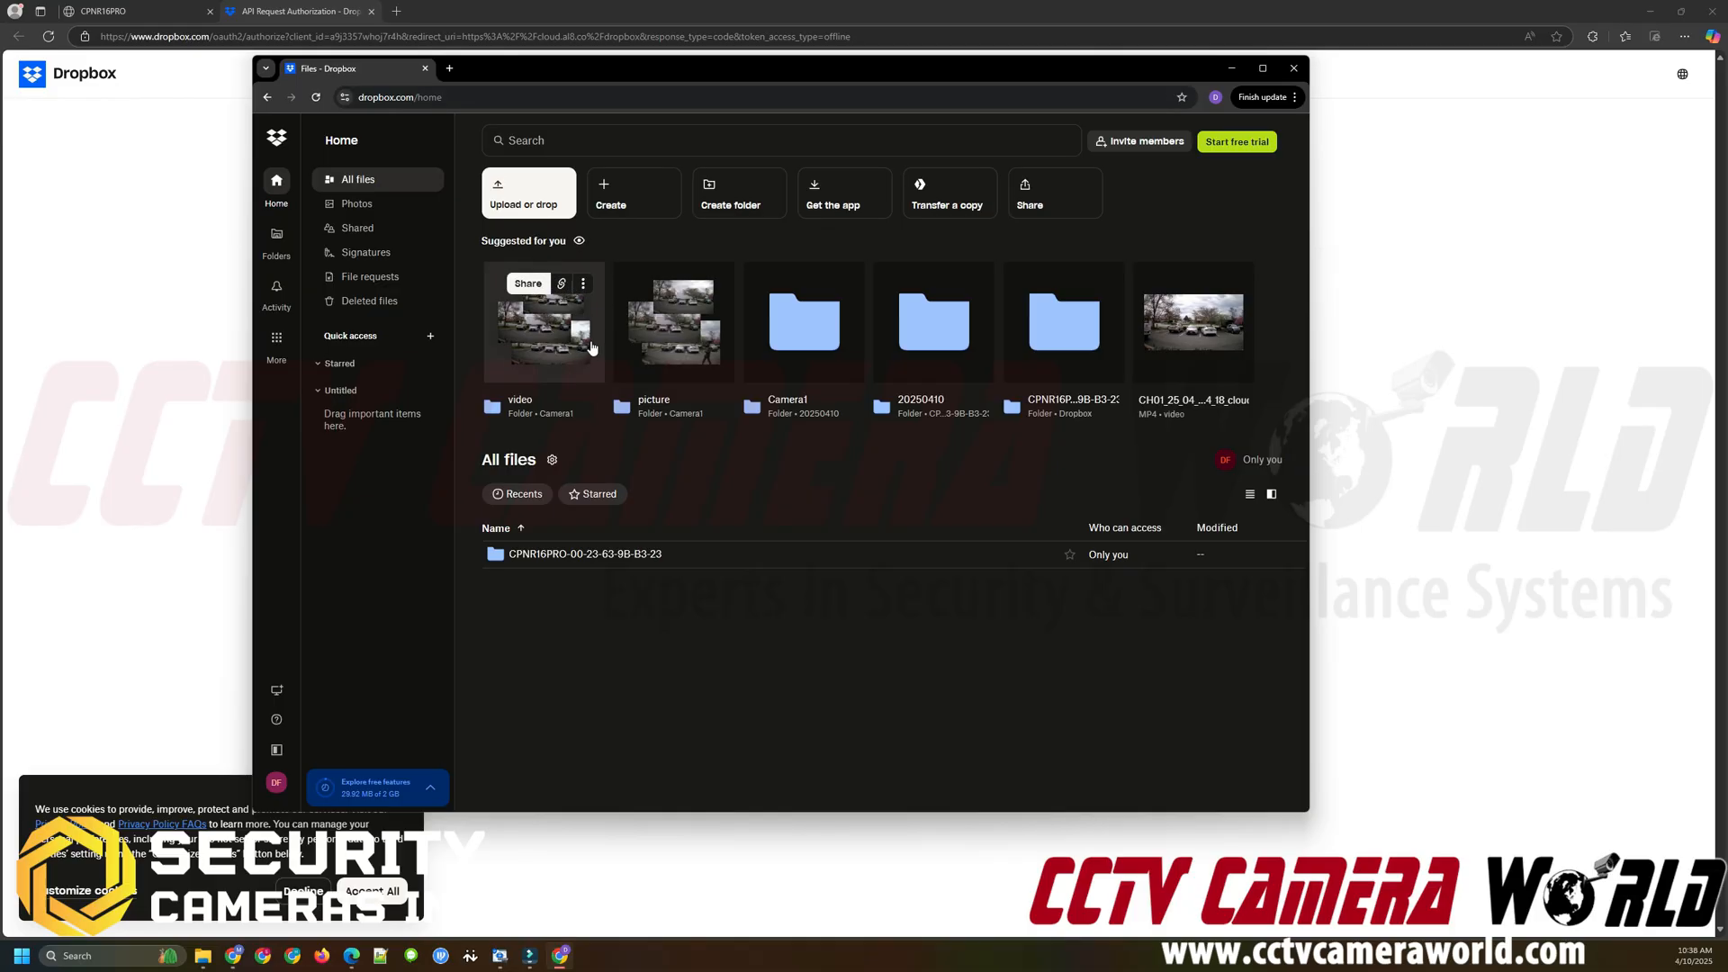
mouse_move(662, 374)
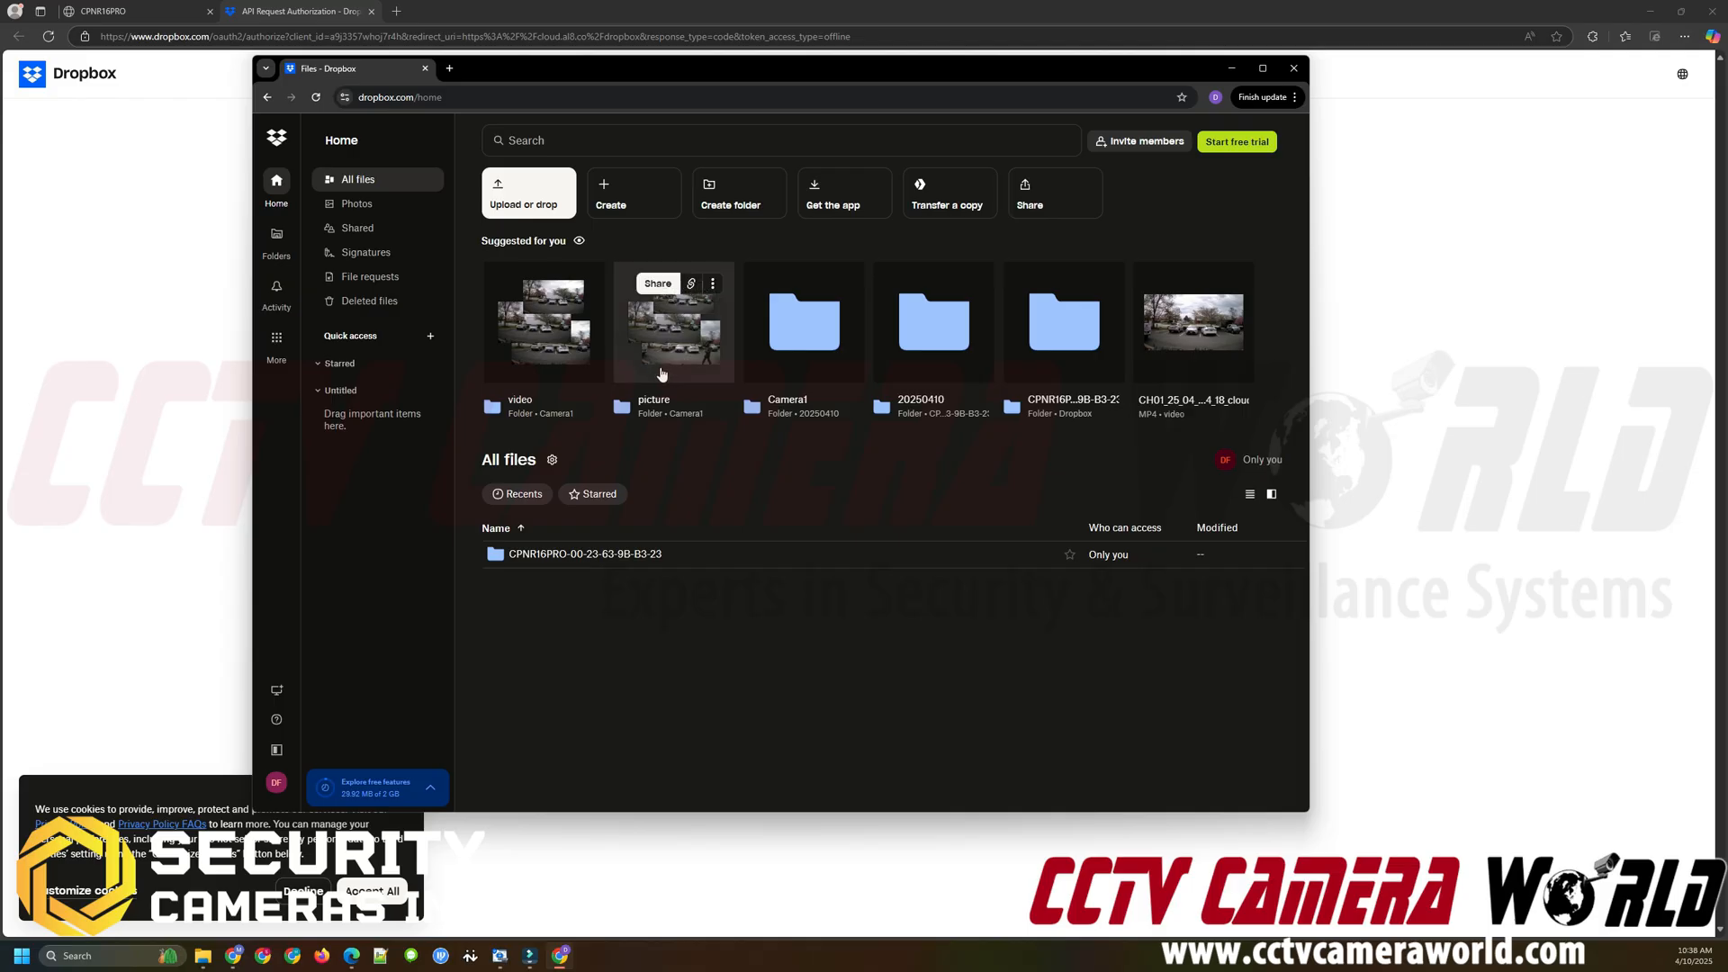
mouse_move(774, 519)
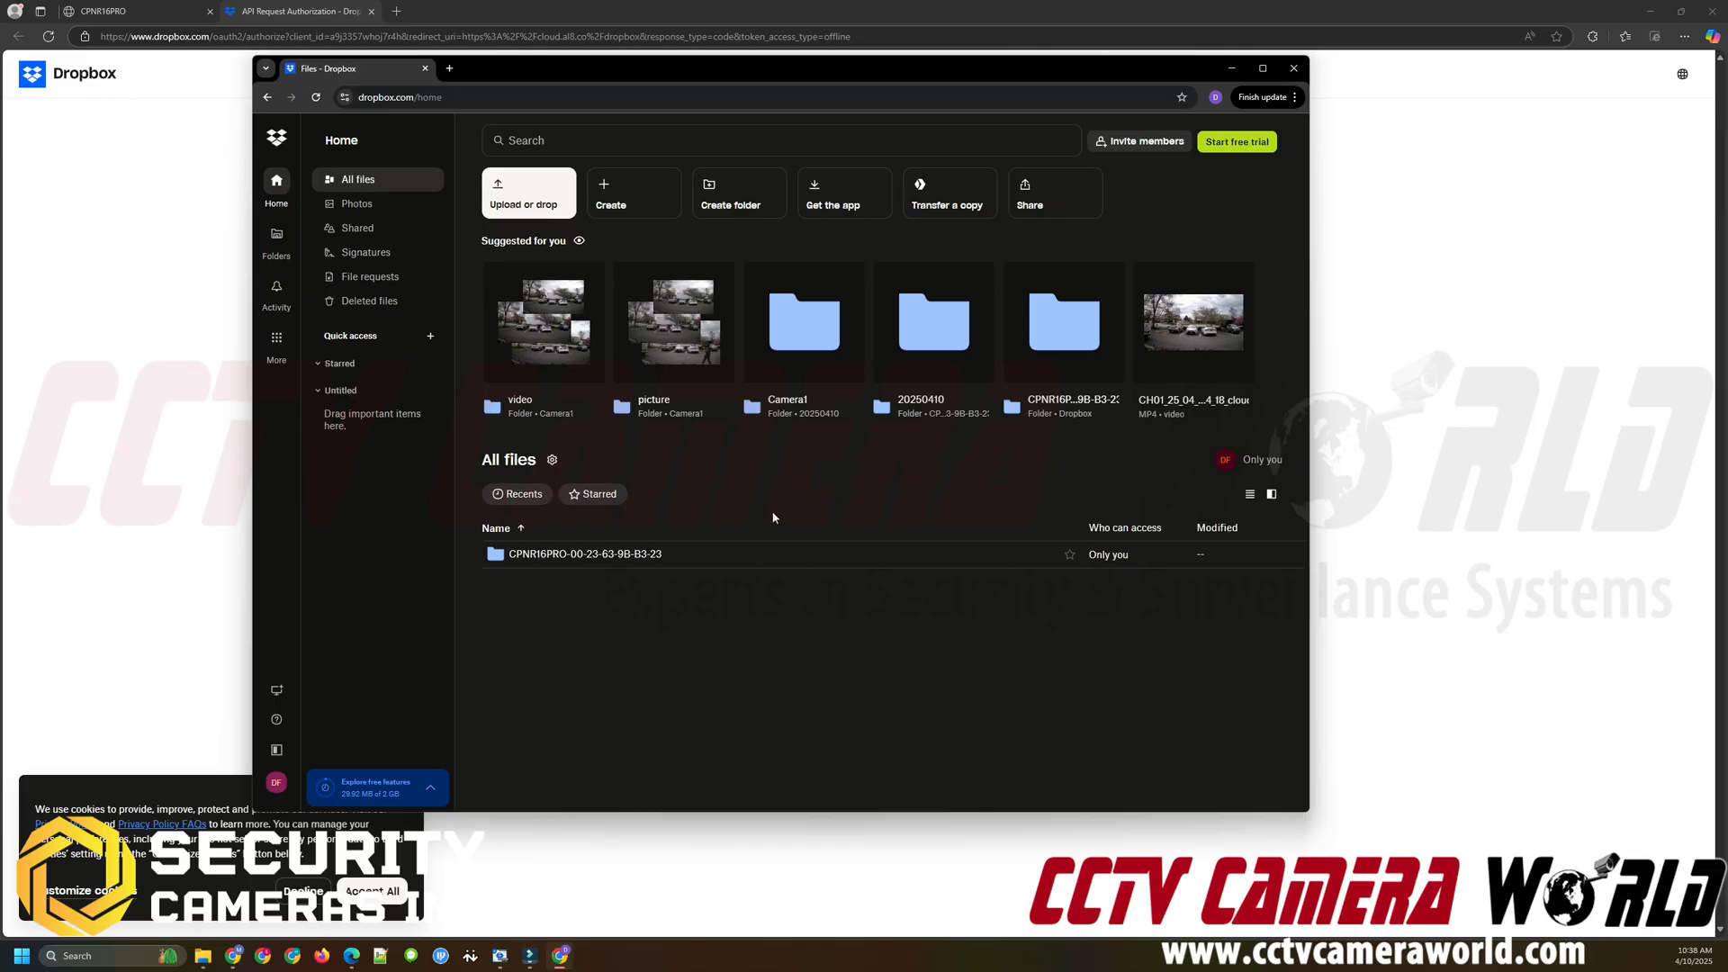
mouse_move(549, 367)
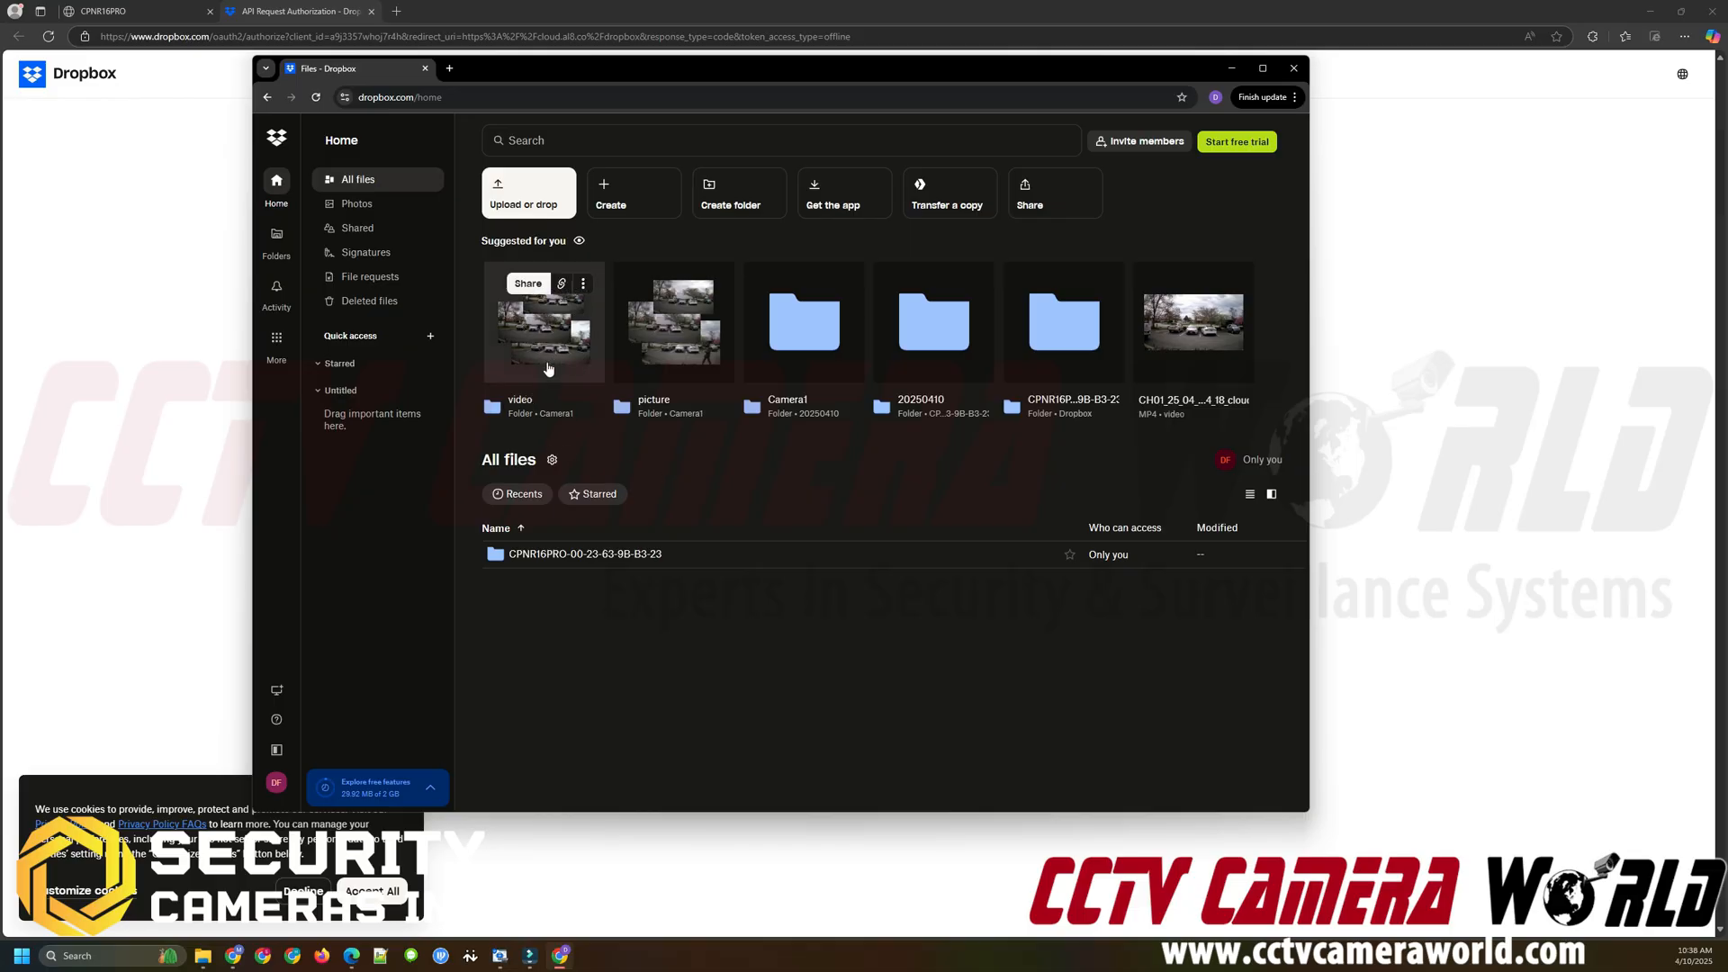
mouse_move(627, 344)
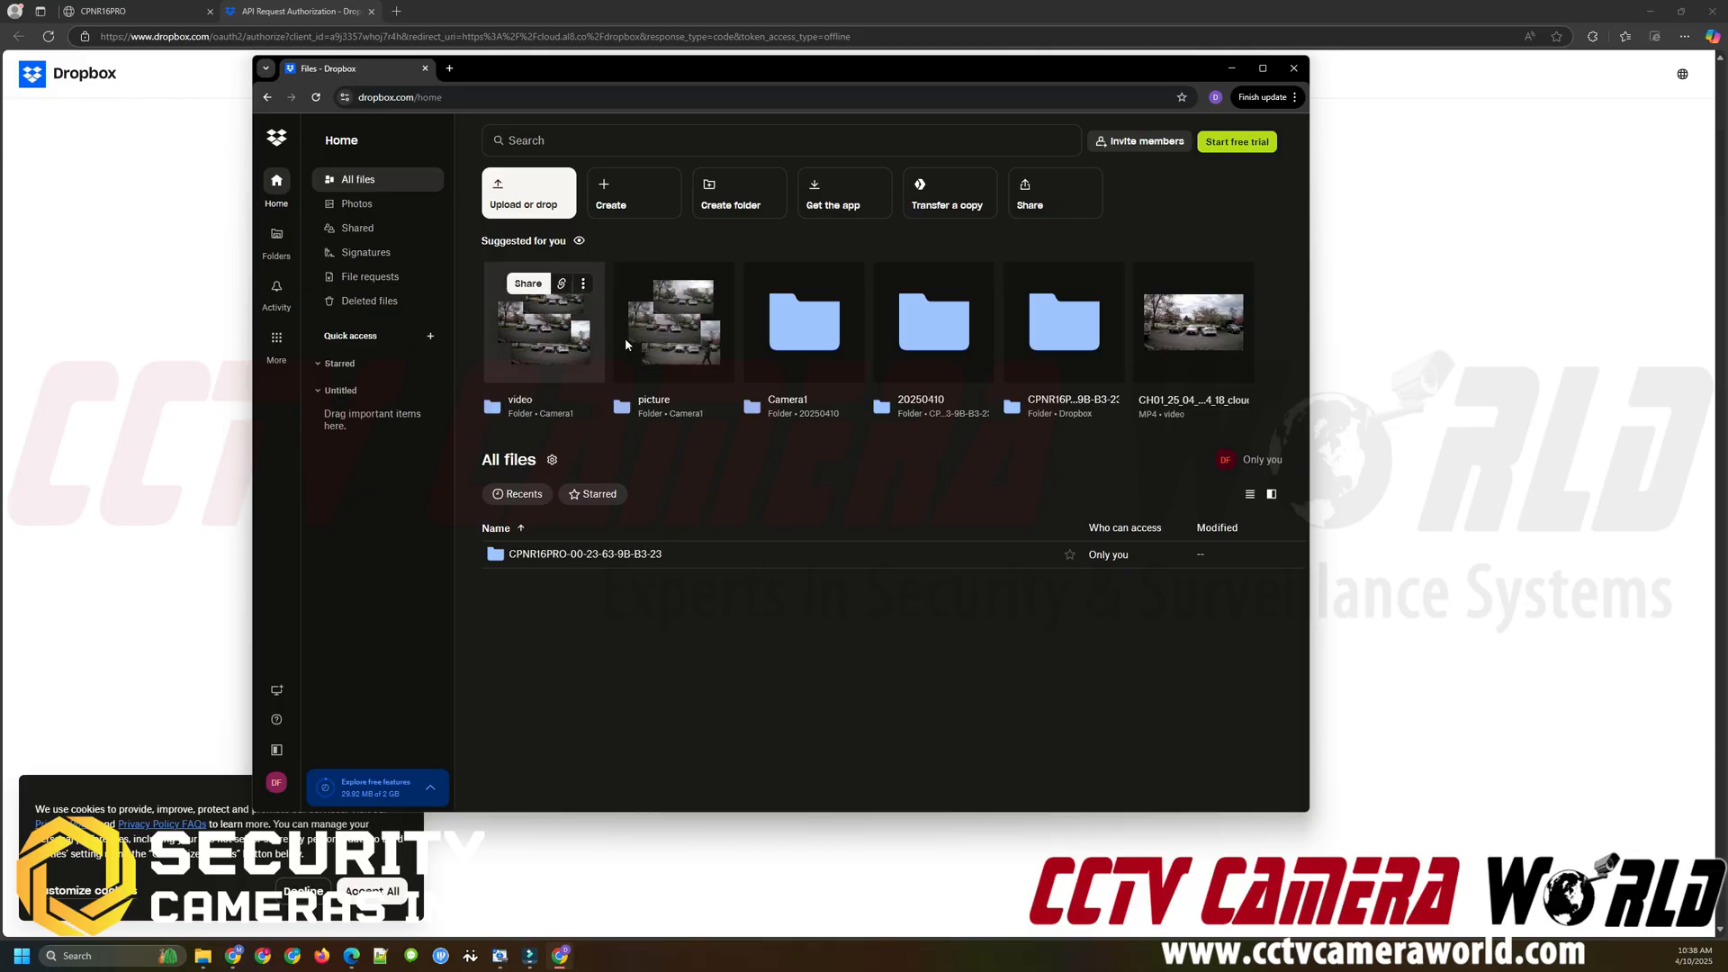
mouse_move(534, 401)
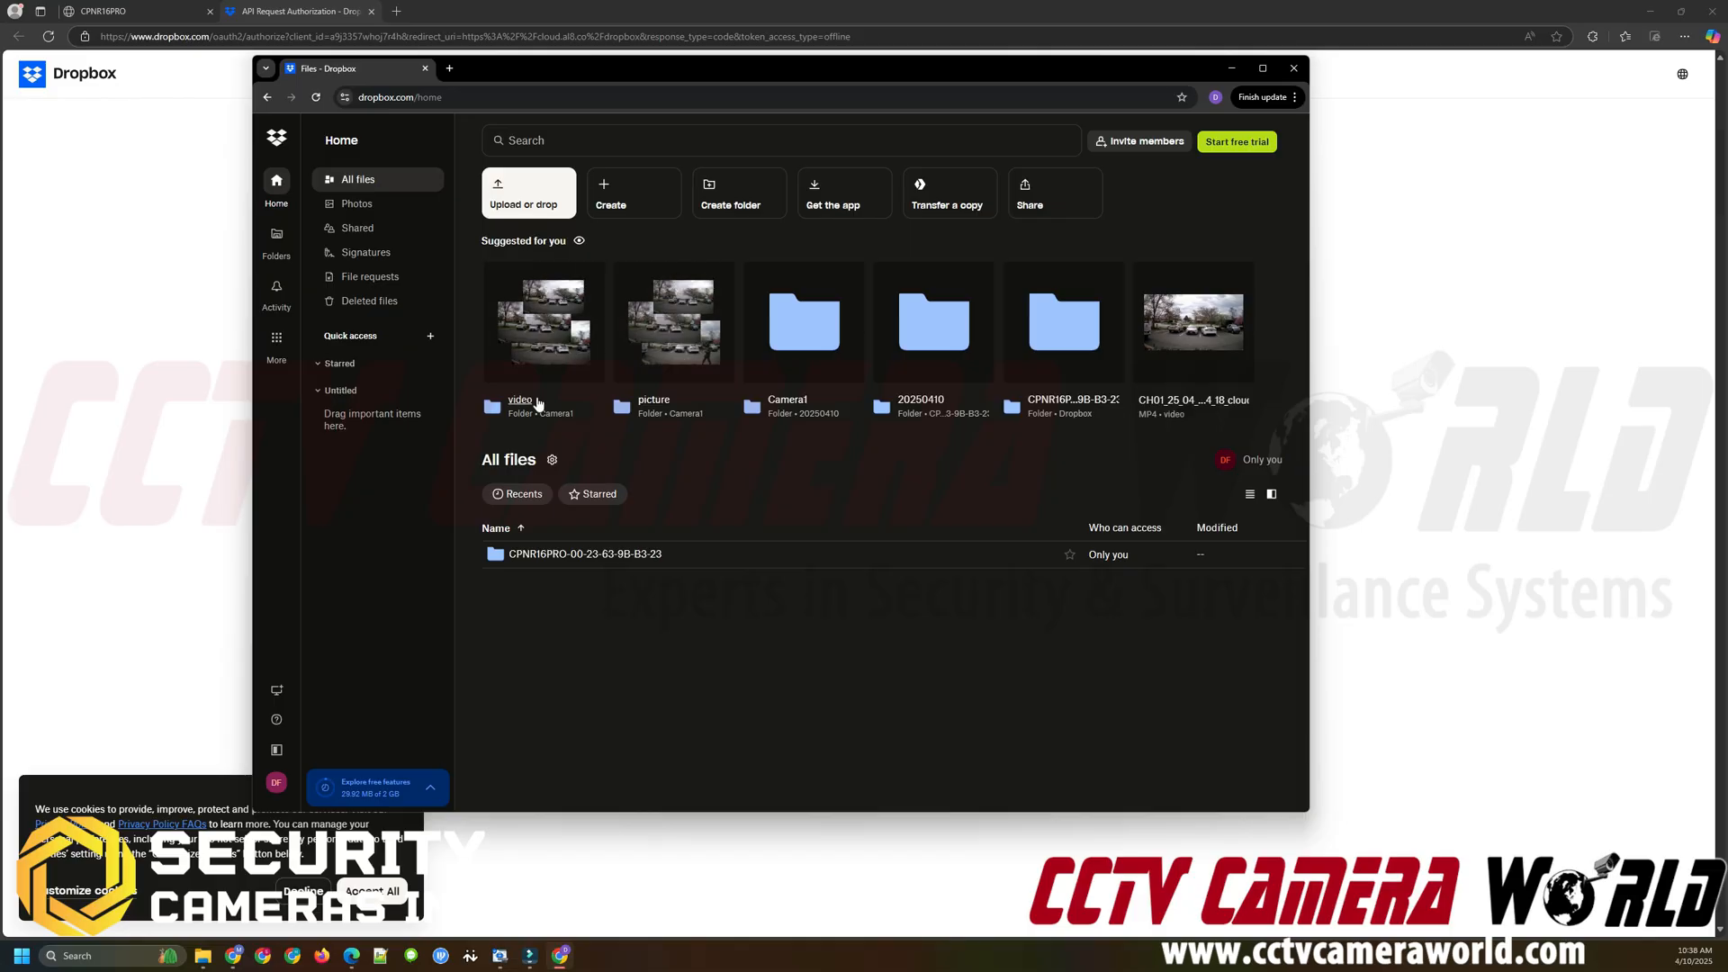
mouse_move(612, 560)
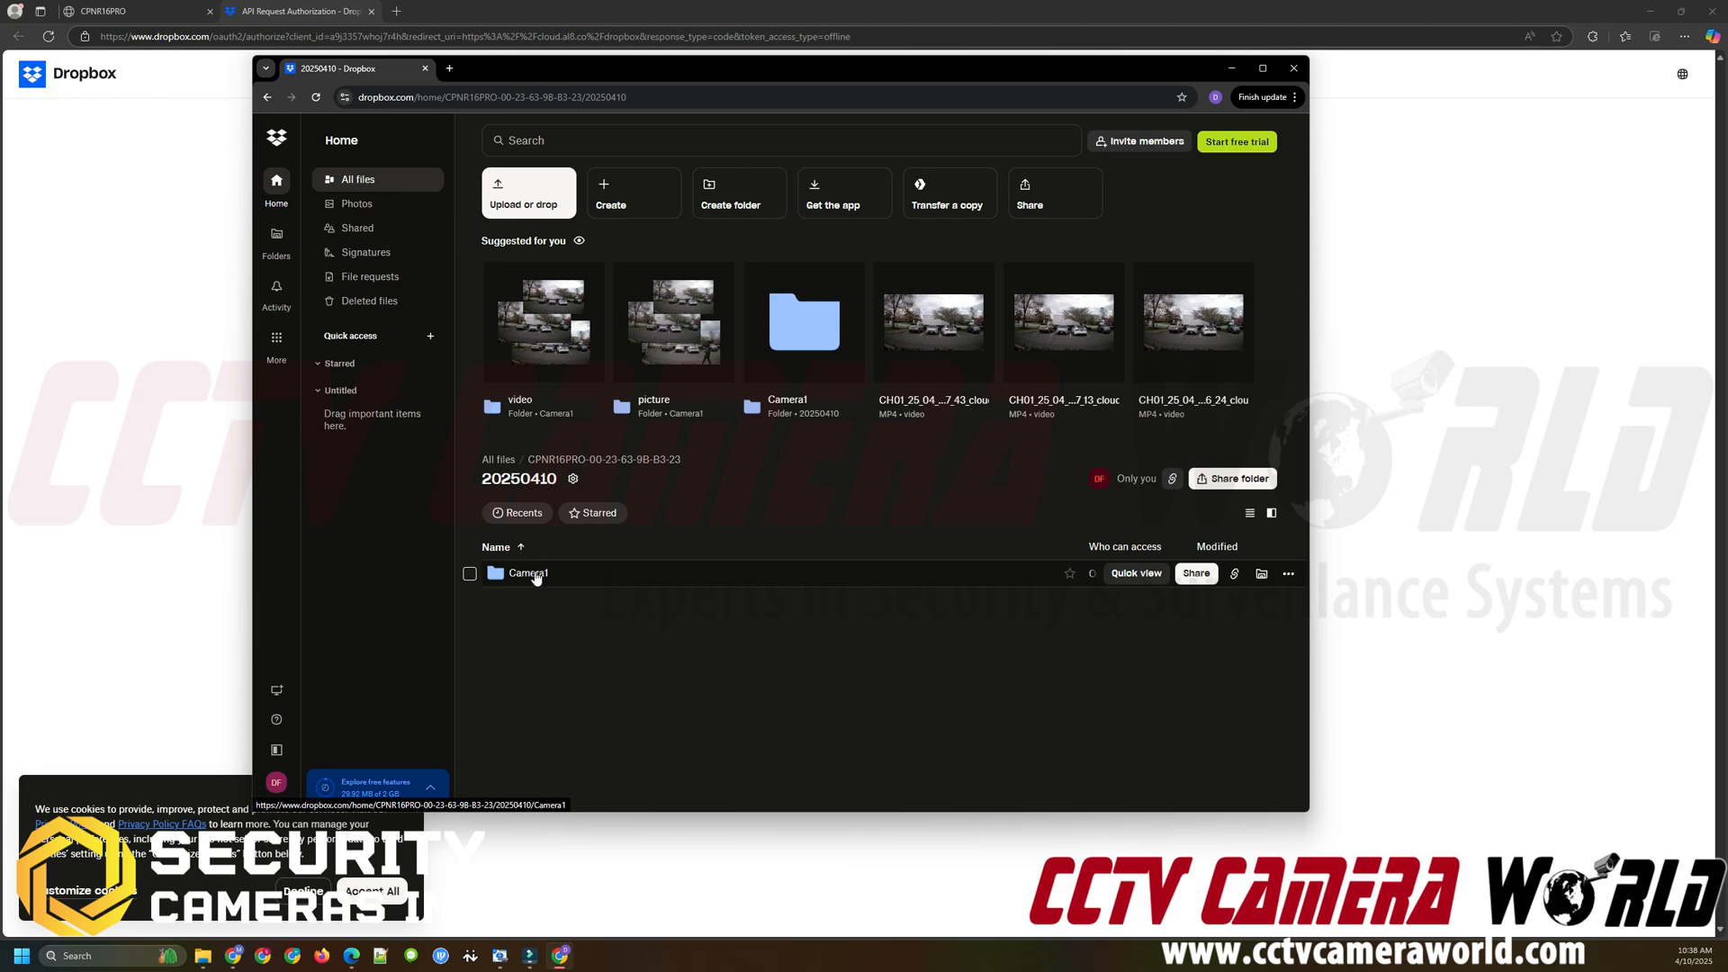
- Open the Camera1 folder under CPNR16PRO-00-23-63-9B-B3-23 > 20250410 to reach its video clips
double_click(528, 573)
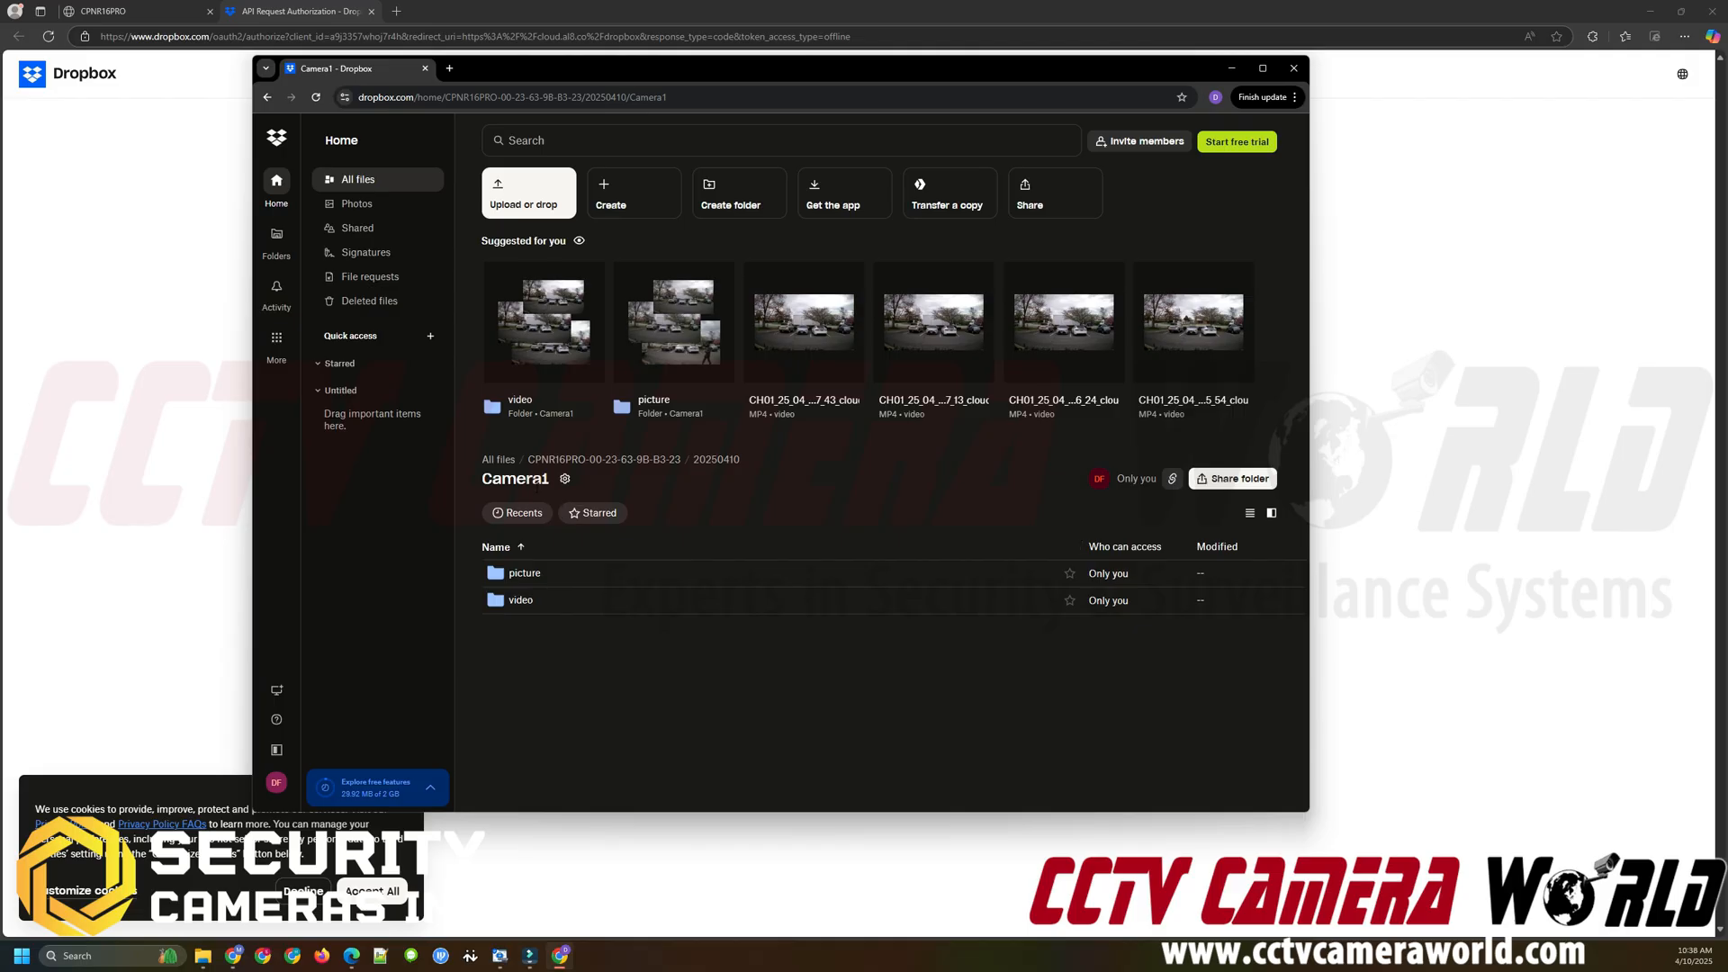
mouse_move(520, 599)
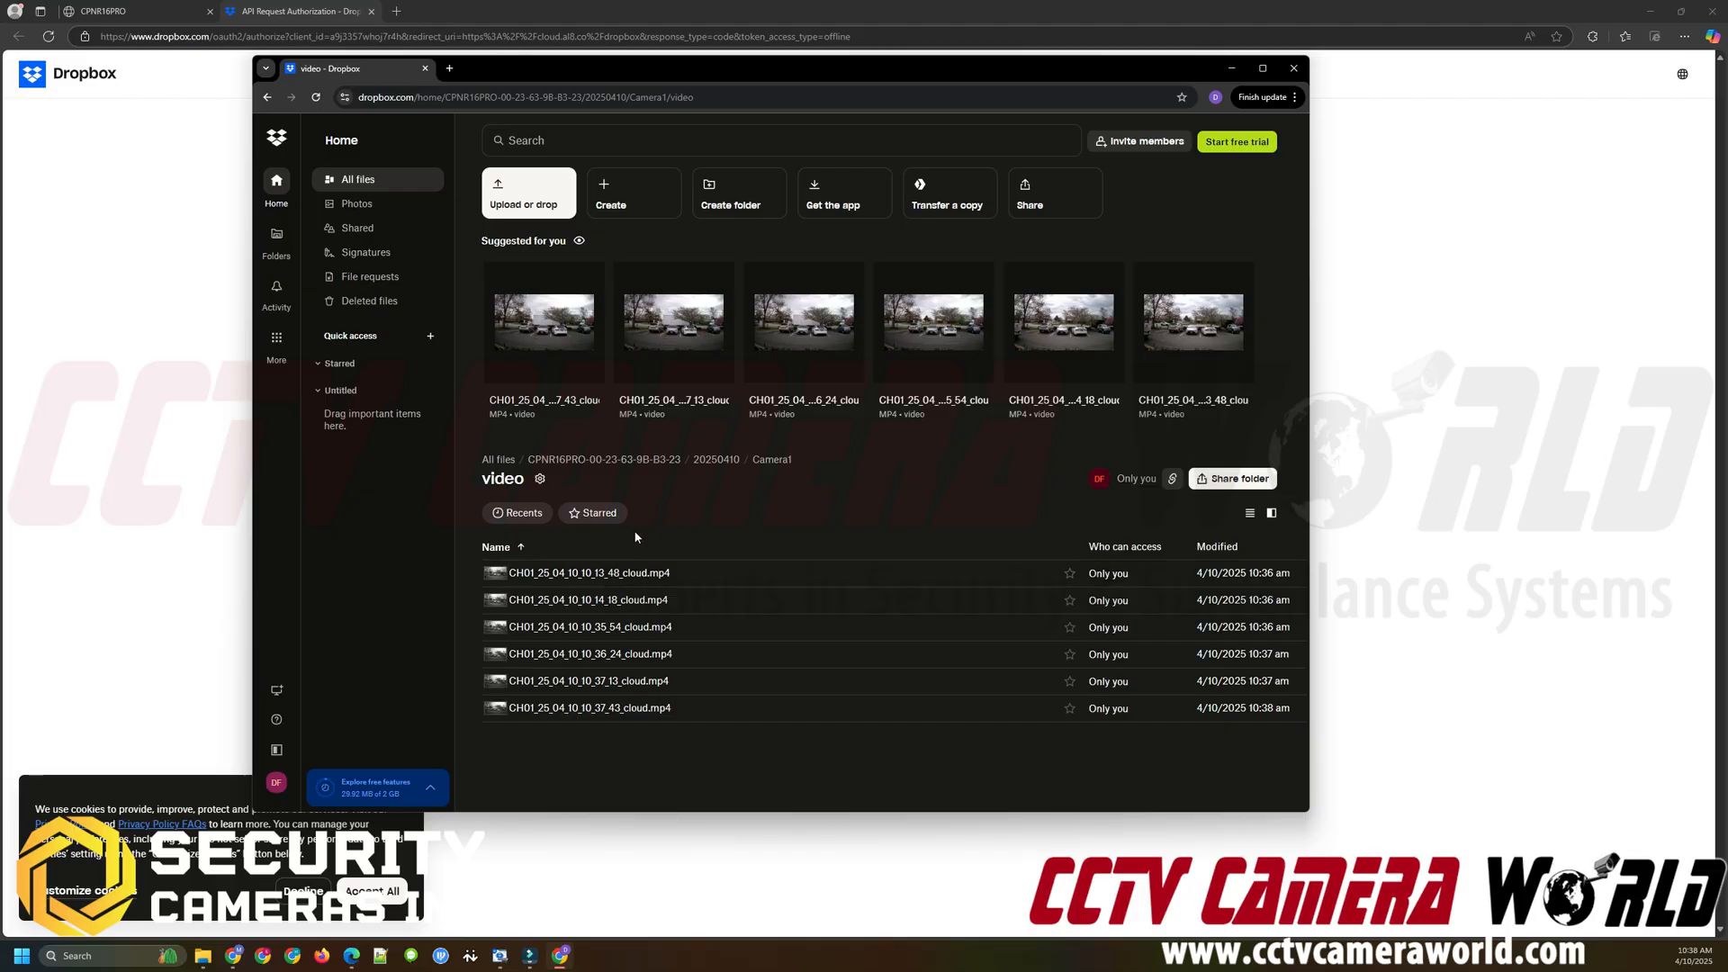
mouse_move(584, 573)
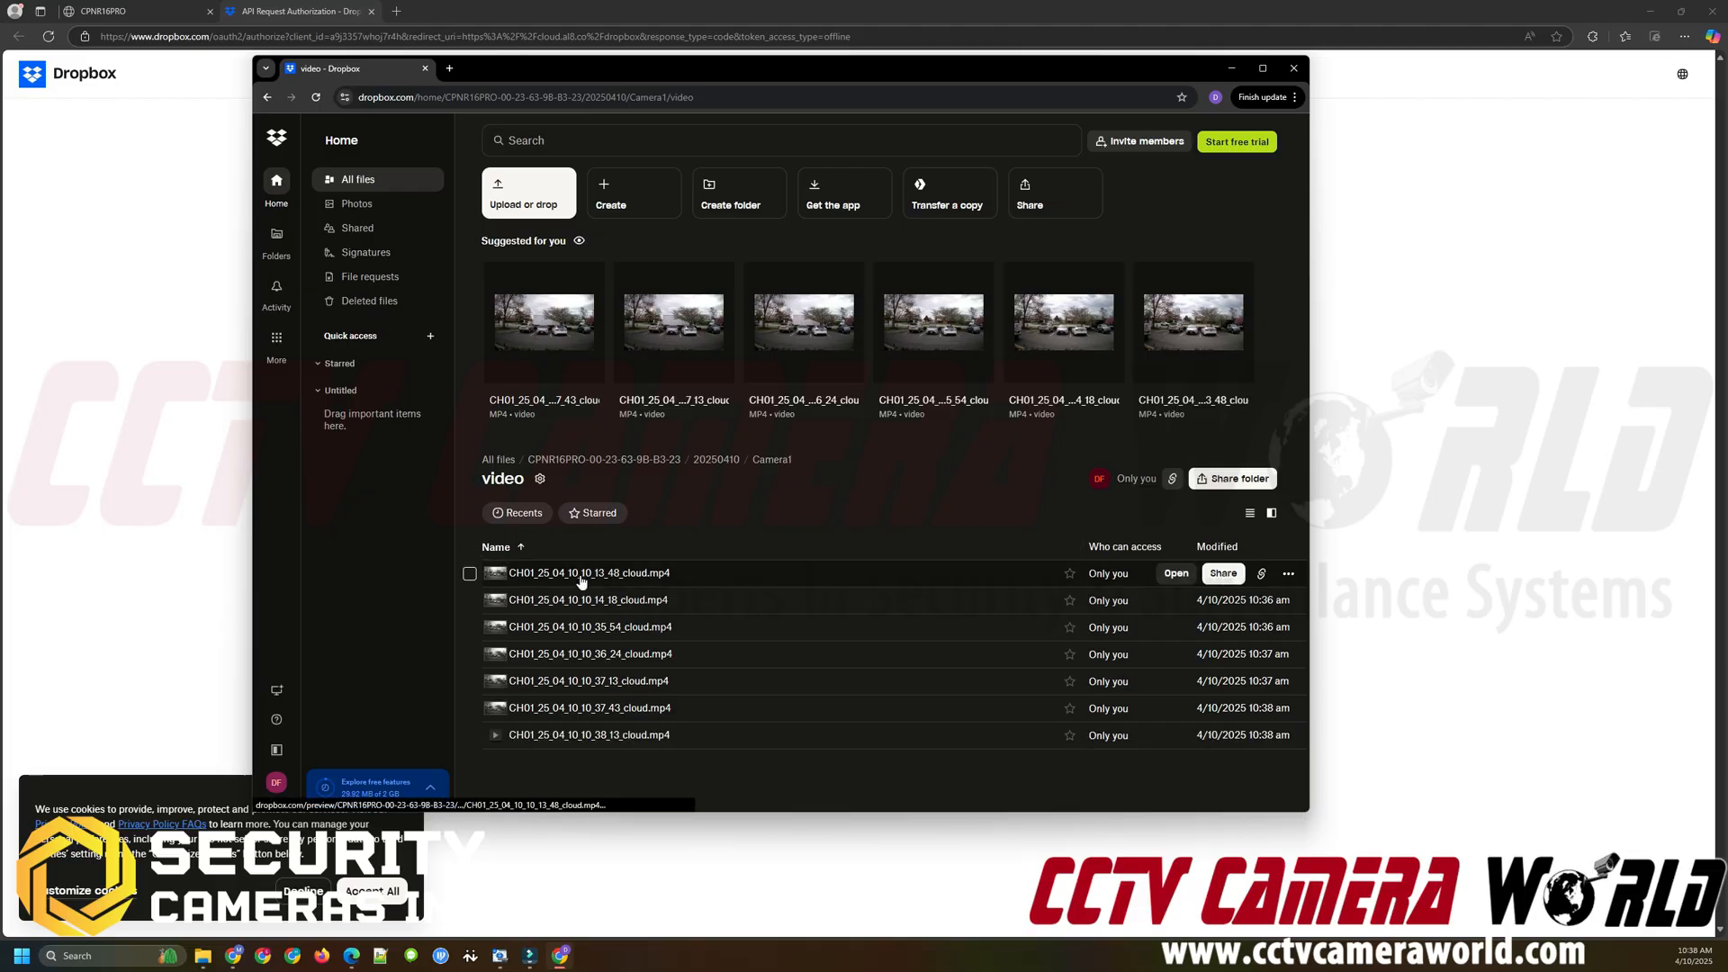
- Preview CH01_25_04_10_10_13_48_cloud.mp4 in Dropbox, dismissing the Quick view tip, and let it play
left_click(587, 573)
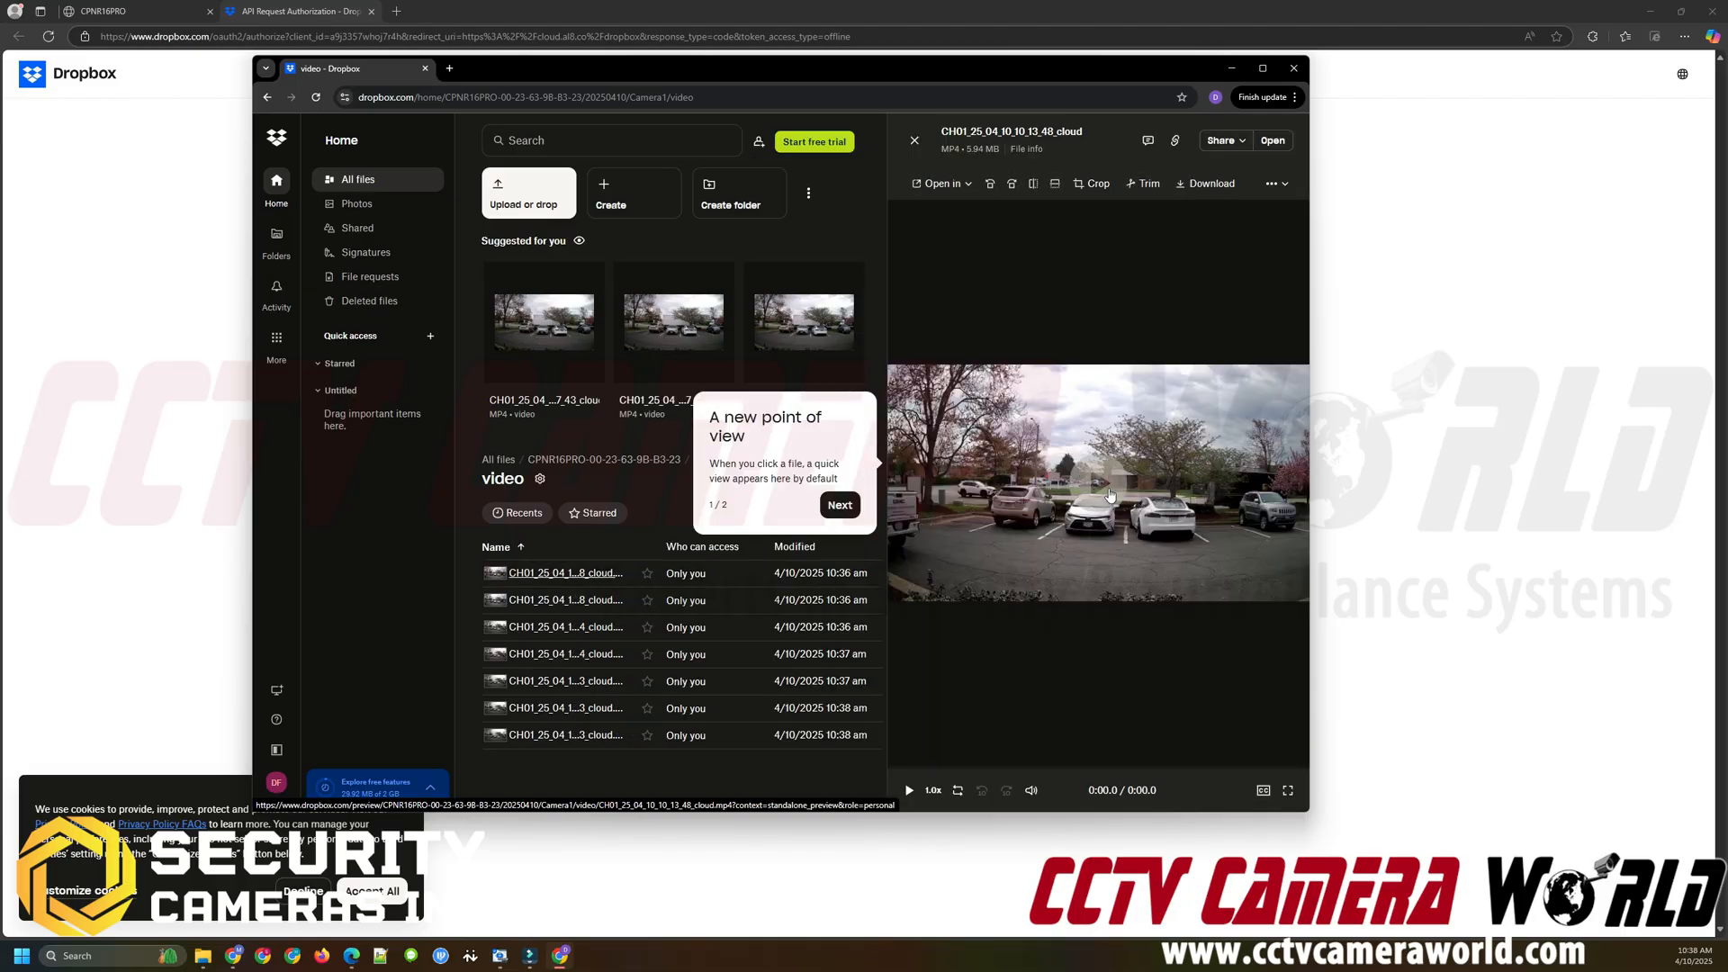
left_click(1111, 494)
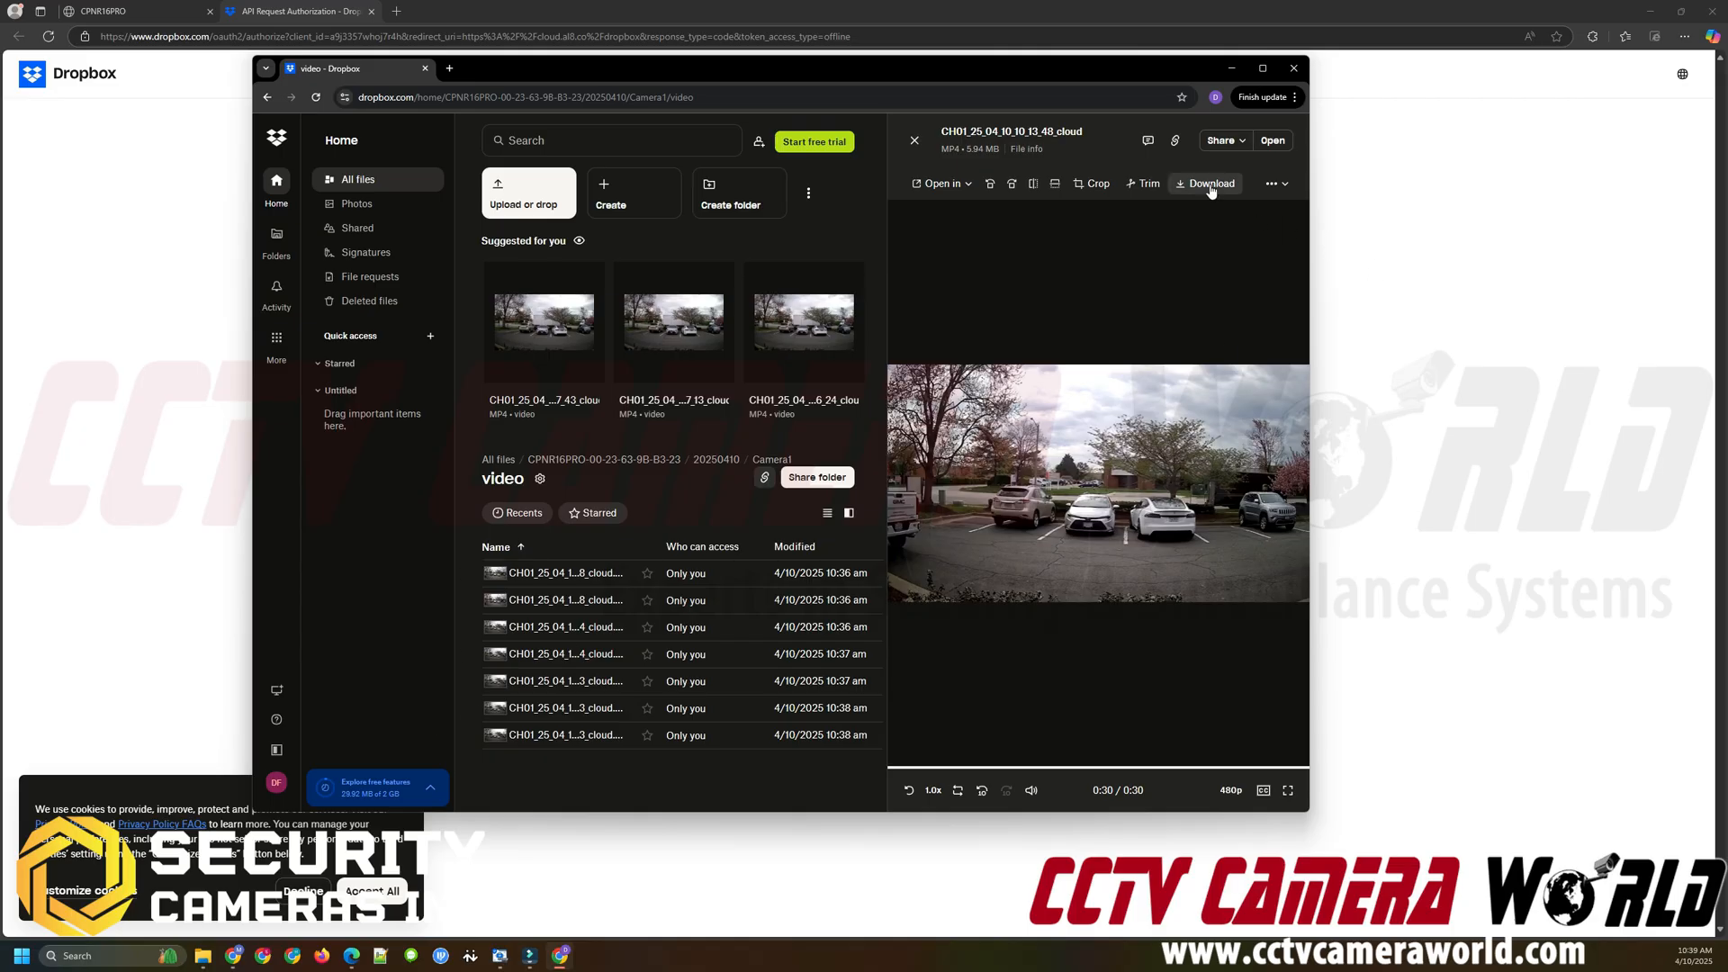
- Download the clip and play CH01_25_04_10_10_13_48_cloud locally in Media Player
left_click(1207, 183)
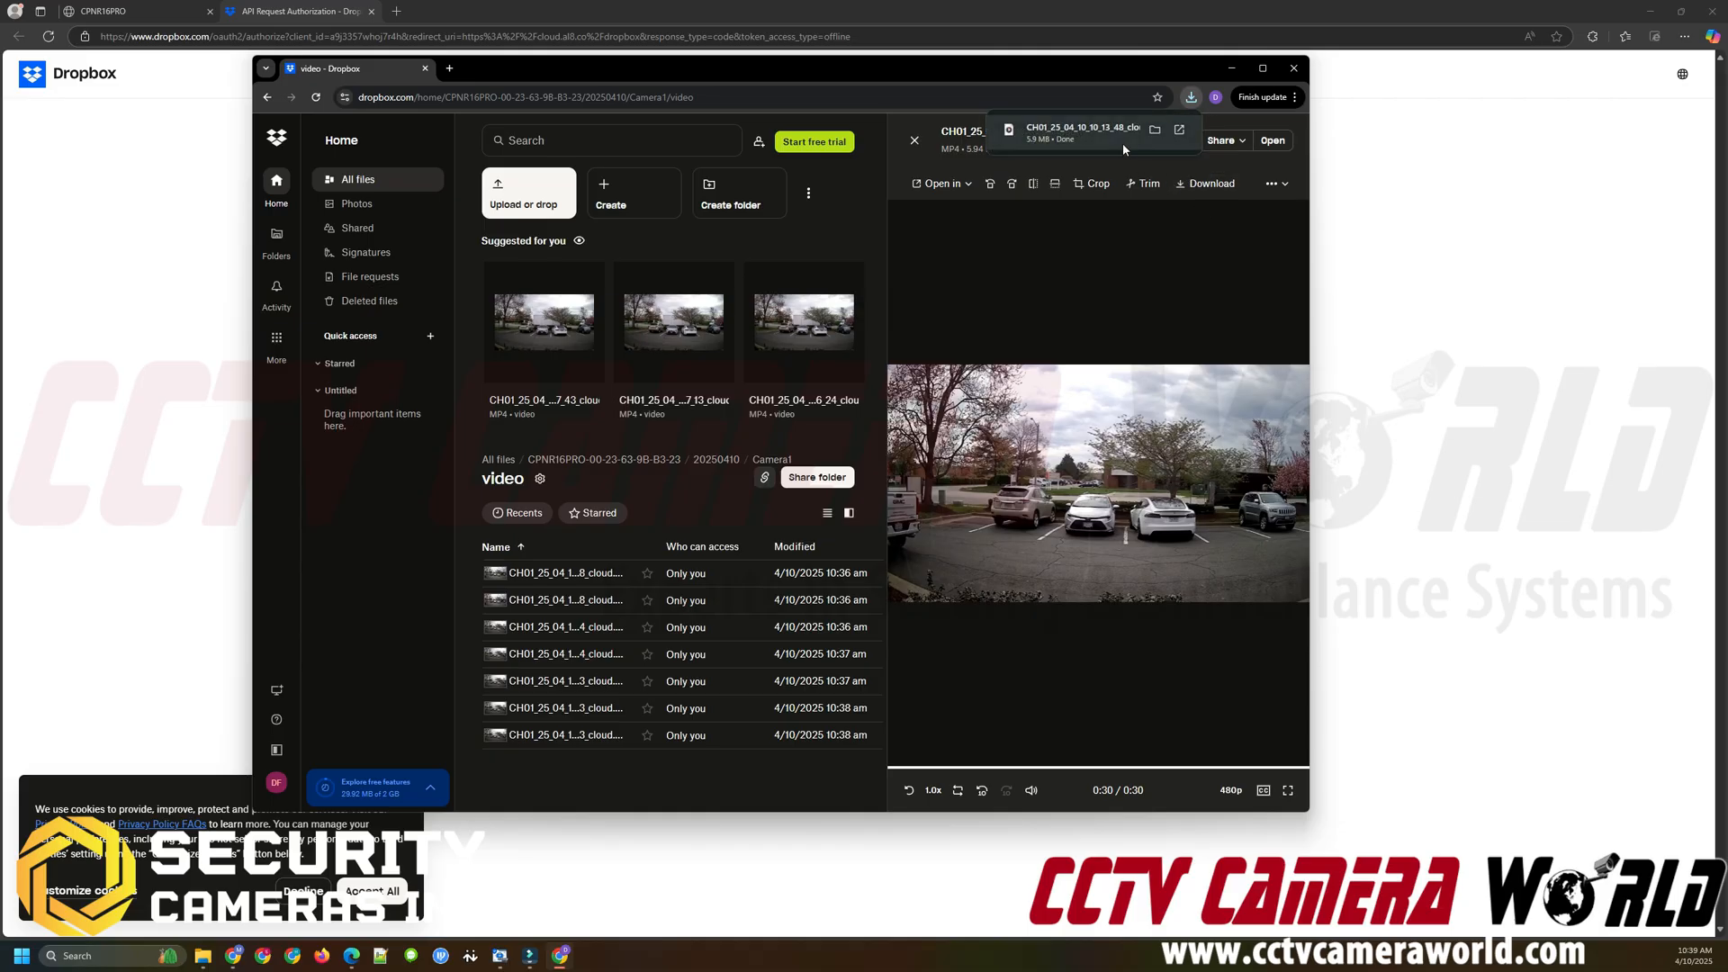
mouse_move(1078, 140)
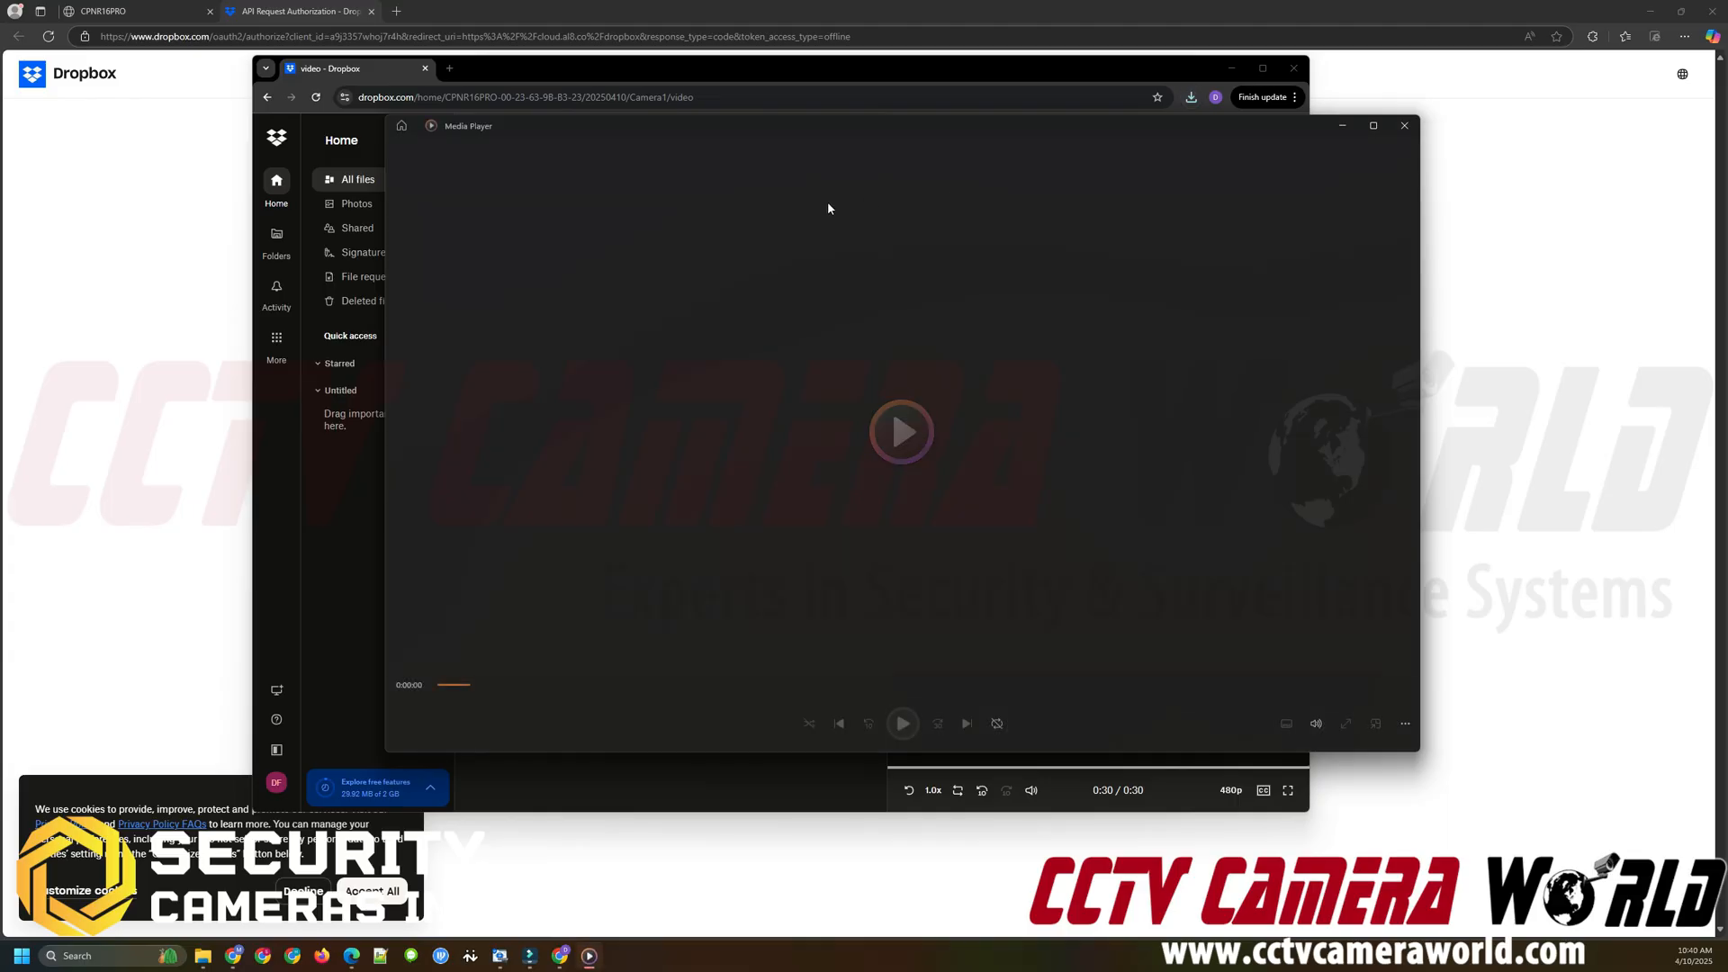
left_click(902, 432)
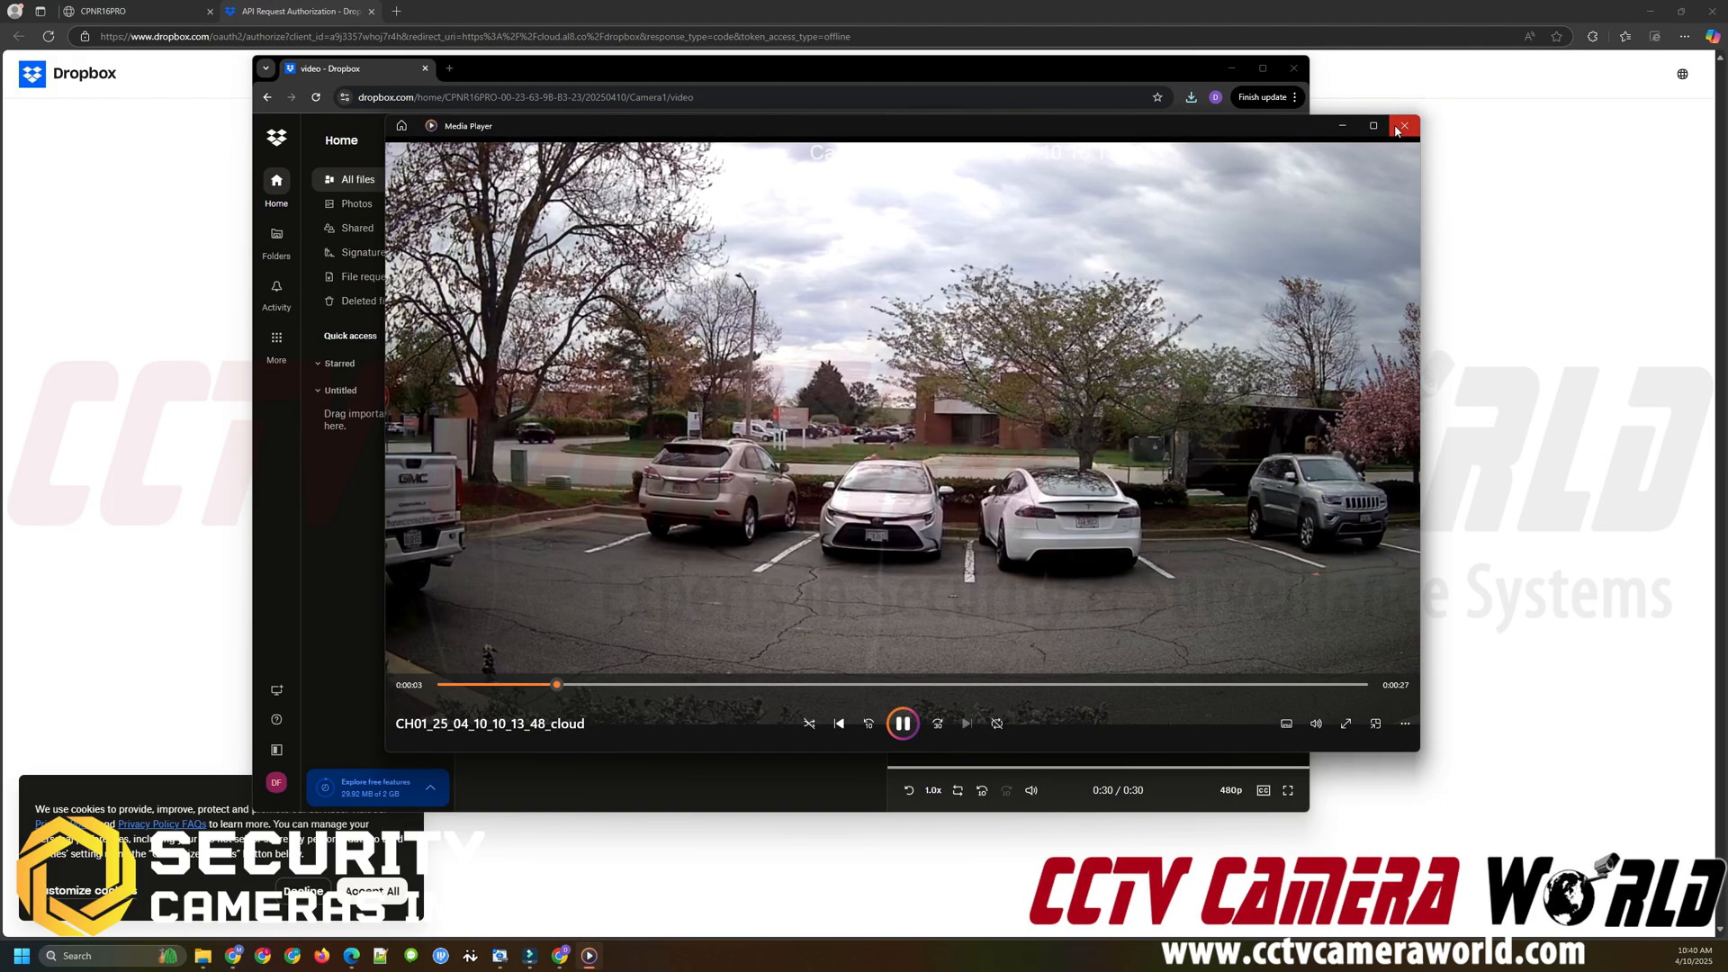
mouse_move(1403, 126)
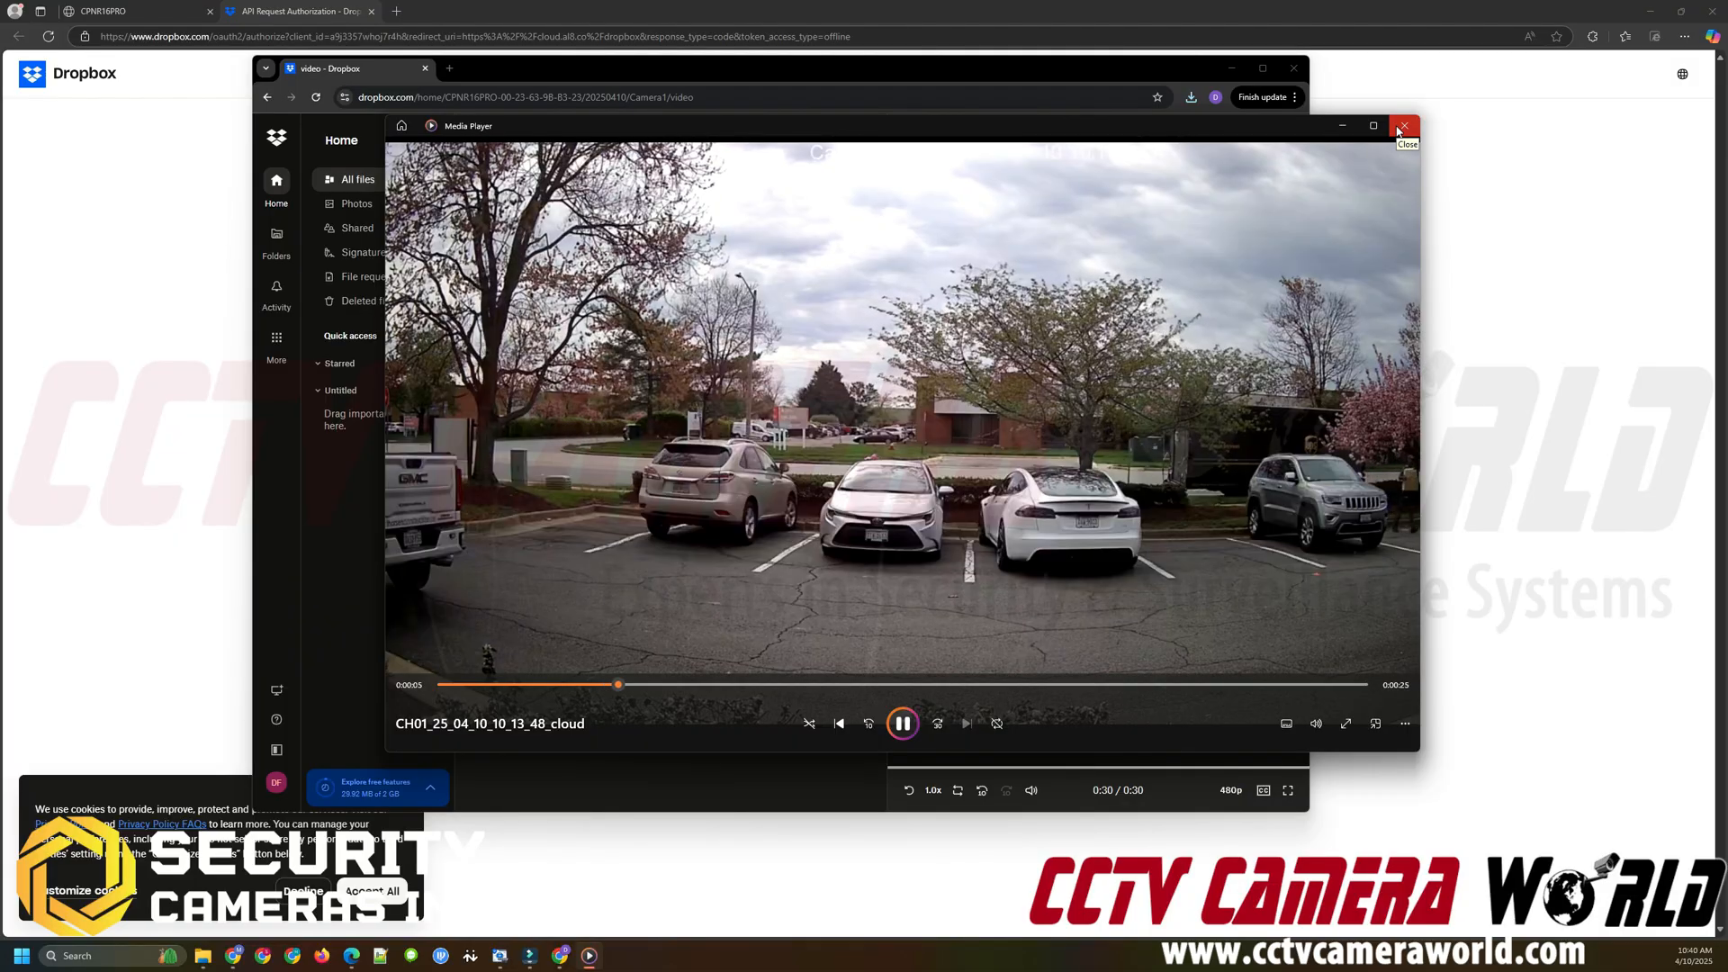